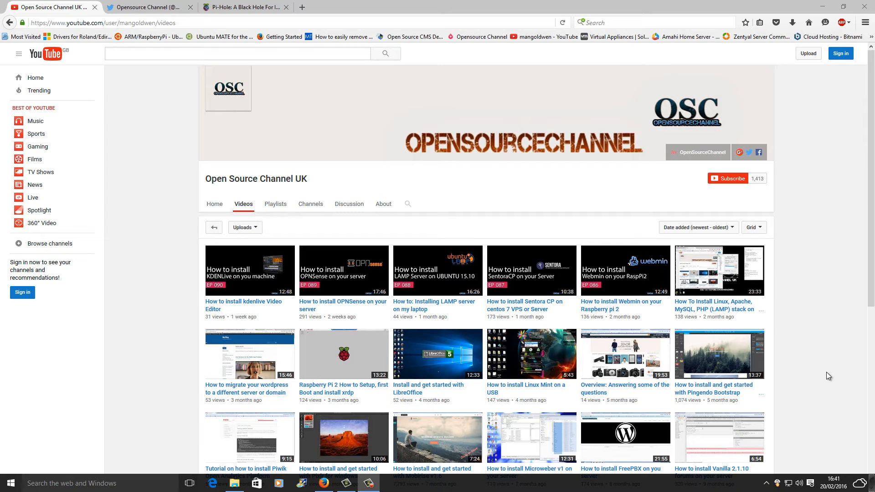
mouse_move(835, 390)
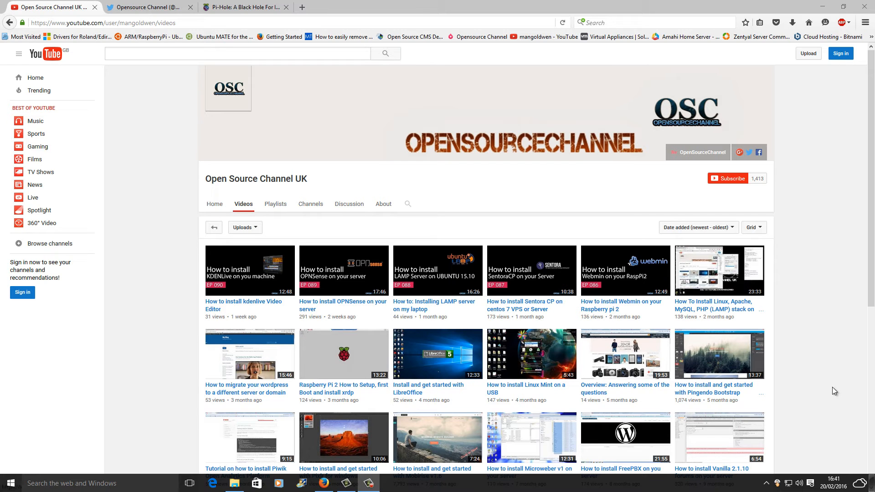
mouse_move(826, 263)
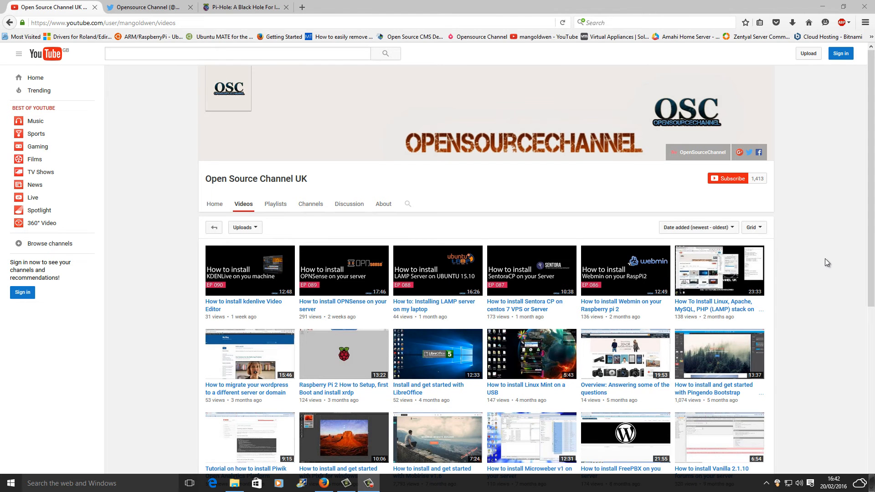
Browse the YouTube channel's about page and Twitter page, then return to its video list
scroll("down", 3)
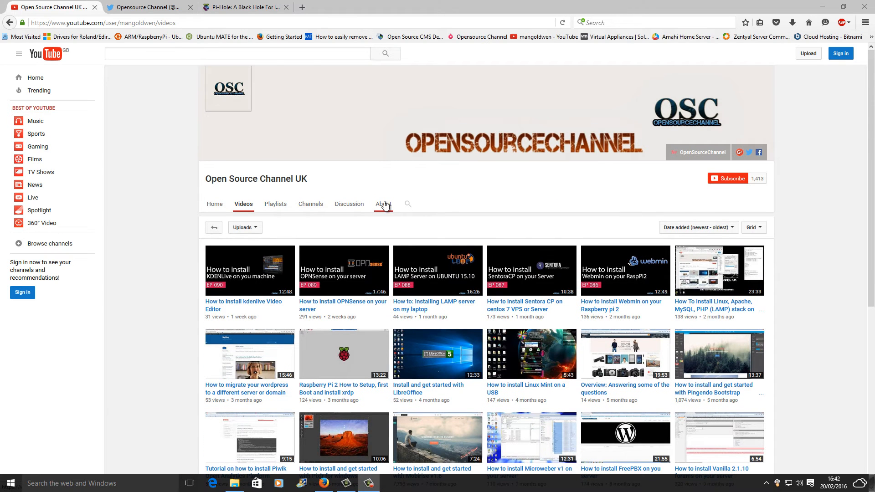
left_click(383, 203)
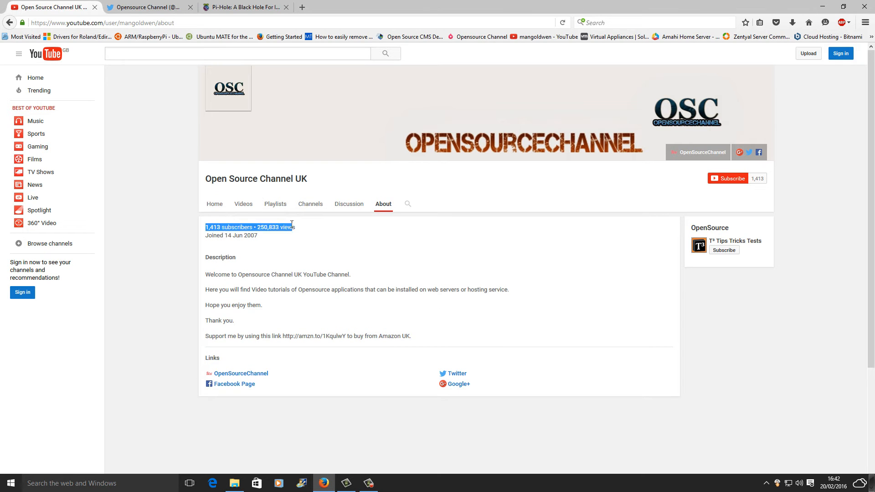
left_click(551, 206)
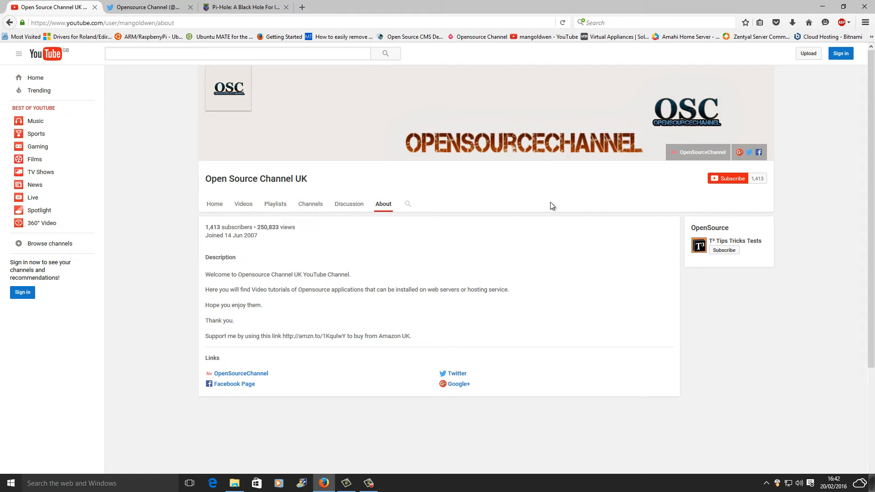
mouse_move(741, 153)
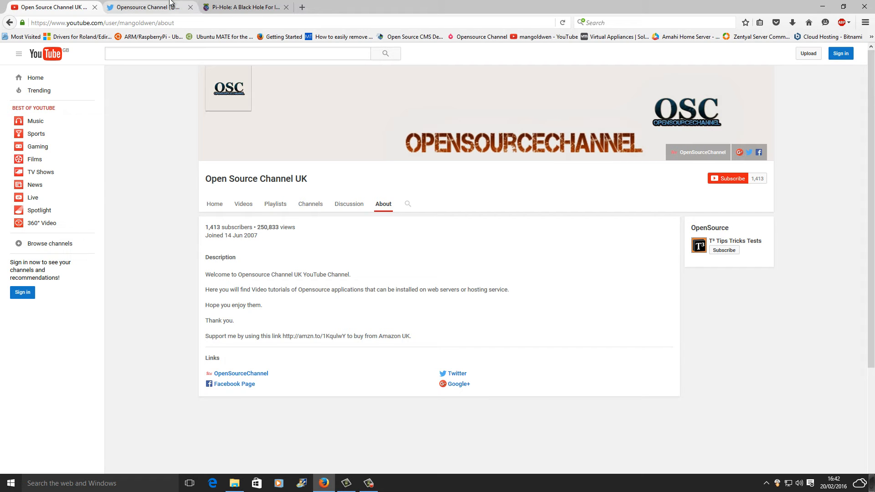
left_click(147, 7)
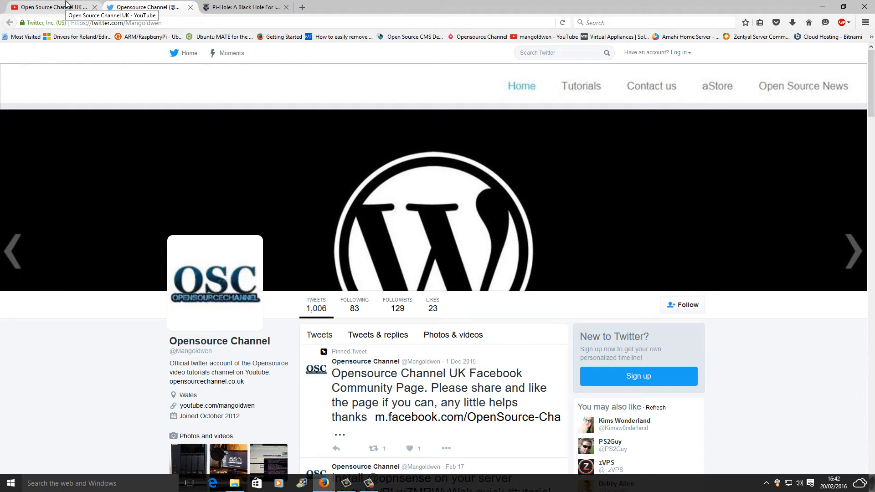
left_click(50, 7)
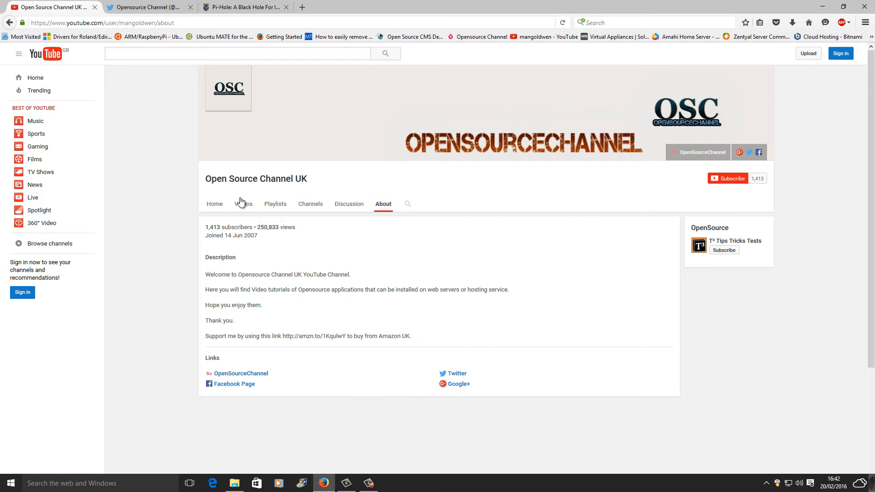
left_click(243, 204)
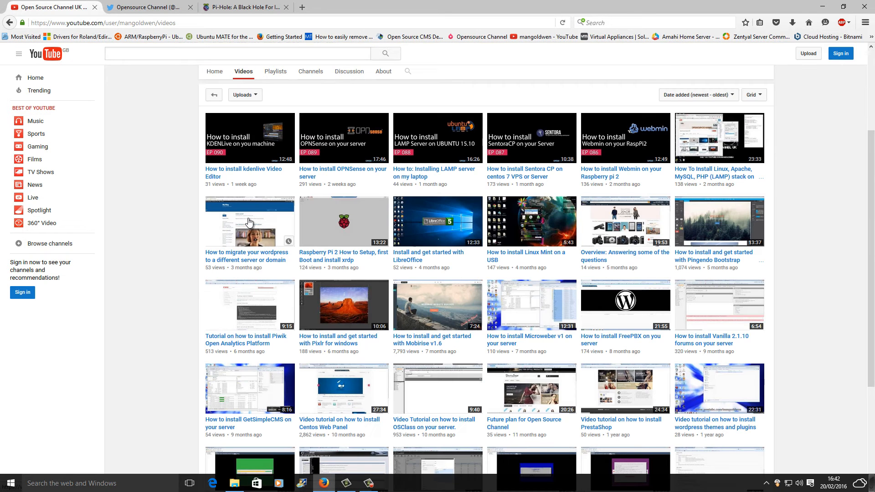
scroll("down", 3)
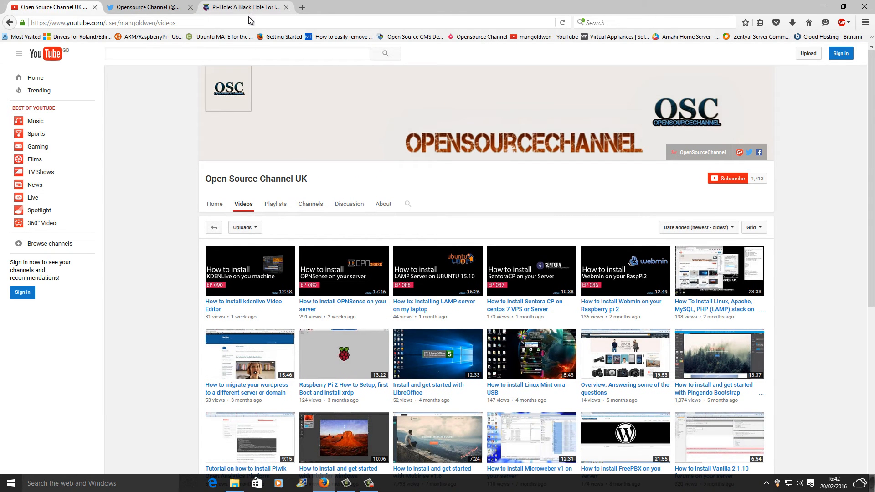
Scroll through the Pi-hole homepage, view its Help page, and return to the homepage
left_click(246, 7)
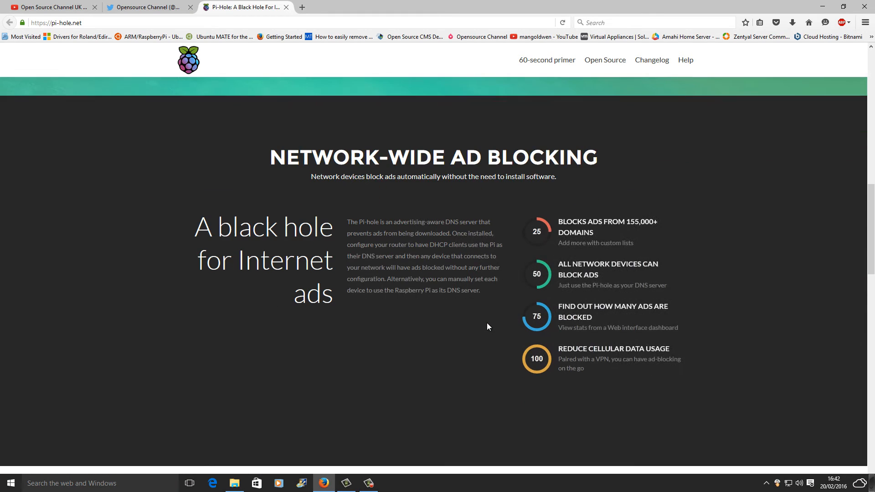
scroll("down", 3)
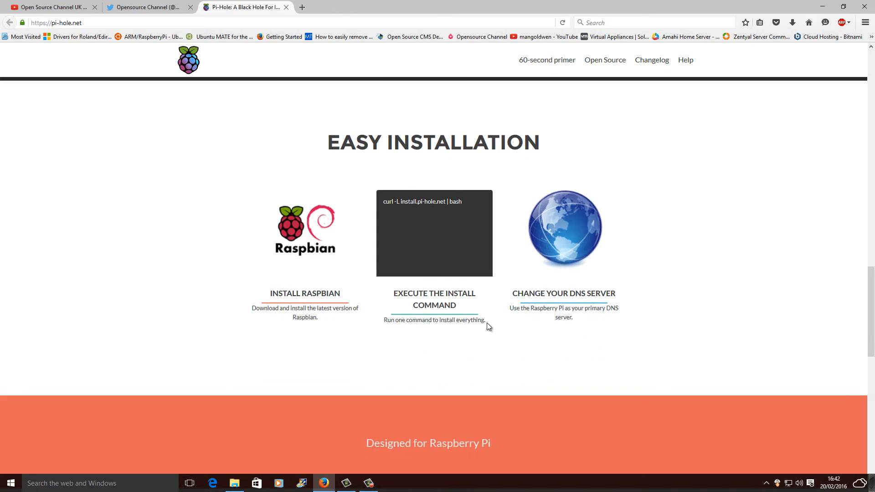
scroll("down", 3)
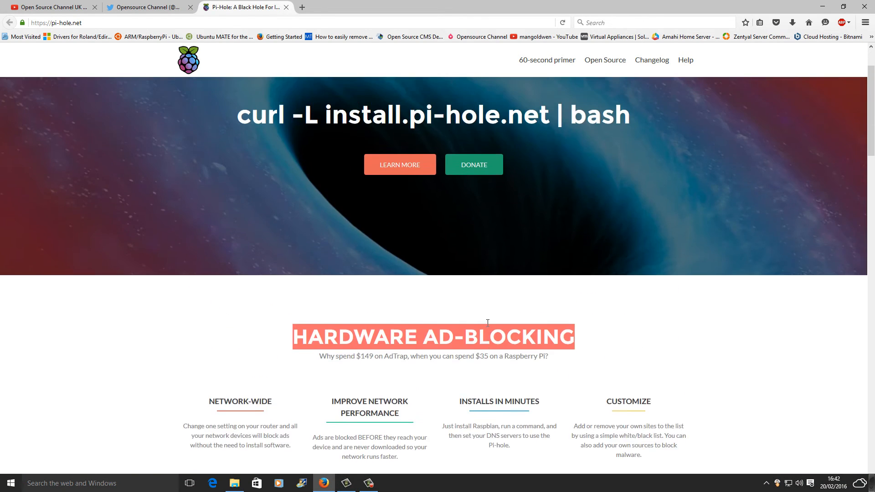
scroll("down", 3)
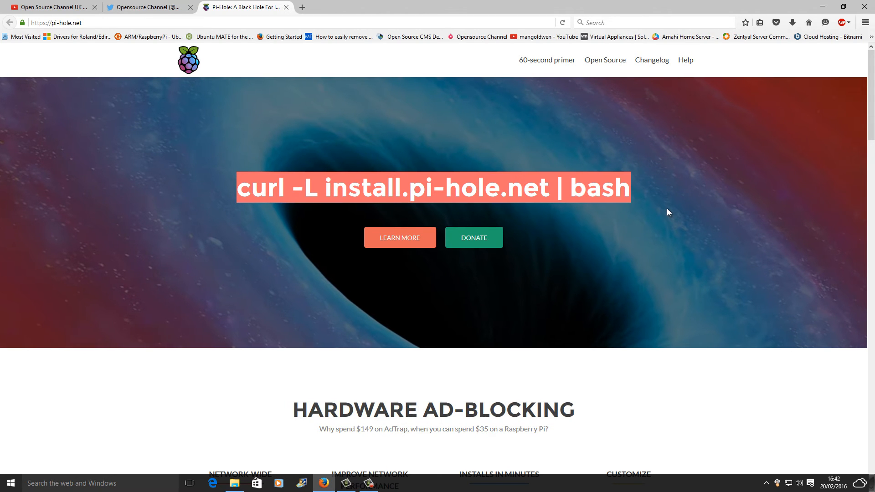
mouse_move(634, 260)
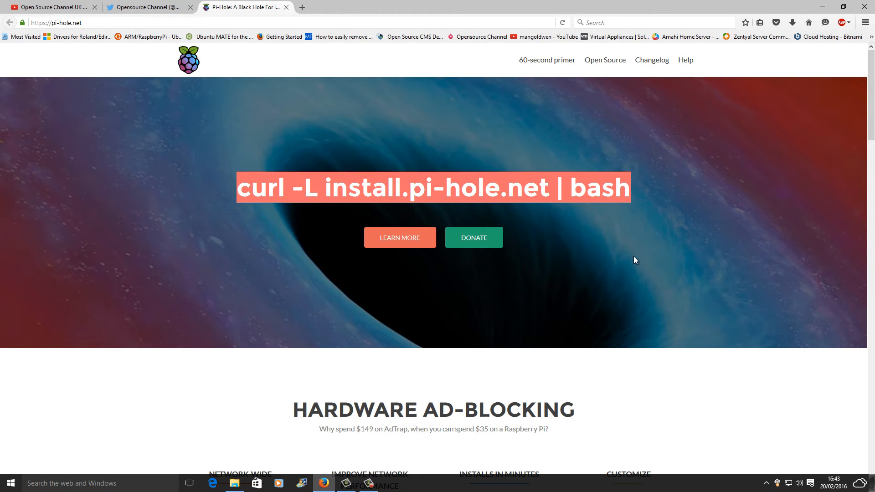
mouse_move(686, 59)
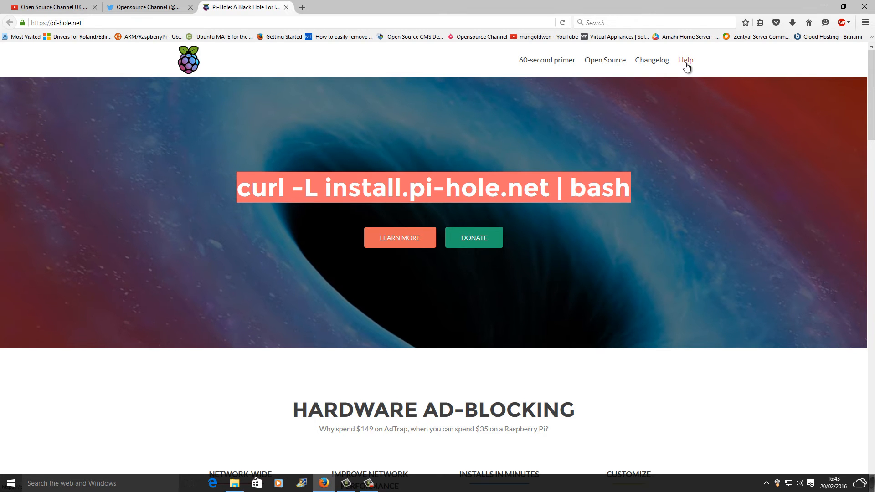
left_click(685, 60)
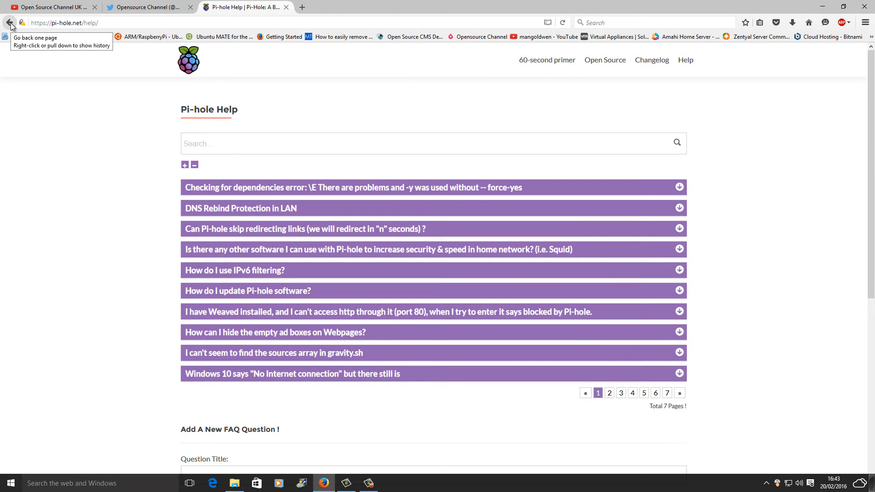
left_click(10, 23)
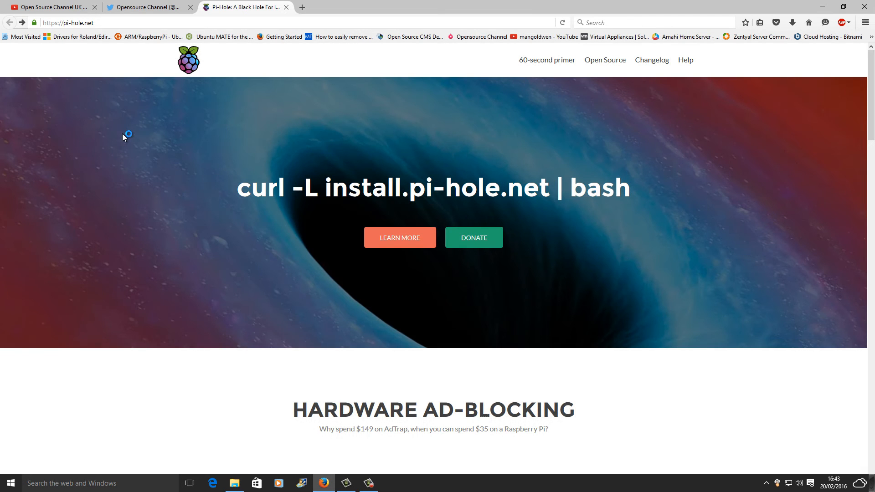
mouse_move(780, 155)
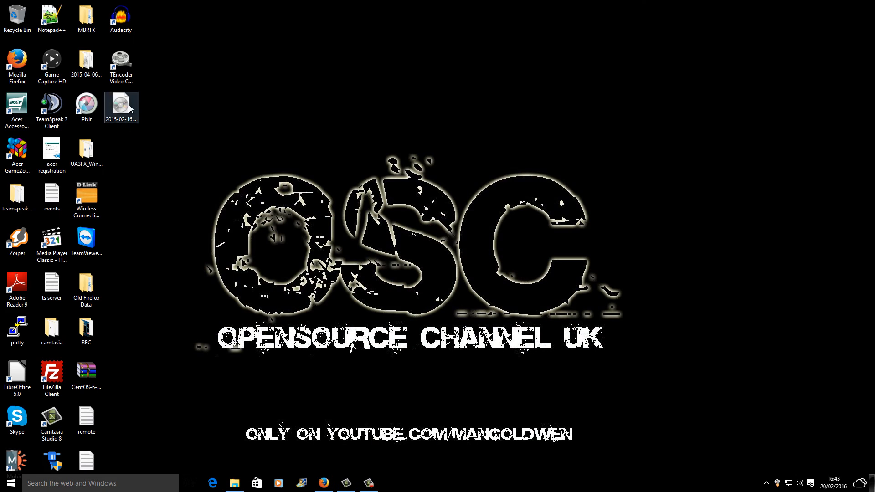
Move the disc image to the desktop centre and scroll the Start menu's app list
left_click_drag(121, 105, 391, 95)
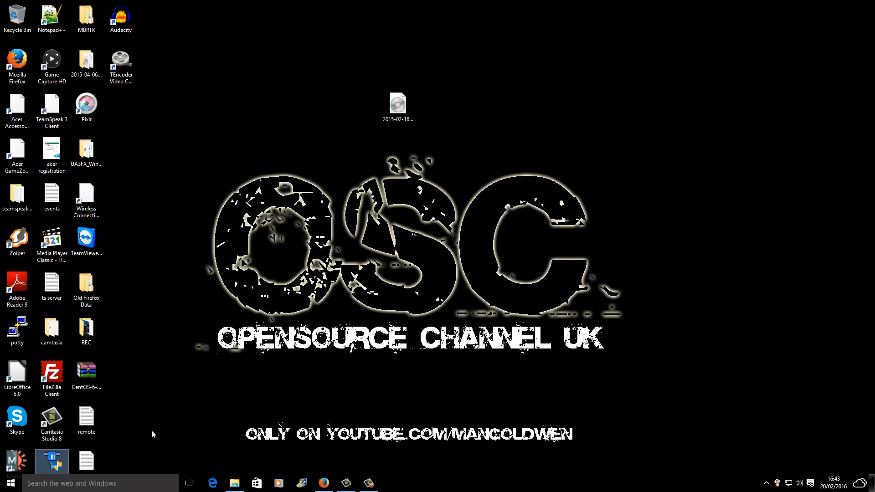
mouse_move(53, 460)
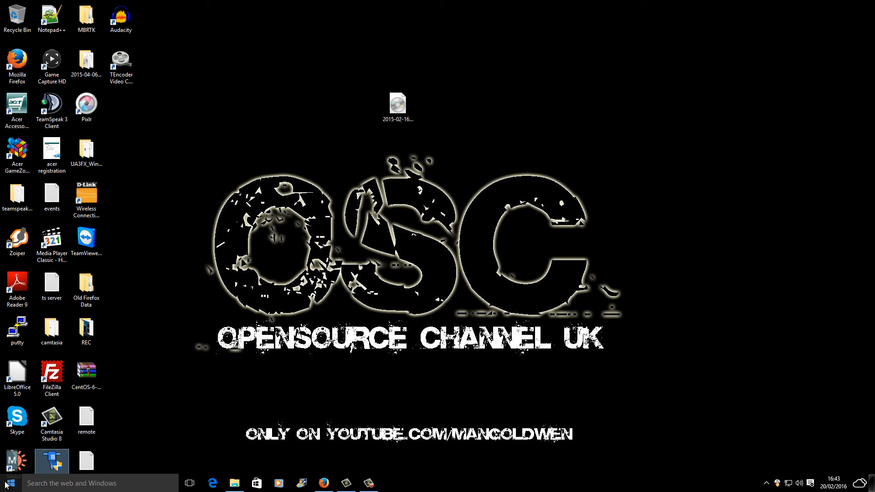
left_click(7, 483)
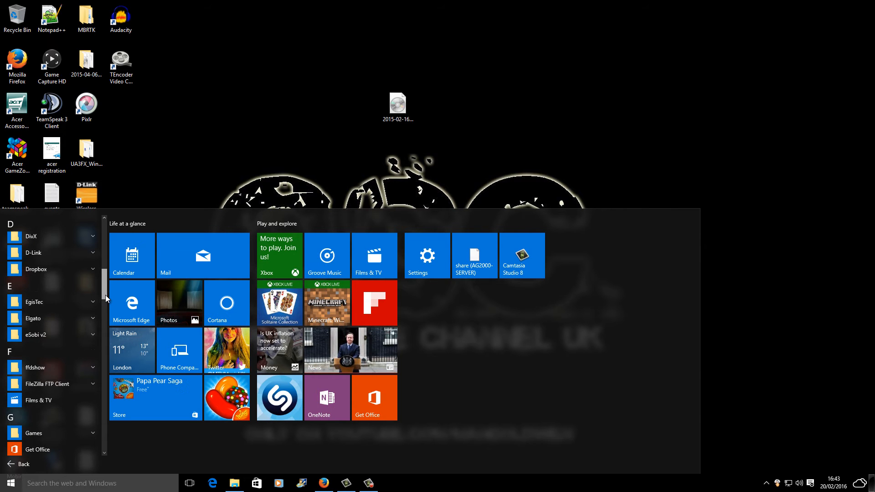
scroll("down", 3)
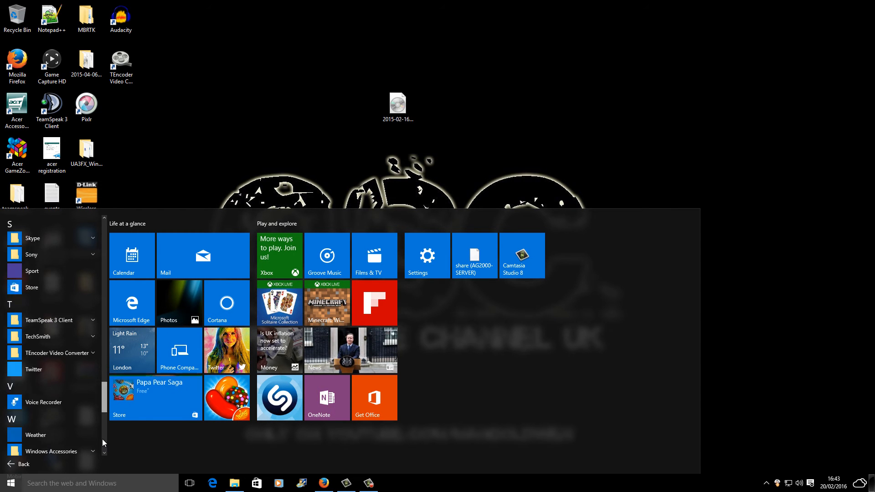
scroll("down", 3)
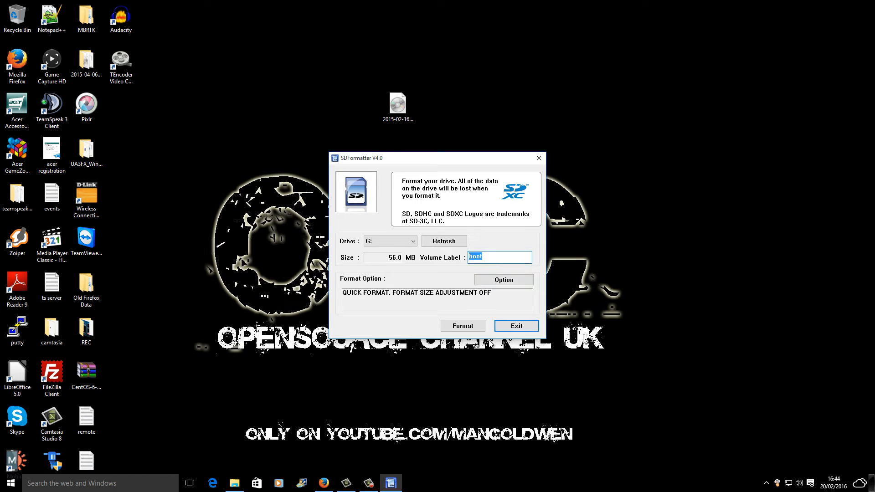
Quick-format drive G: with volume label PIHOLE and close SD Formatter
type("pihole")
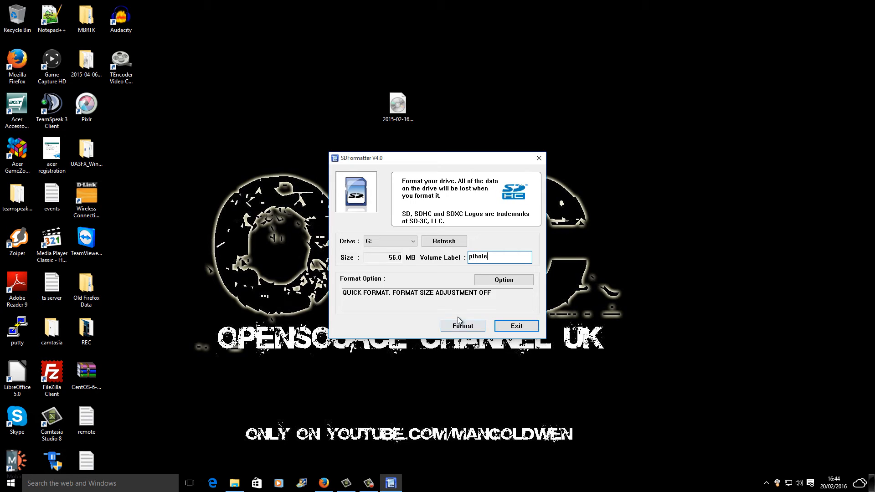
left_click(463, 325)
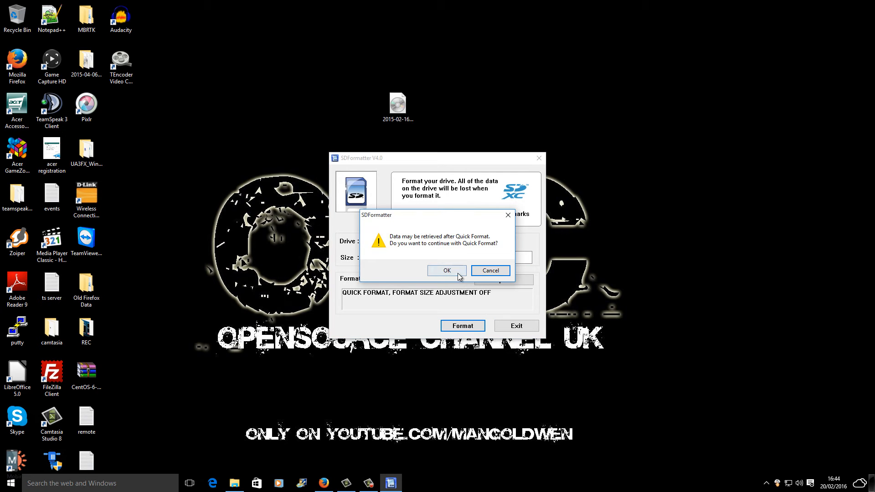
left_click(445, 270)
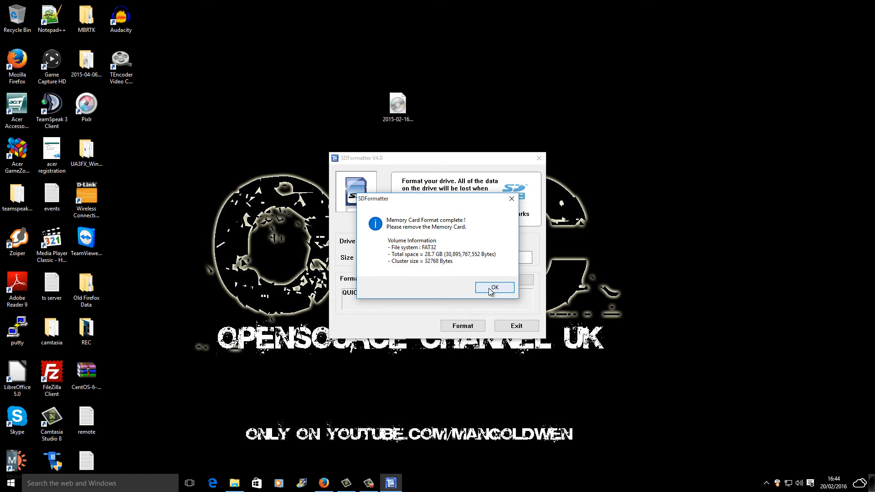
left_click(493, 286)
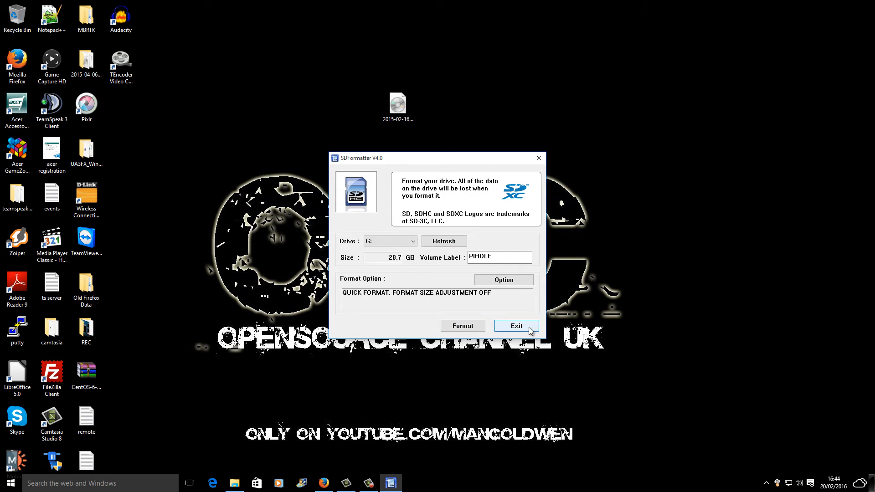
left_click(516, 326)
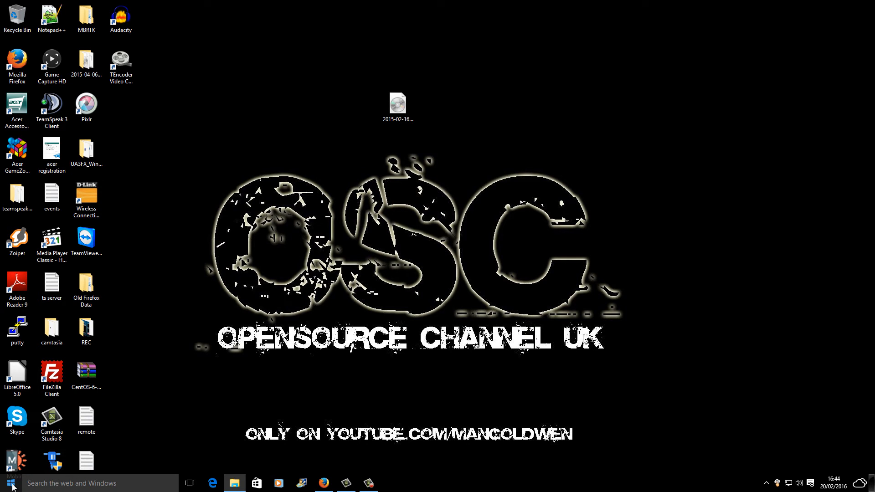
Scroll All apps to the Image Writer folder, expand it, and start Win32DiskImager
left_click(7, 483)
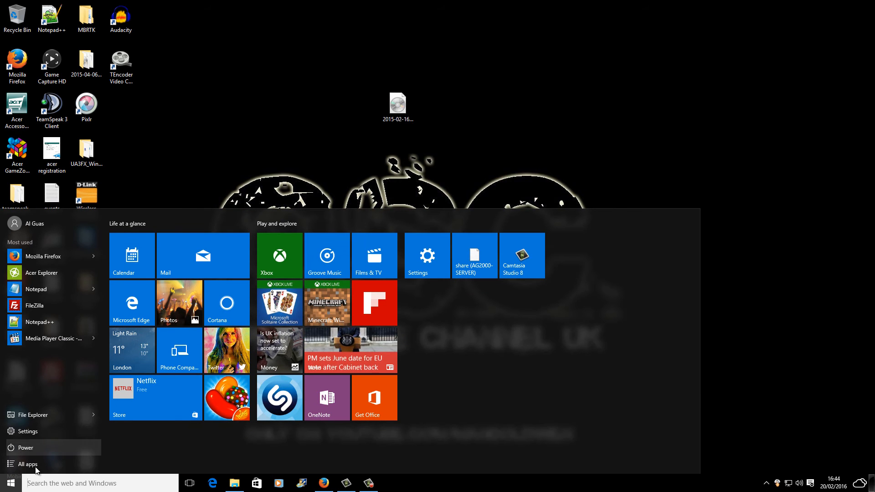
left_click(27, 464)
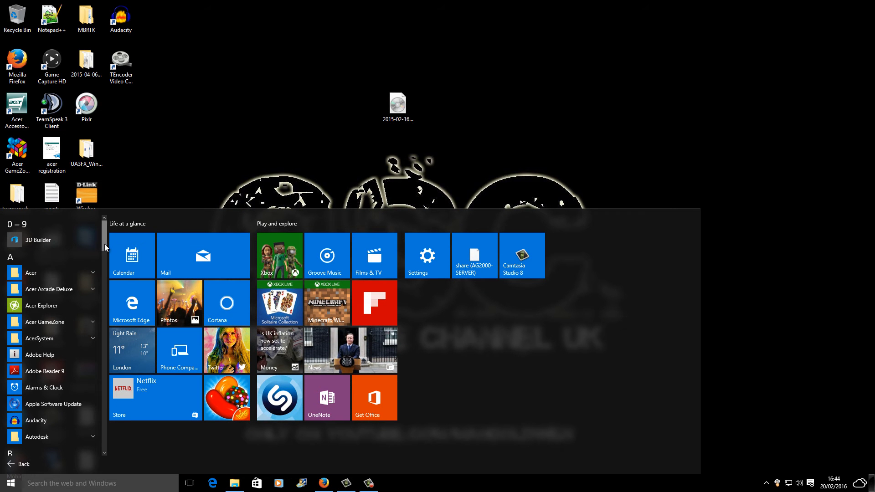
scroll("down", 3)
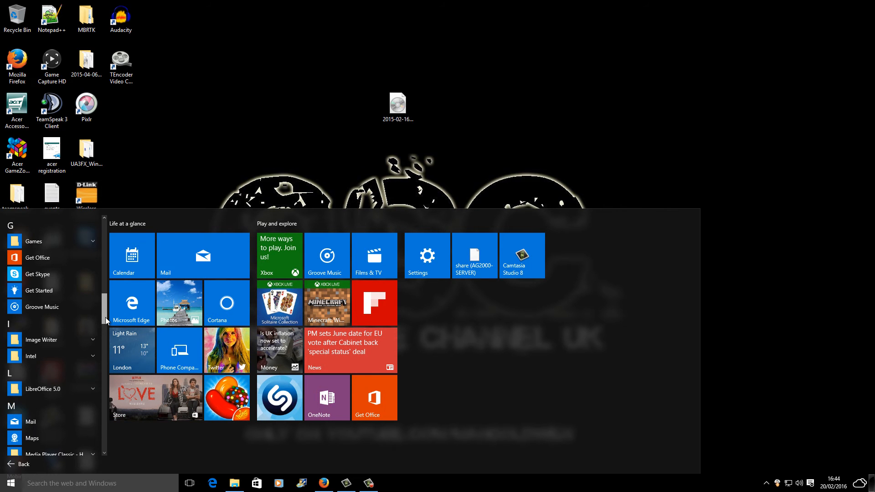
scroll("down", 3)
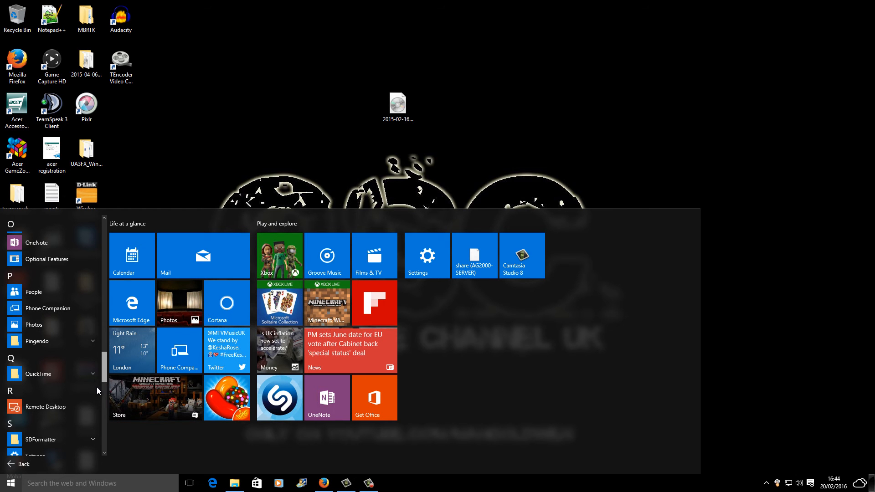
scroll("down", 3)
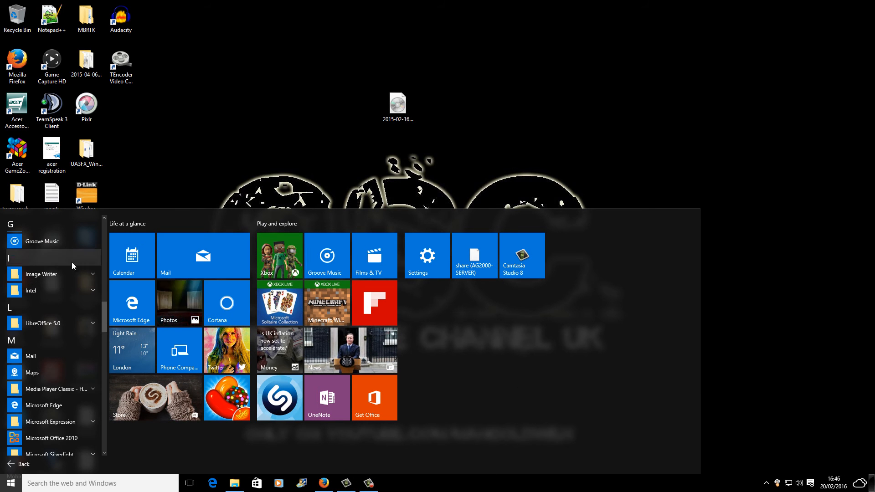
left_click(42, 274)
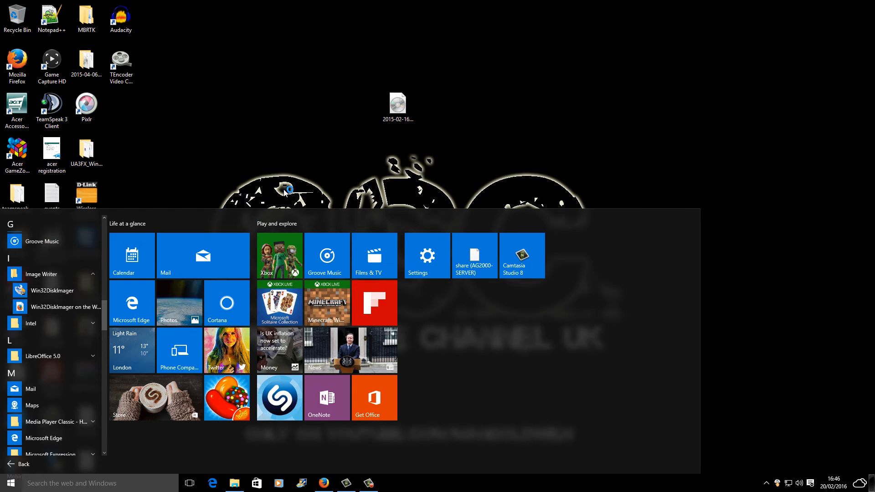
left_click(7, 483)
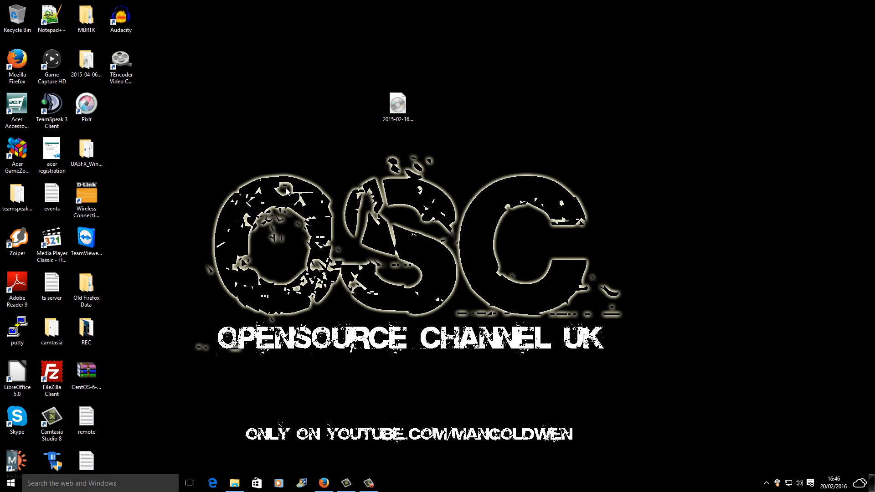
mouse_move(263, 277)
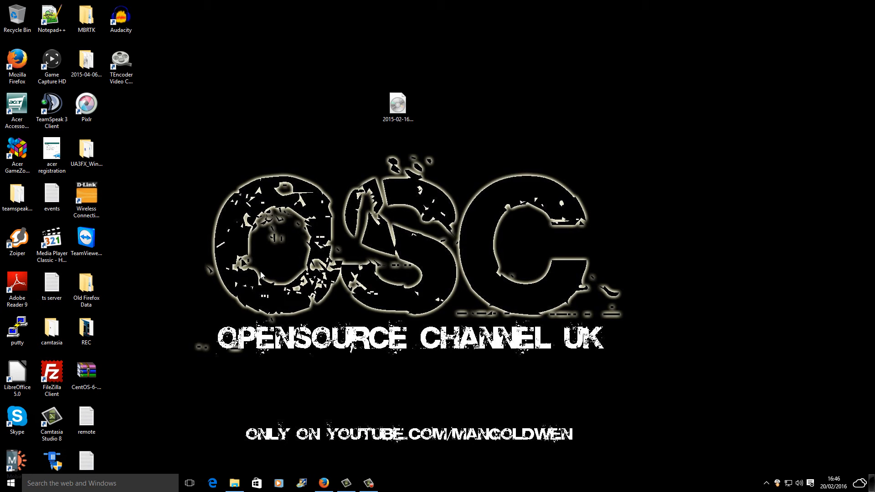
Choose the 2015-02-16 raspbian-wheezy .img from Desktop as the source image
left_click(390, 483)
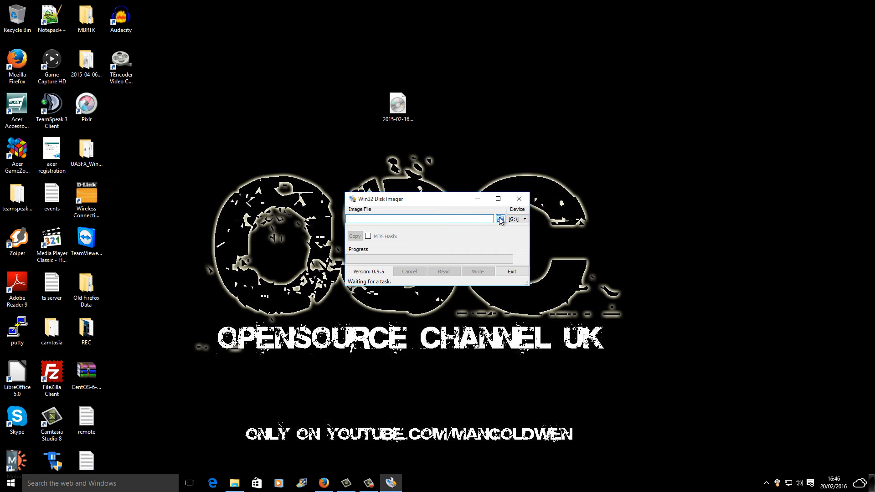
left_click(500, 218)
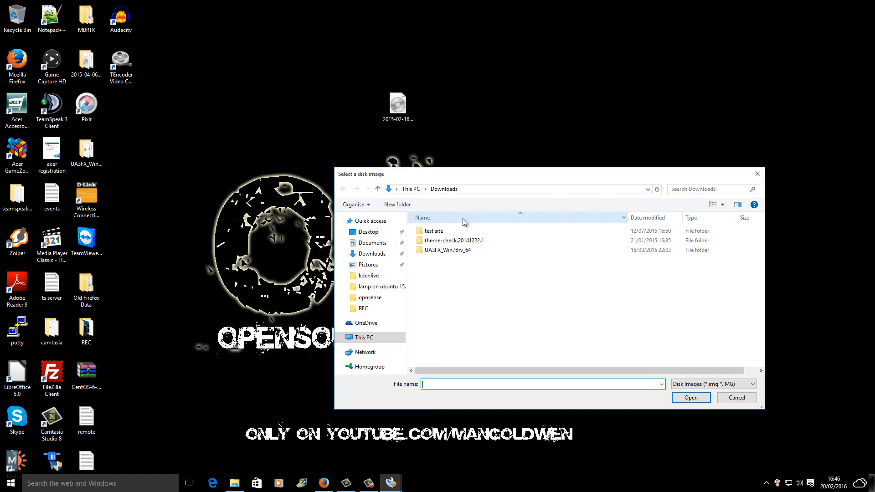
left_click(368, 232)
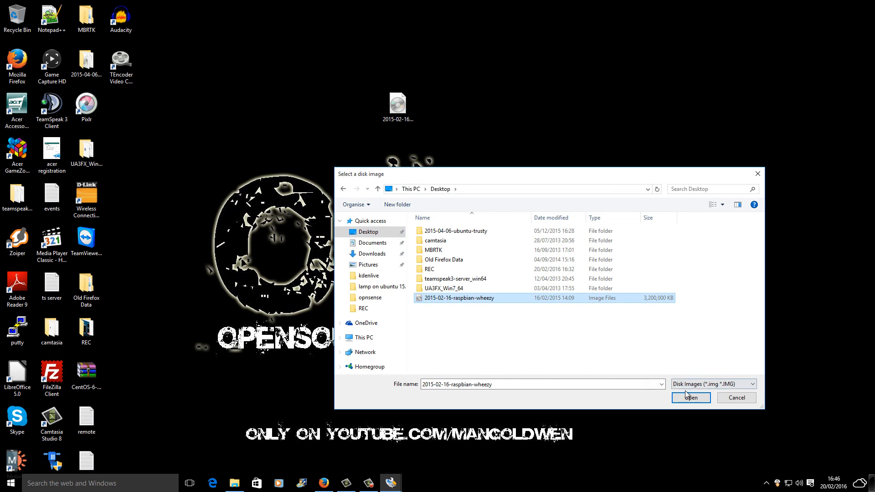
left_click(690, 397)
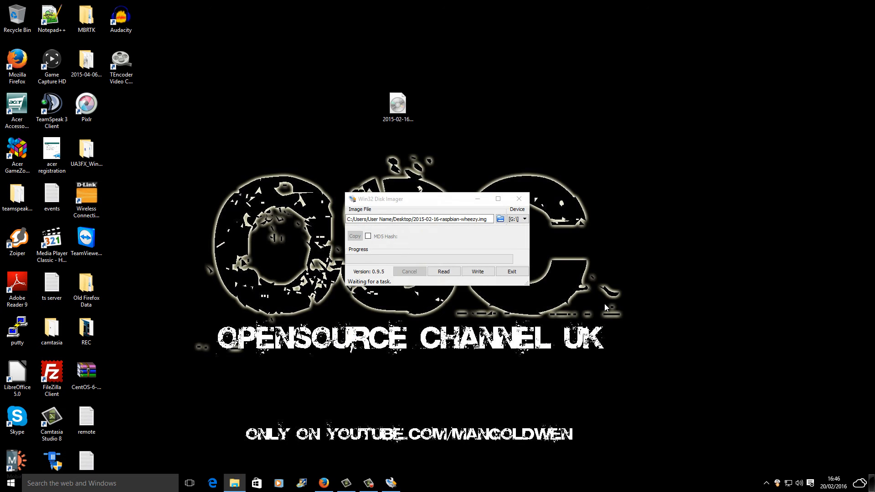
left_click(524, 218)
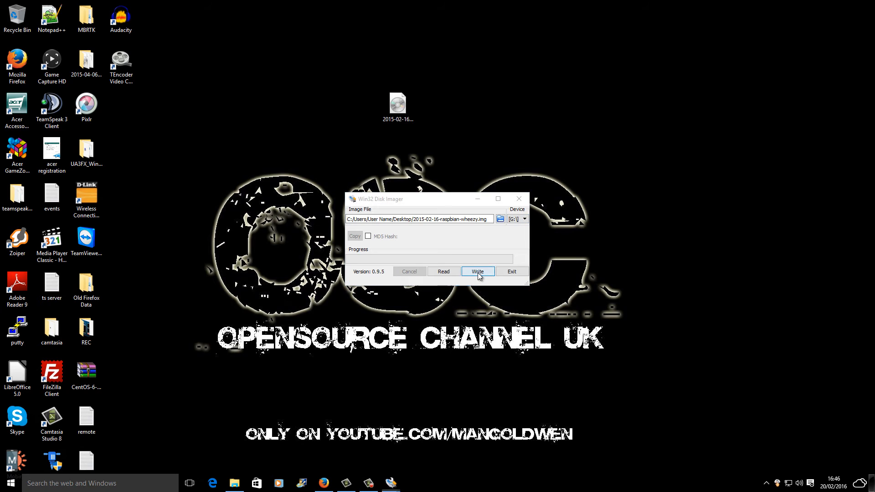
Write the image to the PIHOLE card on G:, confirm success, and exit
left_click(477, 271)
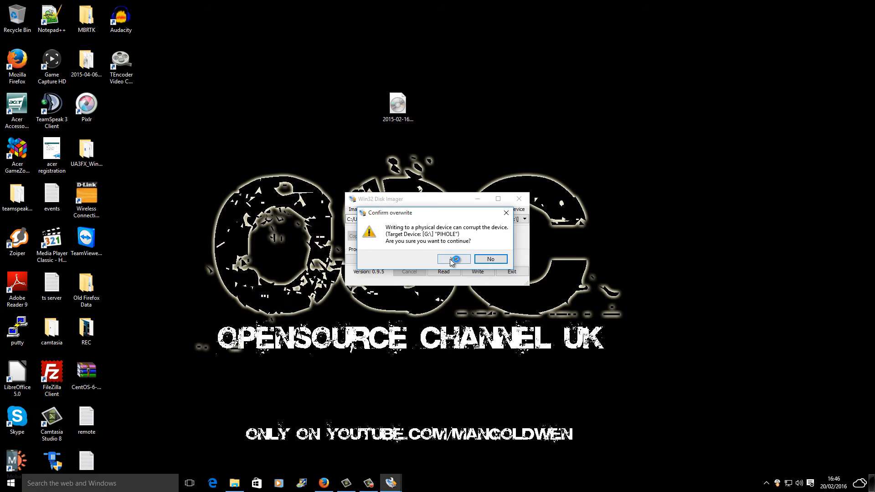
left_click(453, 258)
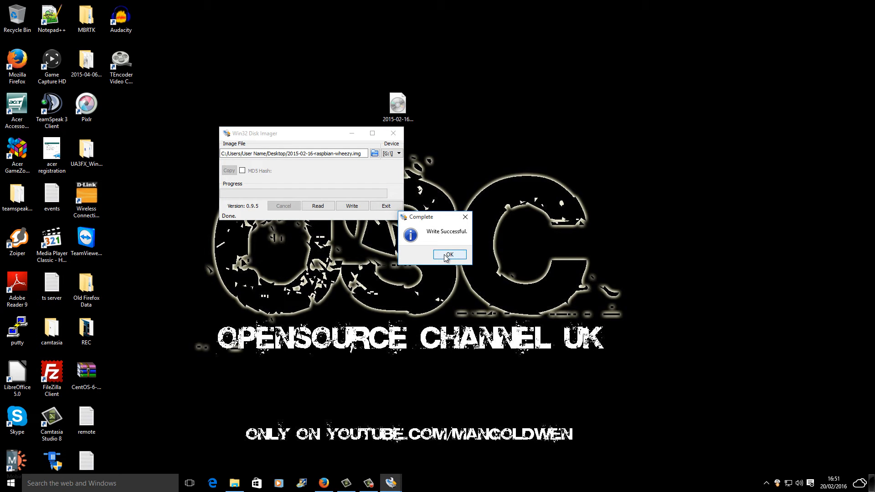
left_click(449, 254)
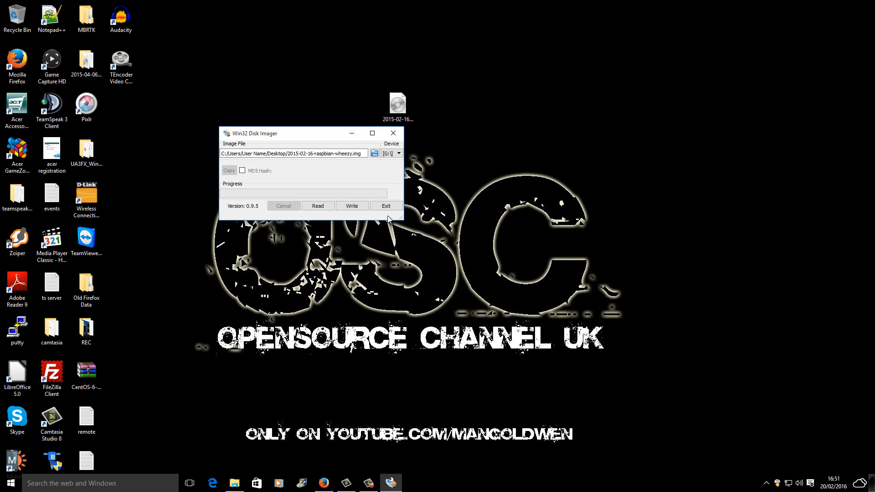
left_click(385, 206)
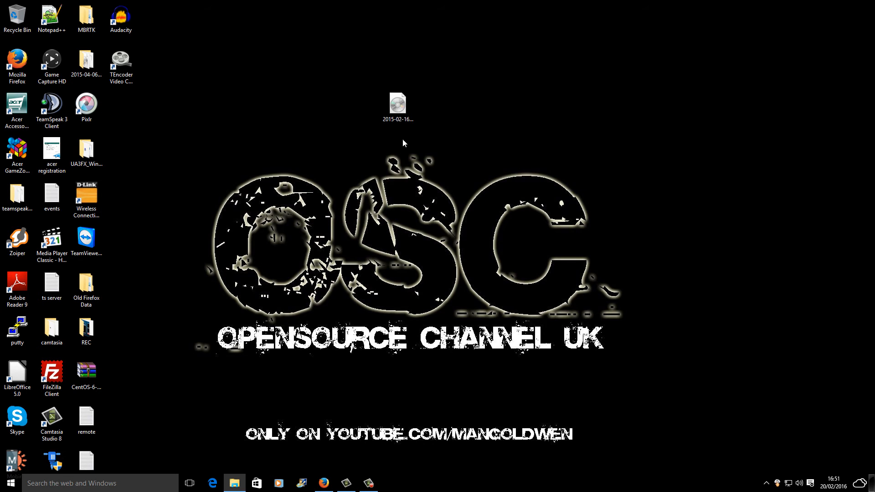
Drag the raspbian image into the desktop icon columns and launch PuTTY from its shortcut
left_click_drag(396, 105, 119, 110)
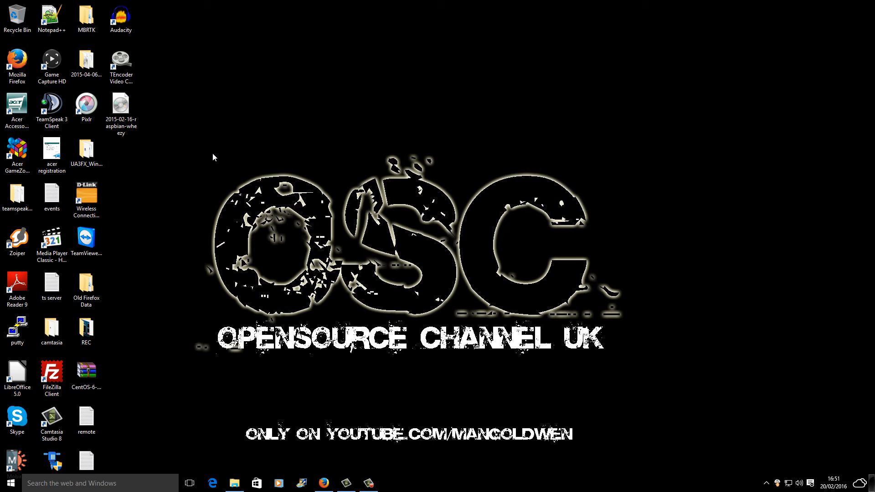
left_click(368, 484)
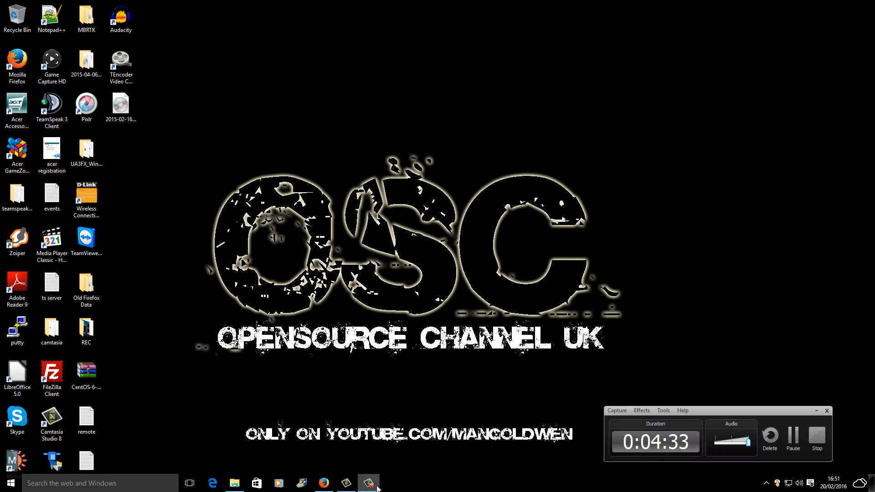
left_click(793, 440)
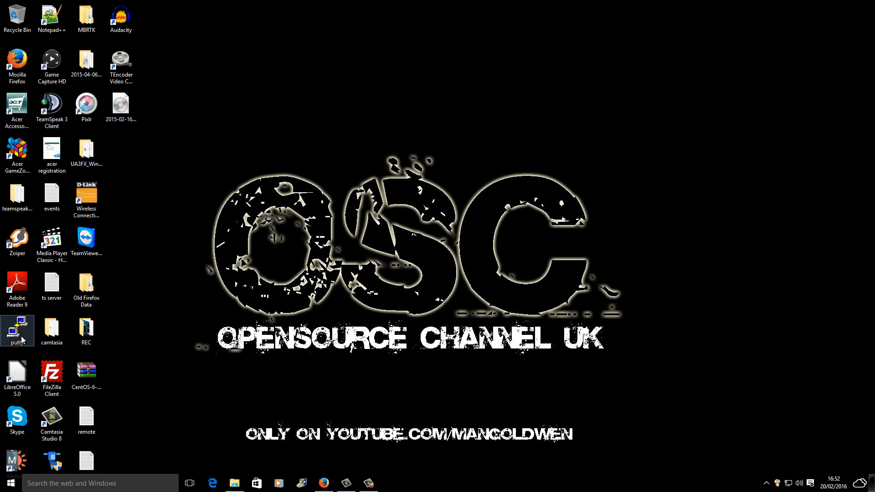
double_click(17, 330)
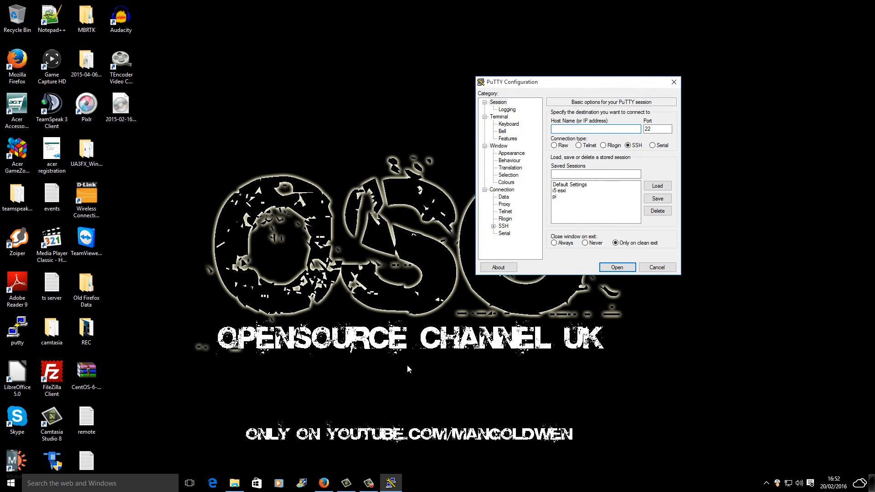
Copy 'curl -L install.pi-hole.net | bash' from pi-hole.net, then return to PuTTY
left_click(323, 483)
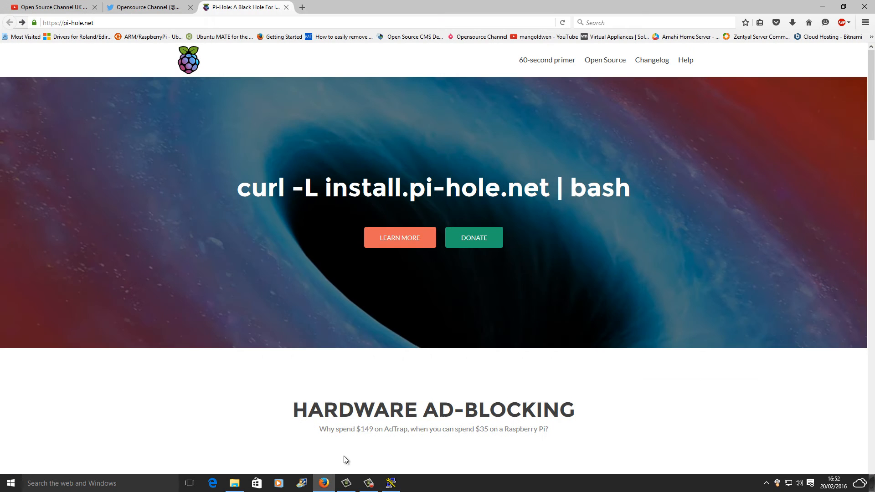
triple_click(432, 188)
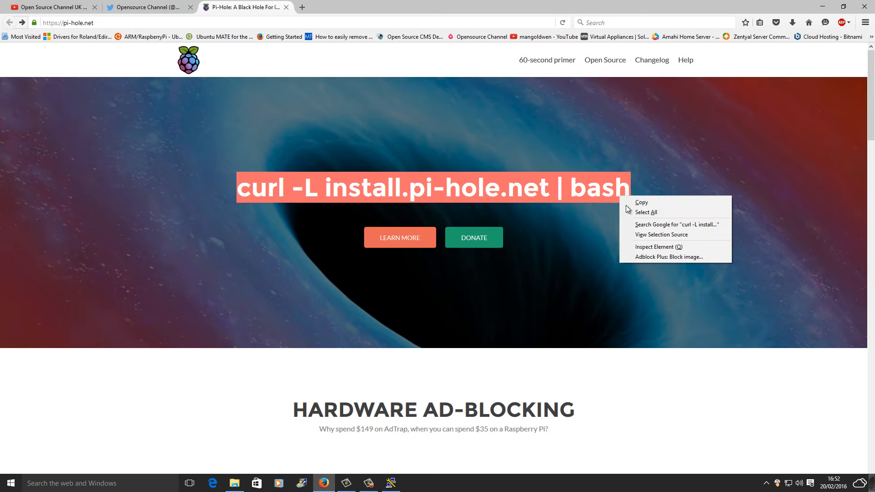
left_click(641, 203)
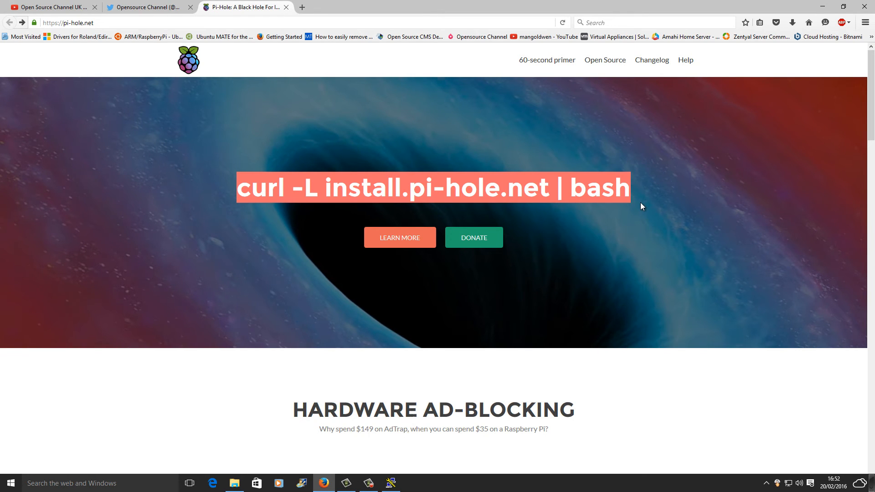
key("Alt+Tab")
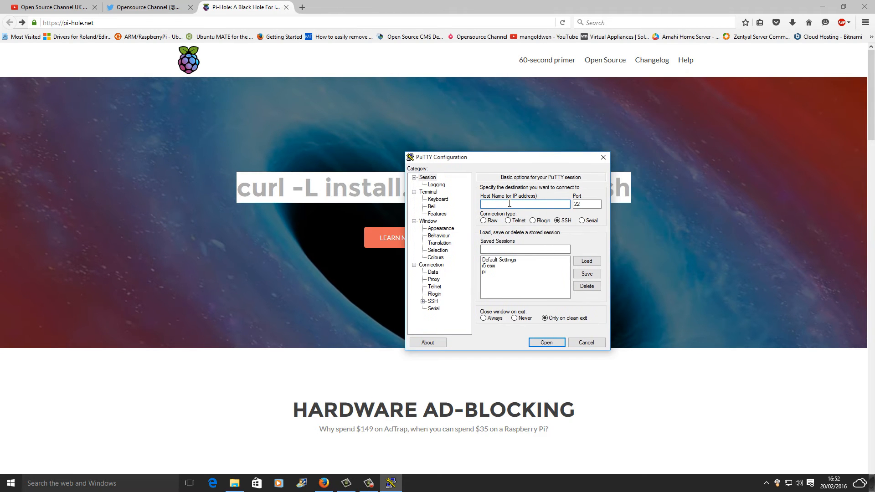
SSH to 192.168.1.92, accept the host key, and log in as pi
type("1")
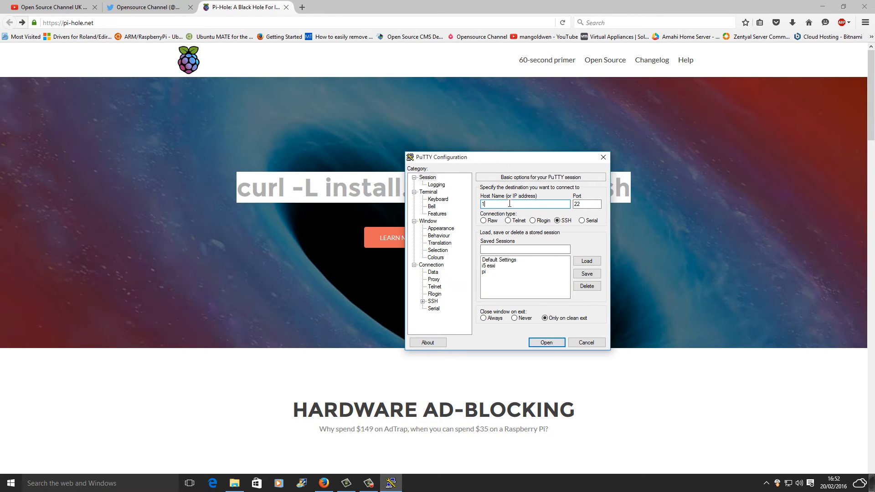
type("92.168.1.92")
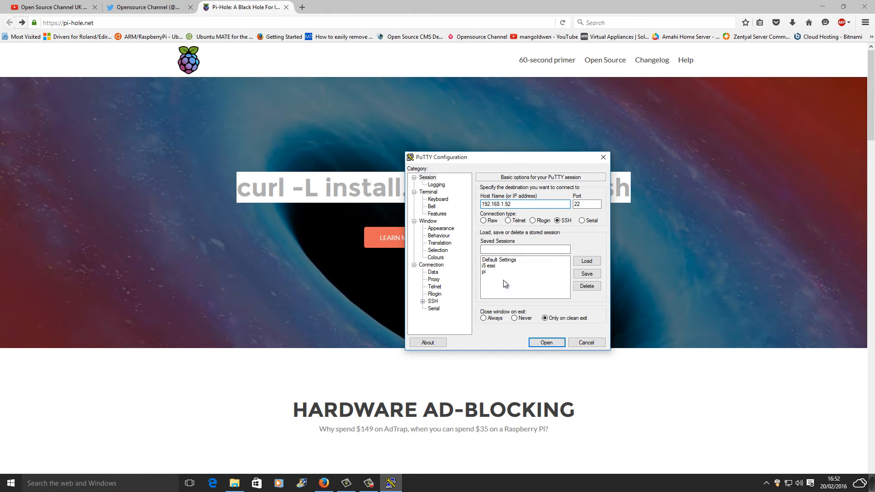
left_click(546, 342)
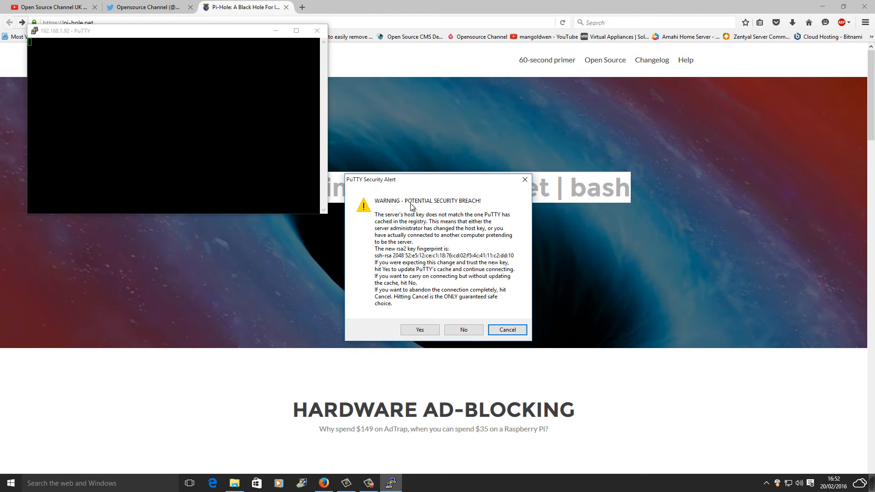
left_click(418, 329)
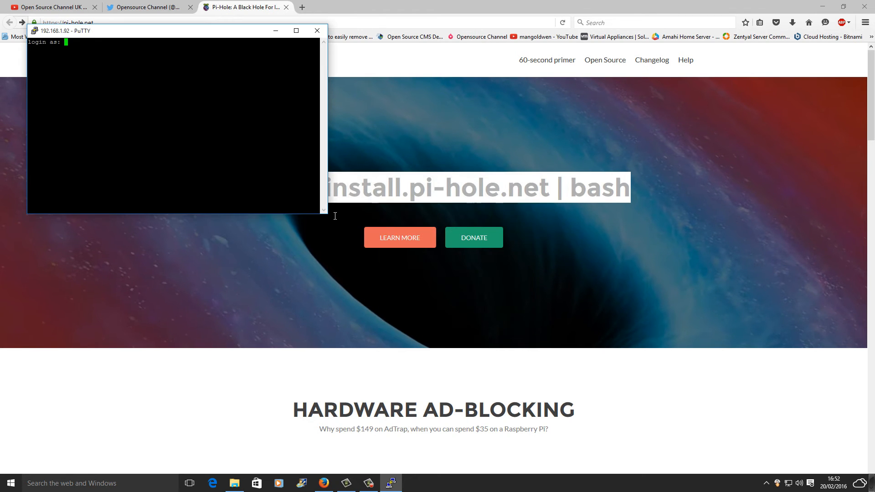
left_click_drag(62, 30, 531, 245)
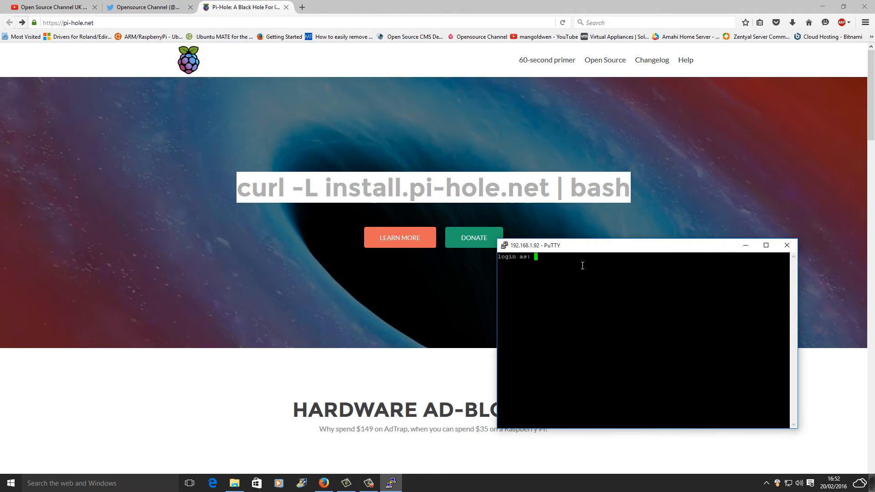
type("pi")
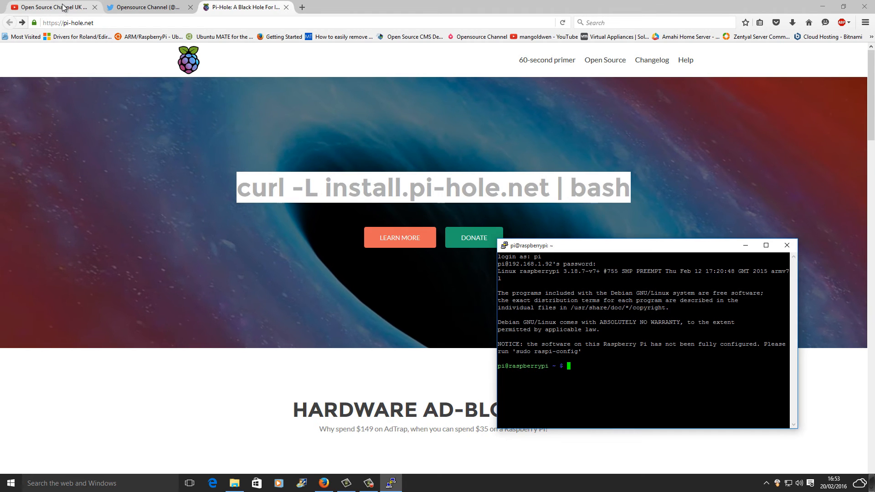
Scroll the Open Source Channel UK uploads, then switch back to the Pi-hole tab
left_click(50, 7)
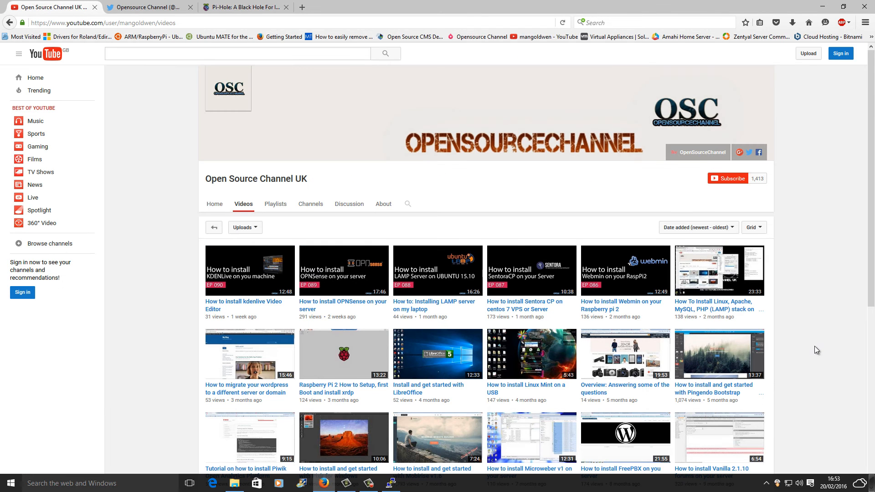
scroll("down", 3)
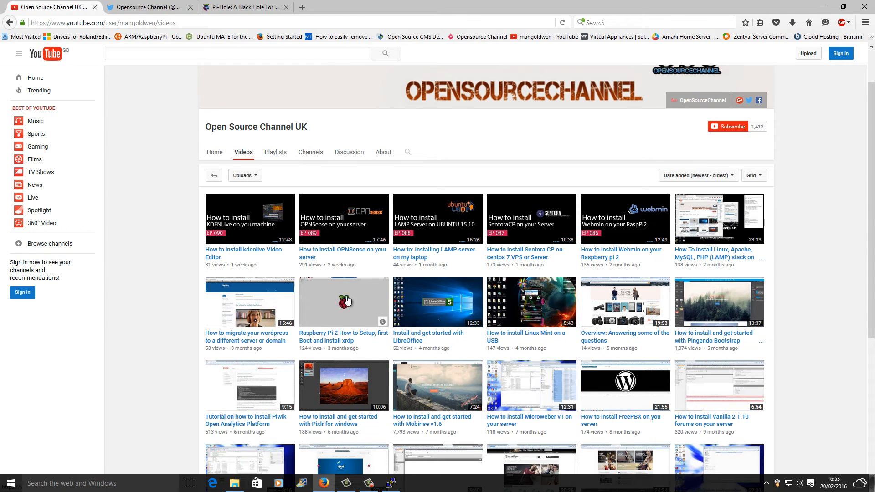
mouse_move(345, 339)
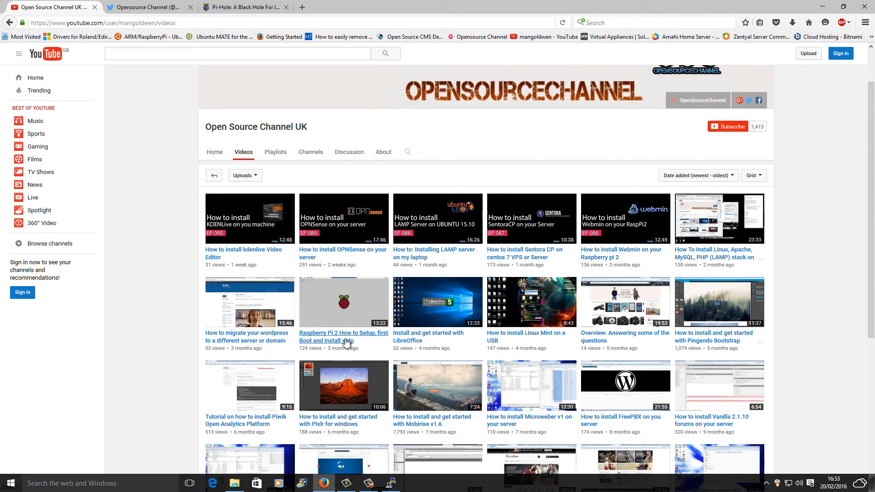
mouse_move(344, 337)
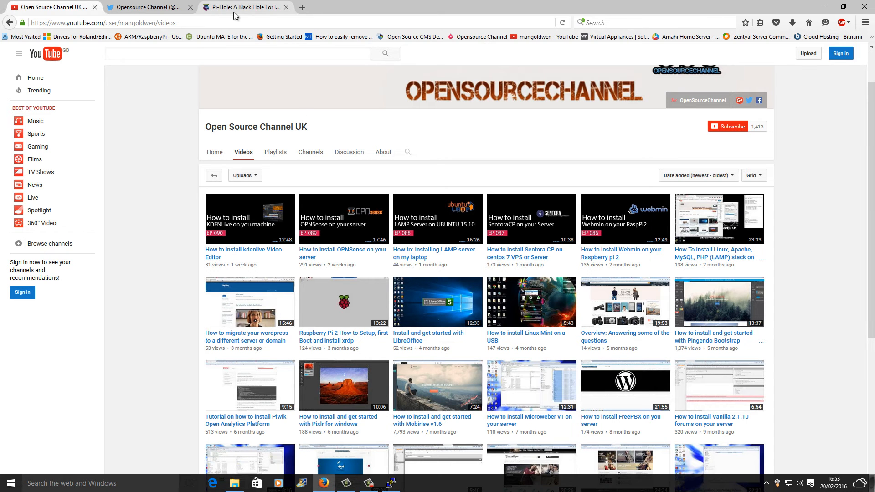
left_click(246, 7)
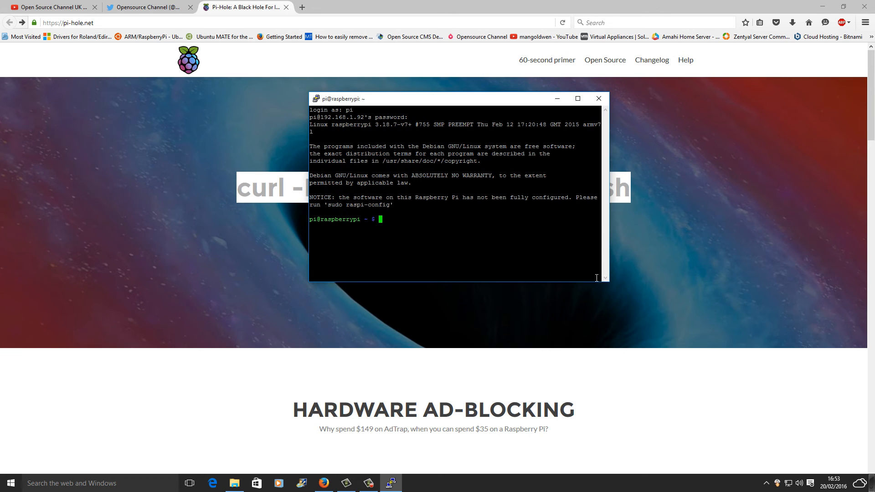
Enlarge the PuTTY window and run sudo raspi-config to expand the filesystem
left_click_drag(605, 281, 748, 446)
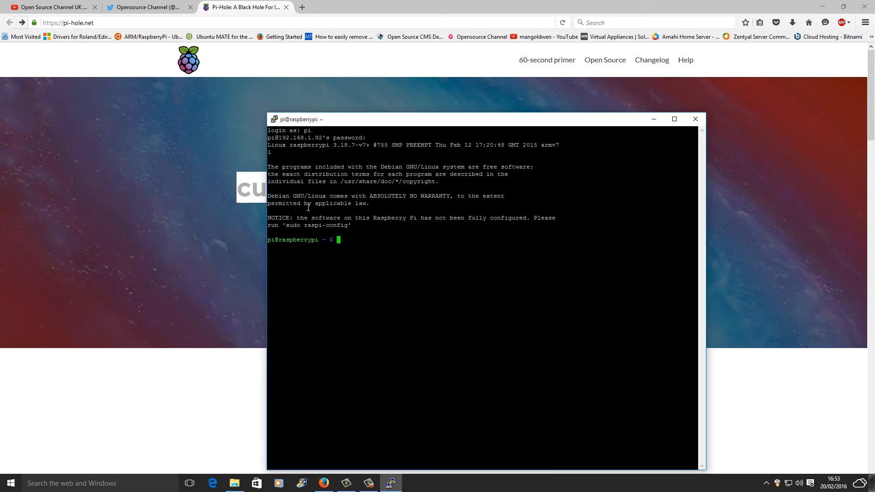
mouse_move(455, 283)
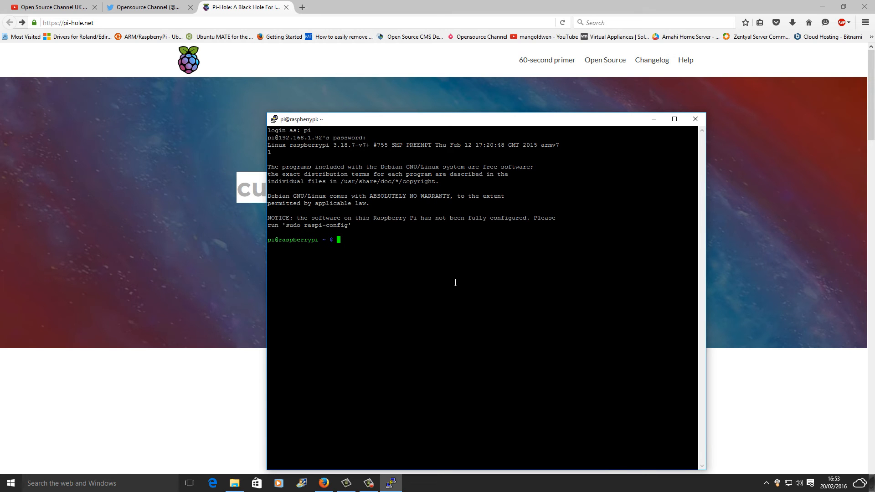
type("sudo")
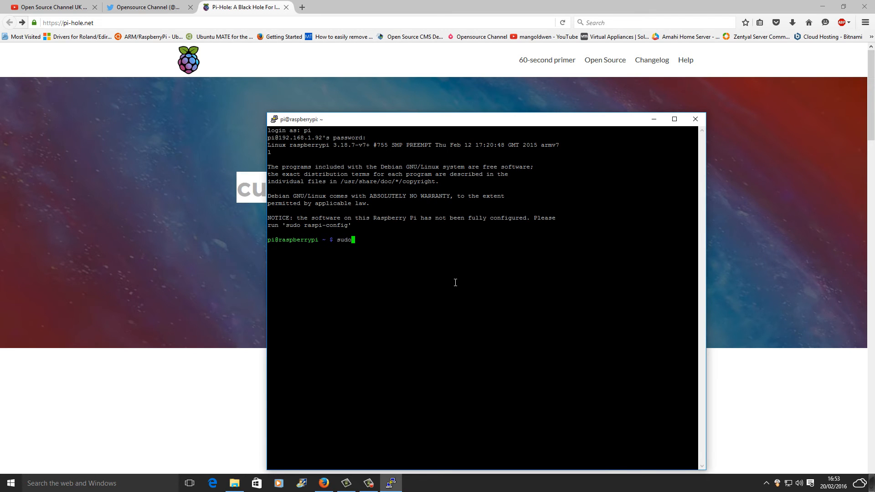
type("ras")
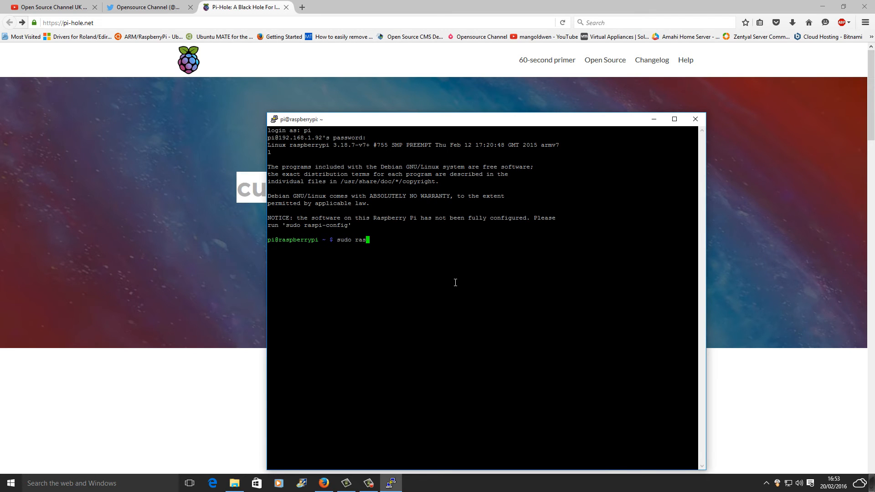
type("pi")
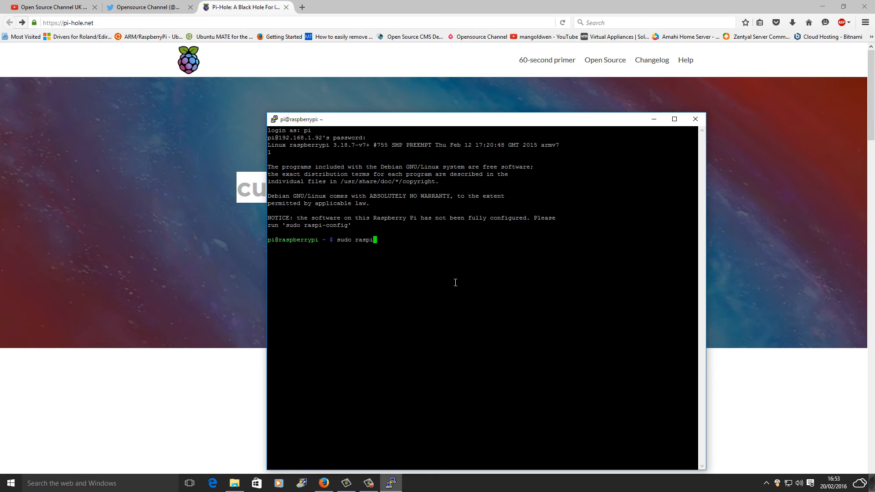
type("-")
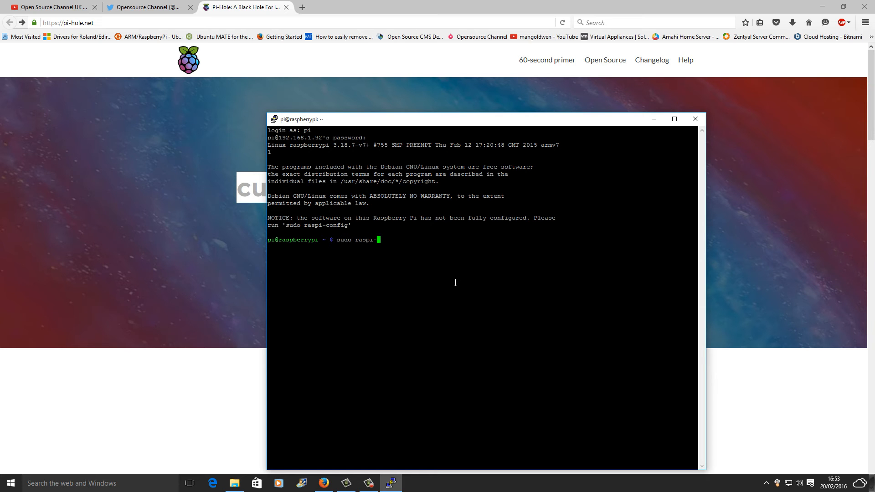
type("config")
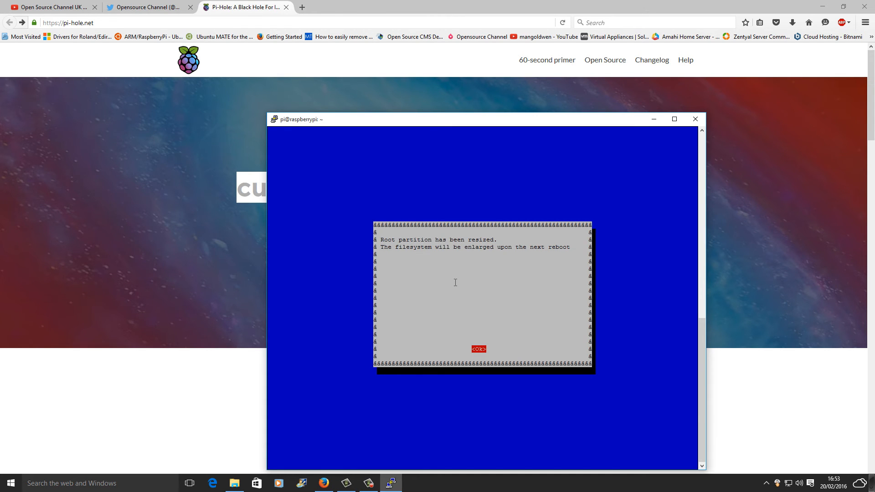
Acknowledge the resize notice and change the GPU memory split from 64 to 16 MB
left_click(478, 348)
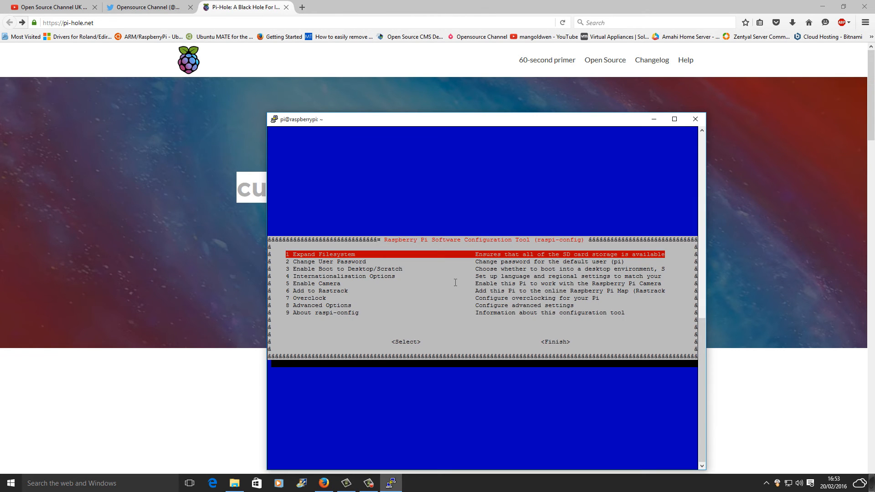
key("Down")
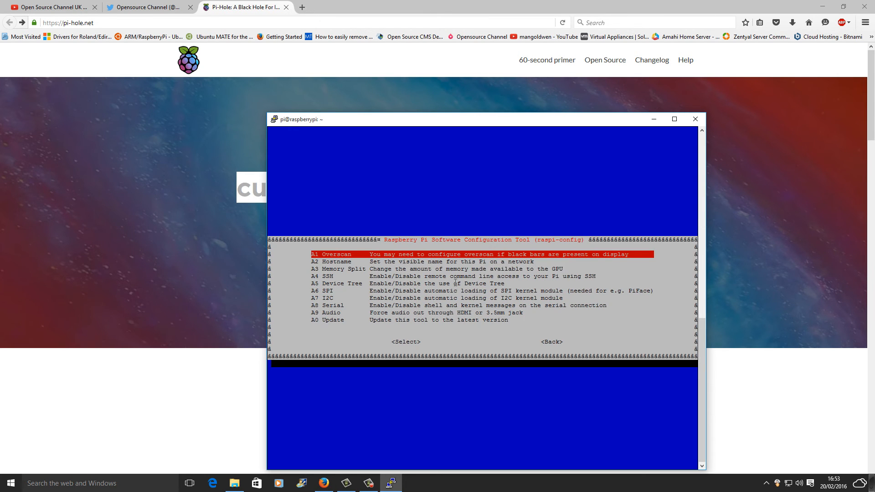
key("Down")
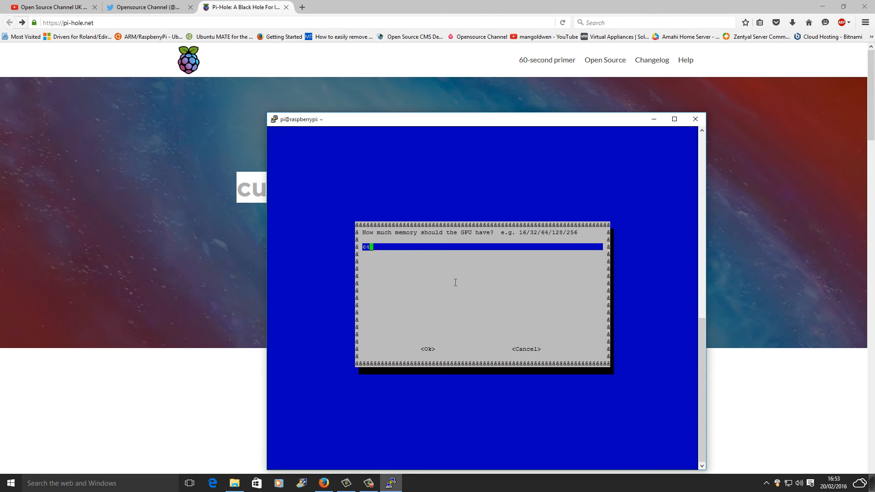
key("Backspace")
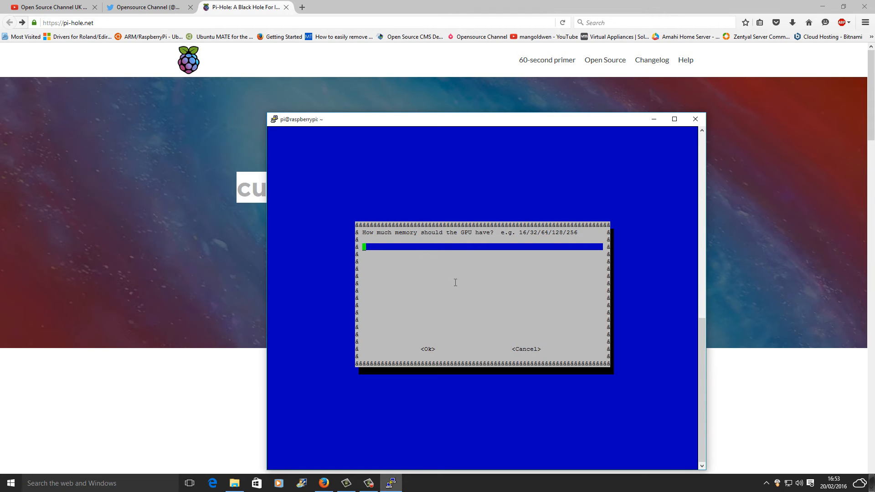
type("16")
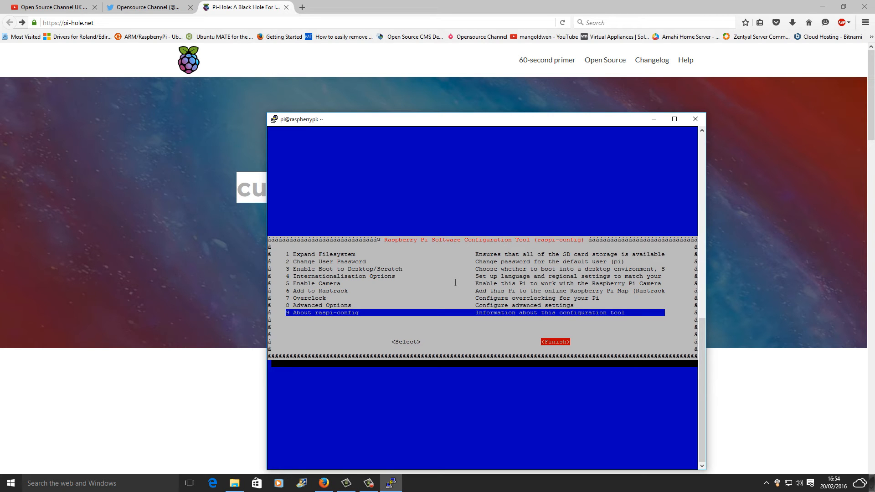
Finish raspi-config so the Pi reboots, and dismiss PuTTY's lost-connection error
left_click(555, 342)
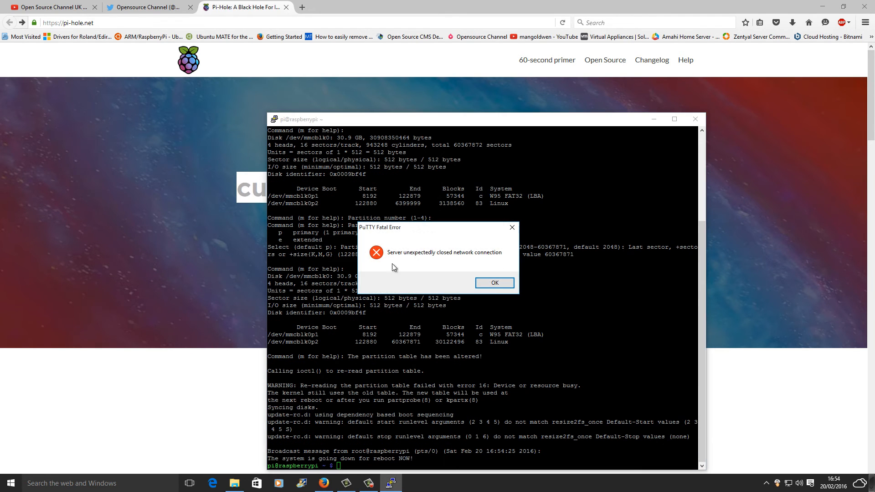
left_click(493, 283)
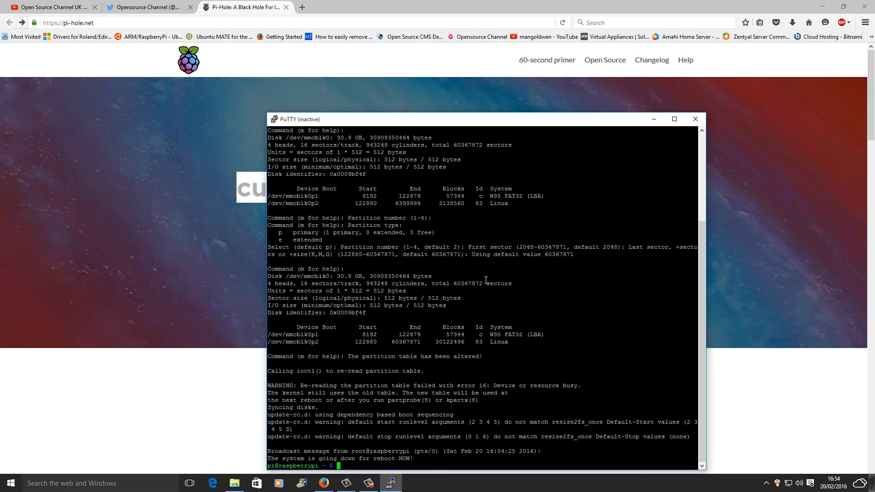
mouse_move(713, 134)
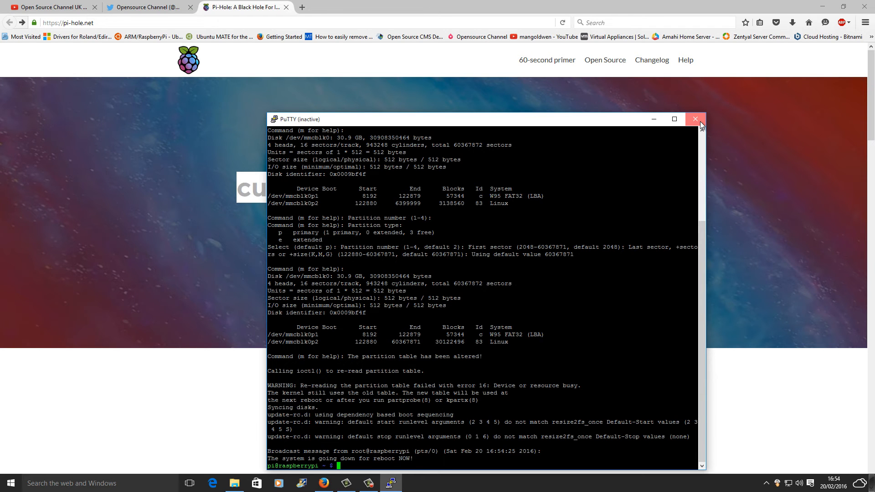
Close the disconnected PuTTY window and start a new SSH session to 192.168.1.92
left_click(695, 119)
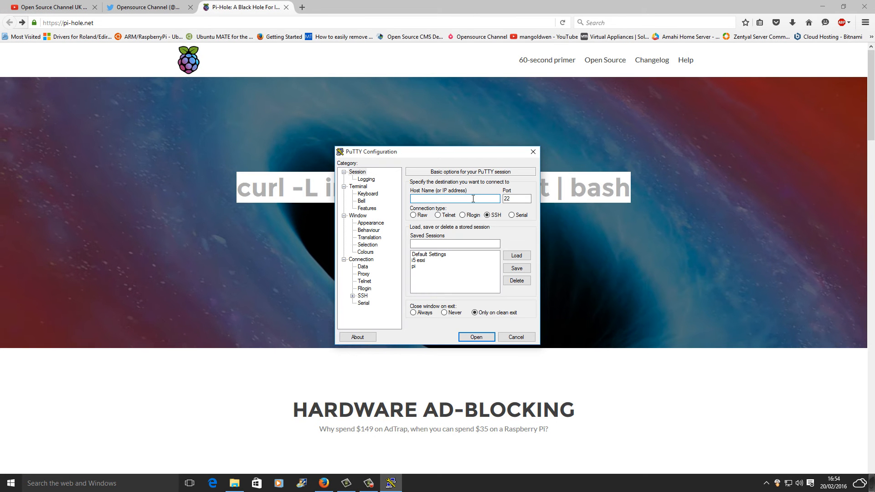
type("192.168.1.92")
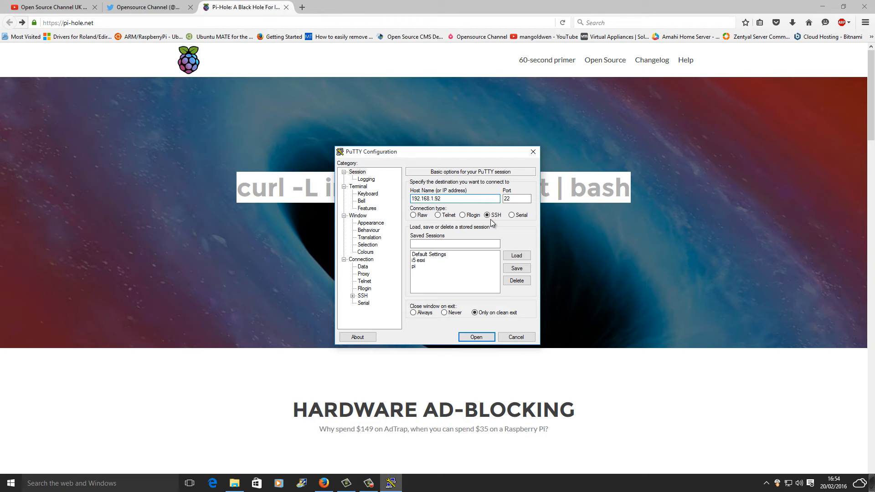
left_click(476, 336)
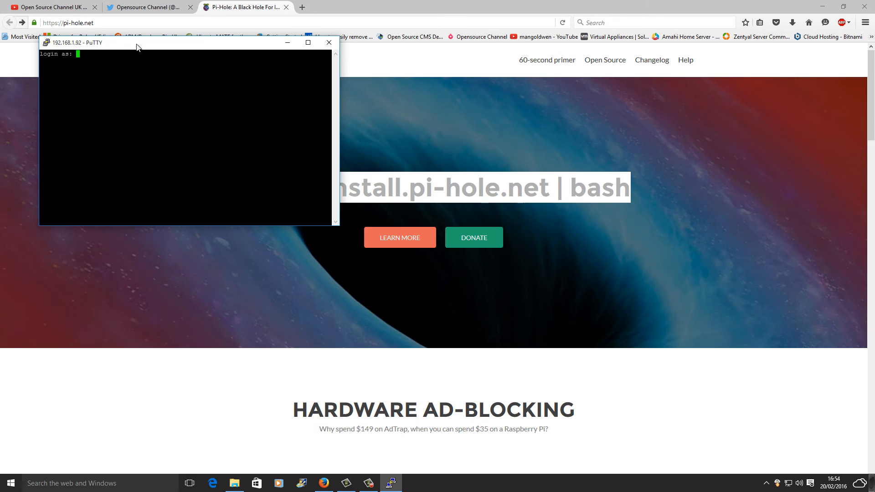
Move the terminal aside, log in as pi, and enter sudo apt-get update
left_click_drag(137, 43, 547, 223)
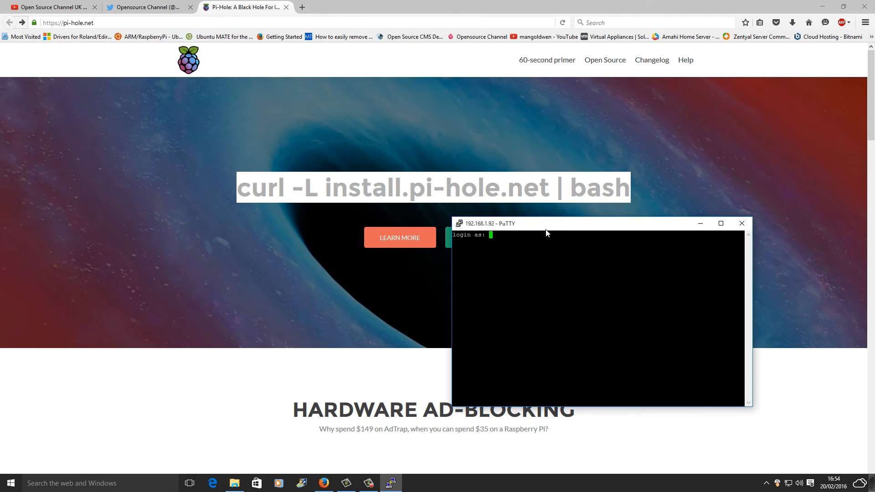
type("pi")
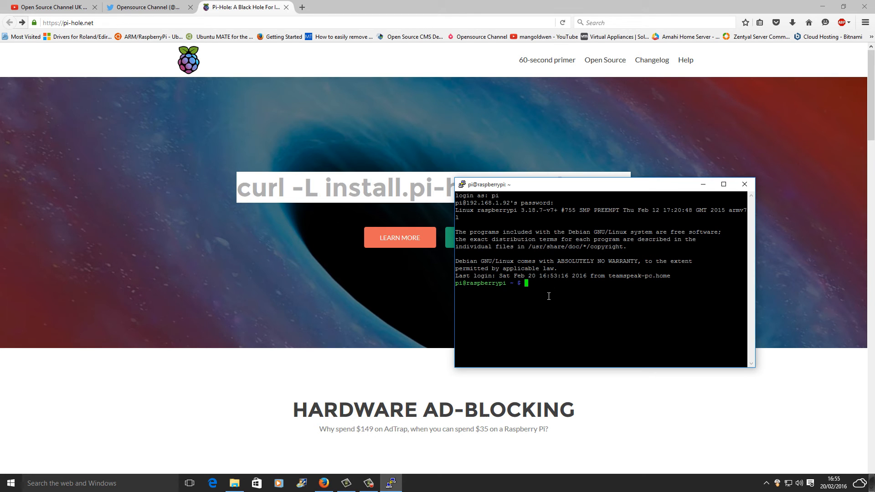
type("sudo")
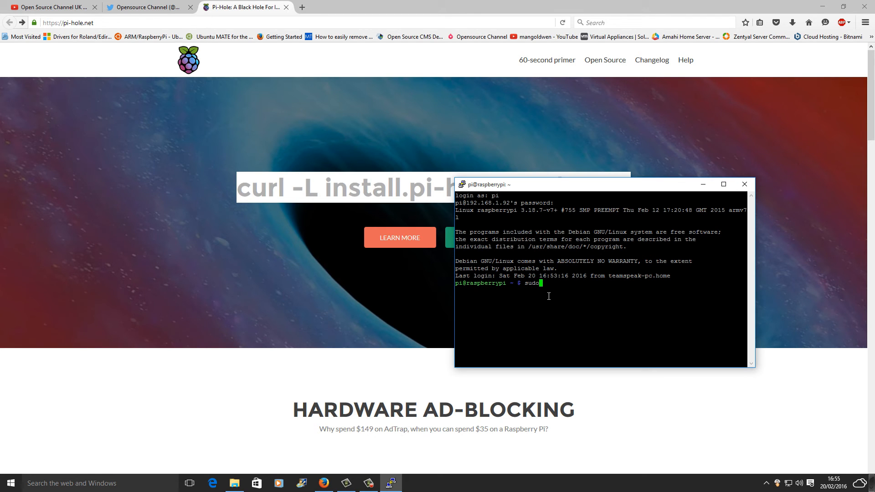
type("apt-")
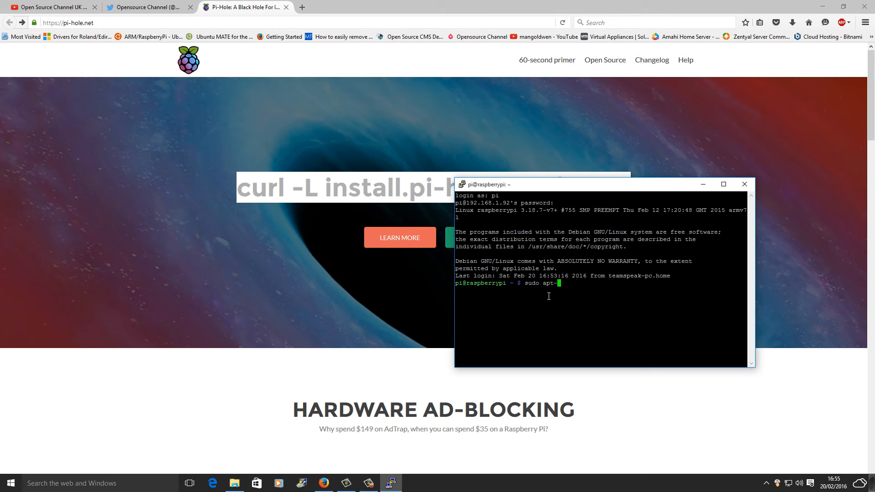
type("get u")
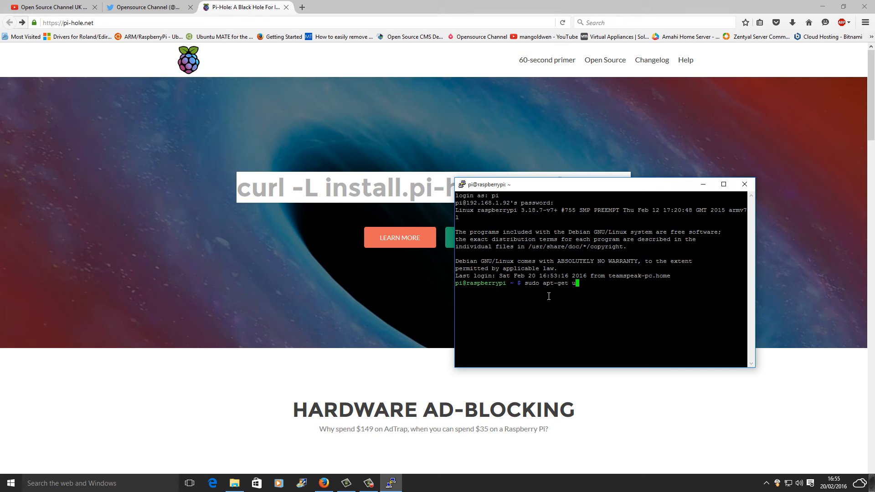
type("pda")
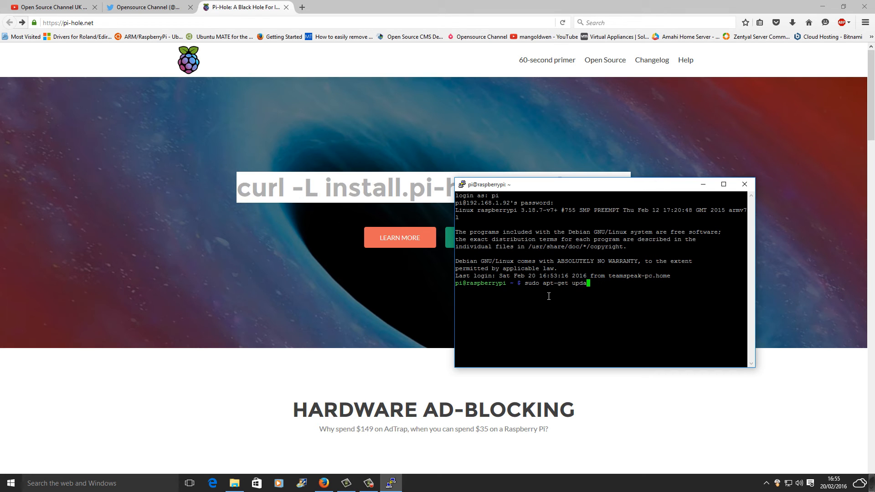
type("te")
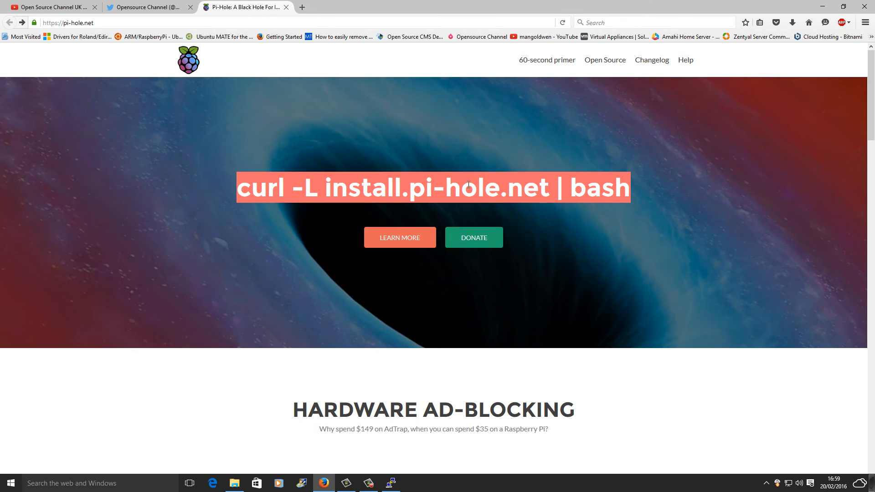
Run curl -L install.pi-hole.net | bash, accept the donation and static IP notices, keep IPv4
left_click(390, 483)
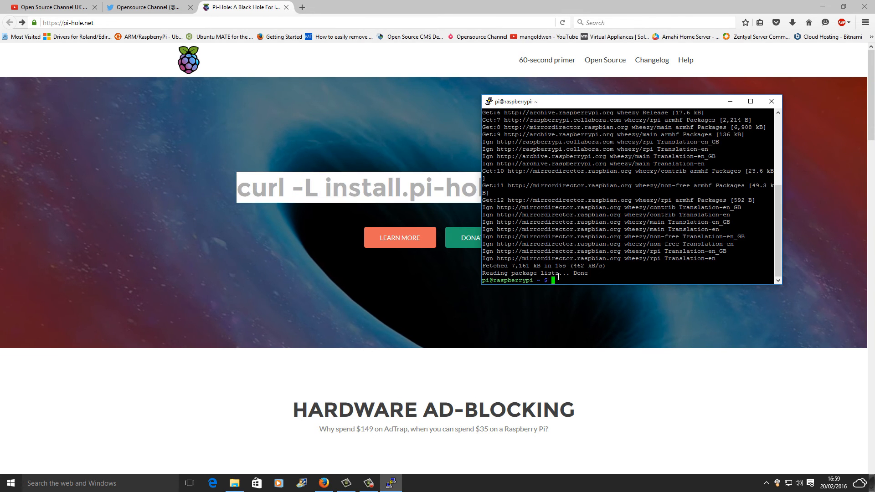
type("curl -L install.pi-hole.net | bash")
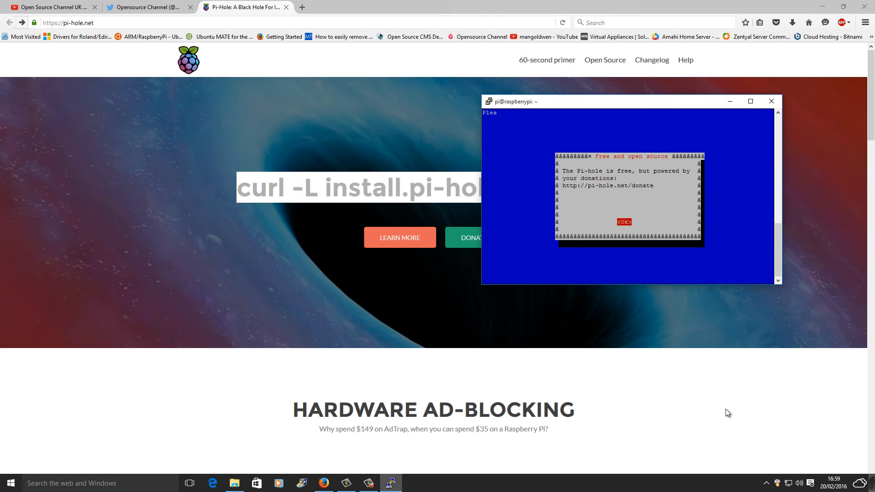
left_click(624, 221)
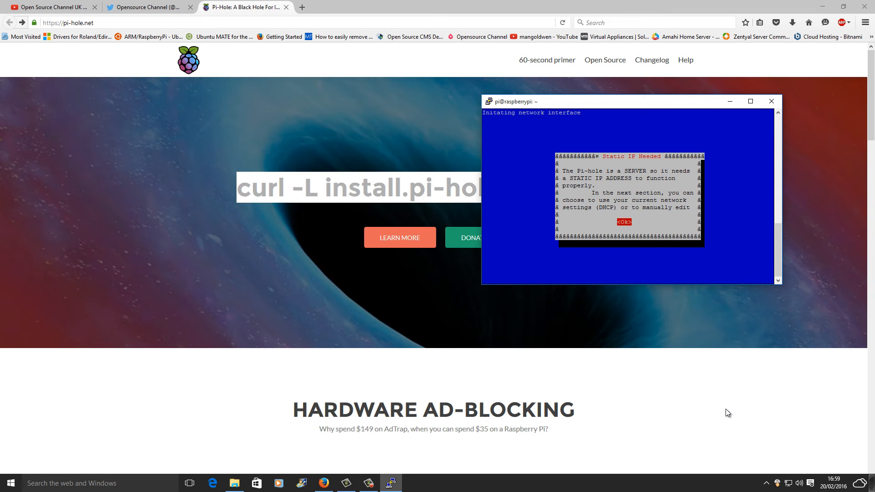
left_click(624, 222)
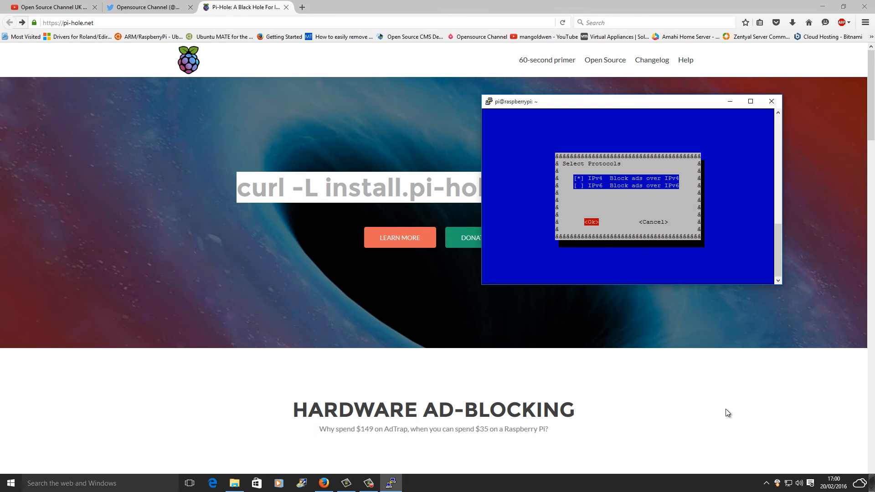
left_click(590, 222)
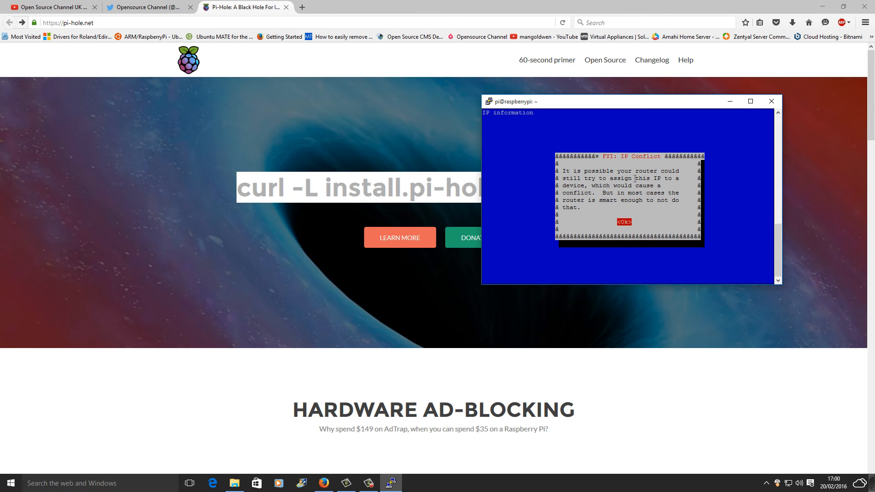
Acknowledge the installer's IP conflict notice and let installation complete
left_click(624, 221)
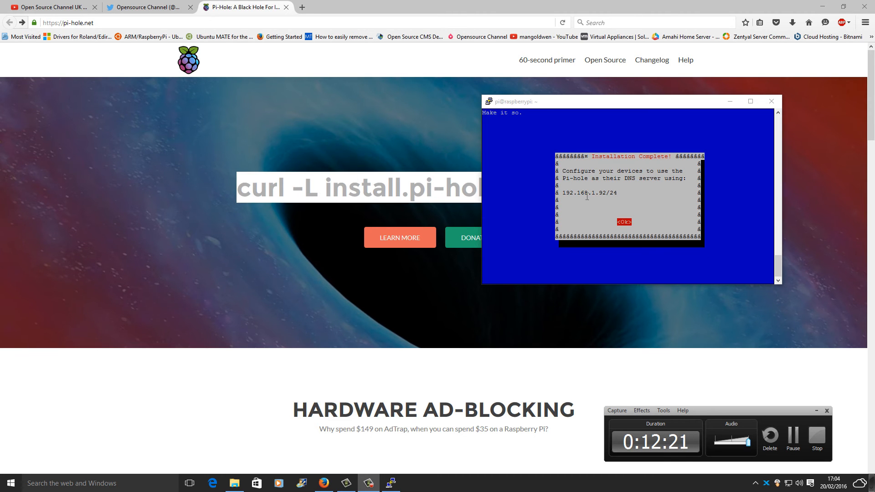
Close the installation summary, run sudo apt-get upgrade, and open Pi-hole's Help pages
left_click(624, 221)
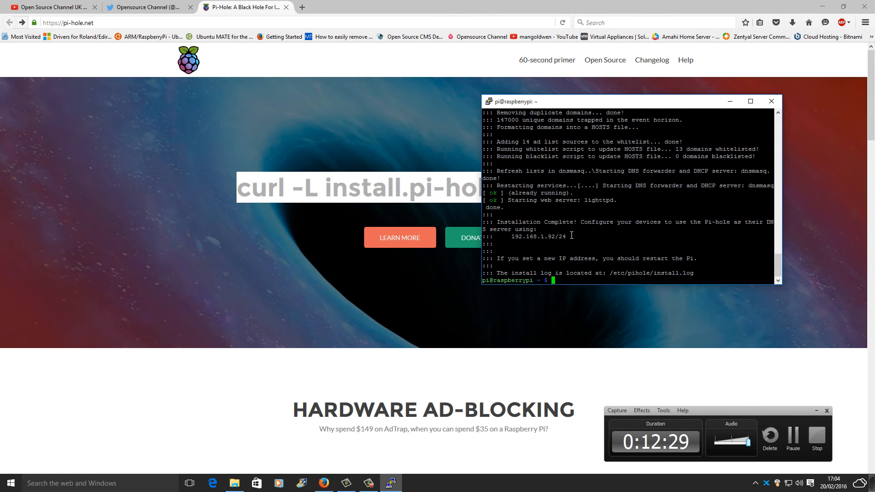
type("sudo apt-get upgrade")
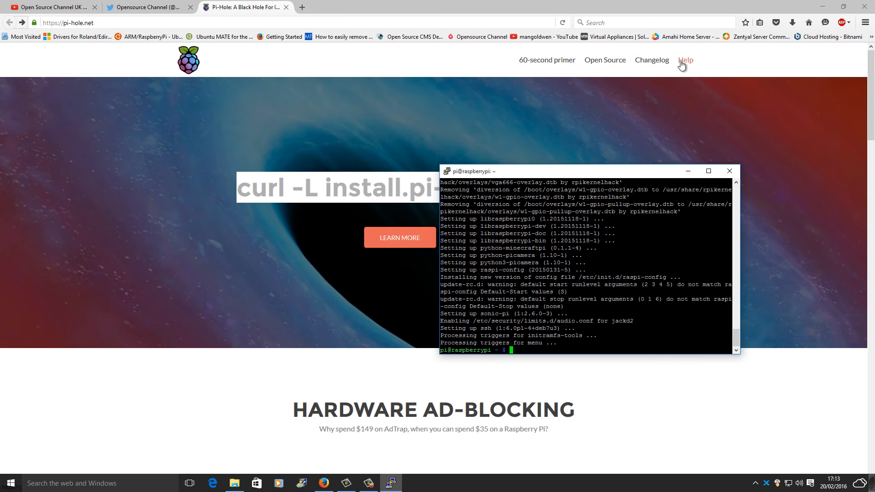
left_click(686, 60)
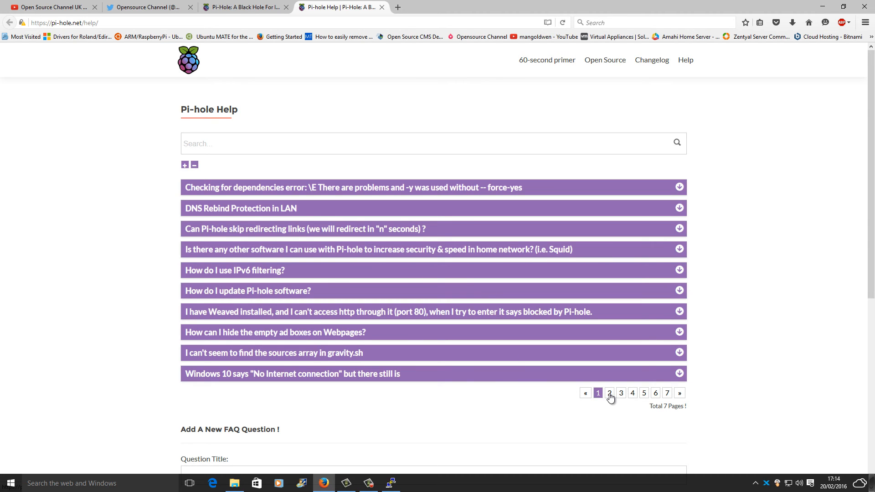
Expand the static IP in Raspbian Jessie FAQ on Help page 2, moving PuTTY aside
left_click(609, 393)
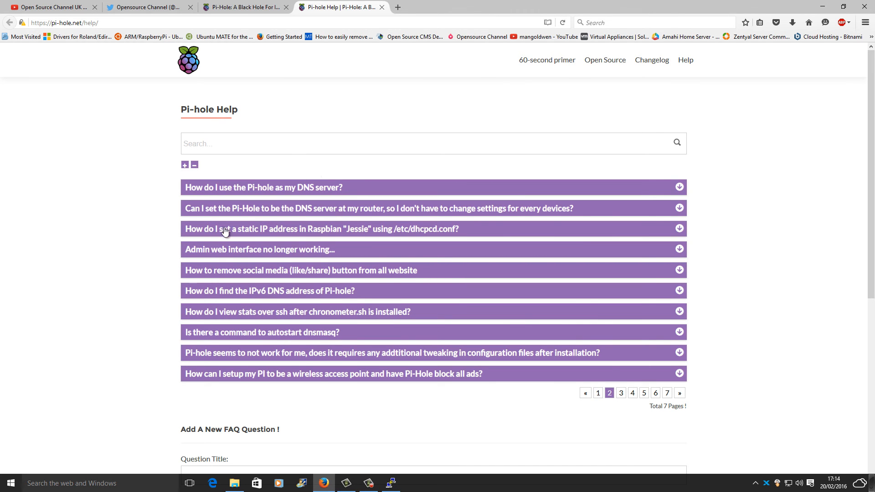
left_click(322, 229)
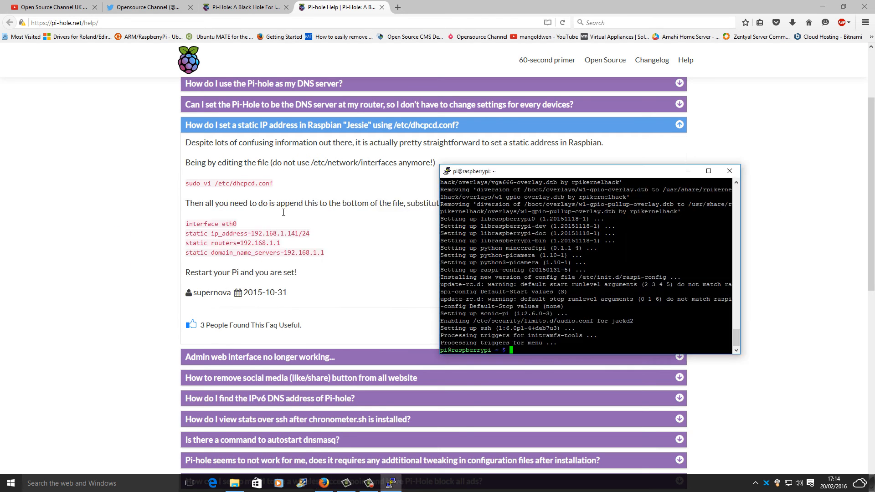
left_click_drag(587, 171, 620, 139)
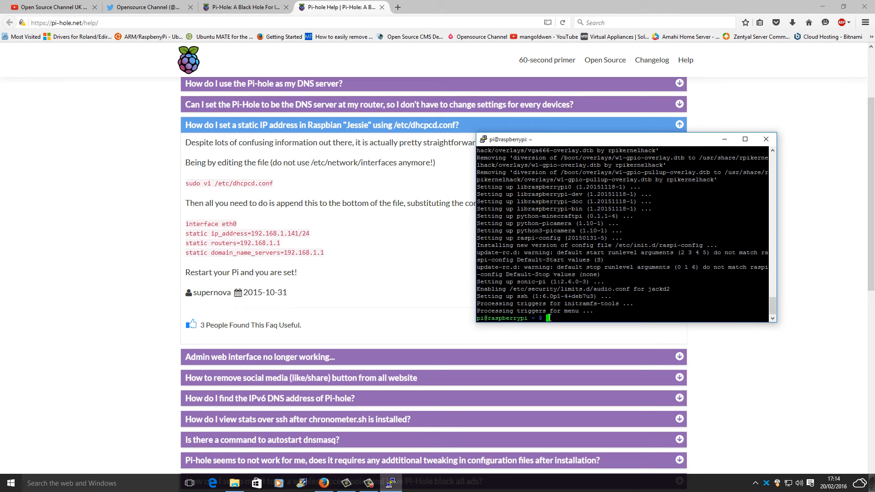
mouse_move(553, 316)
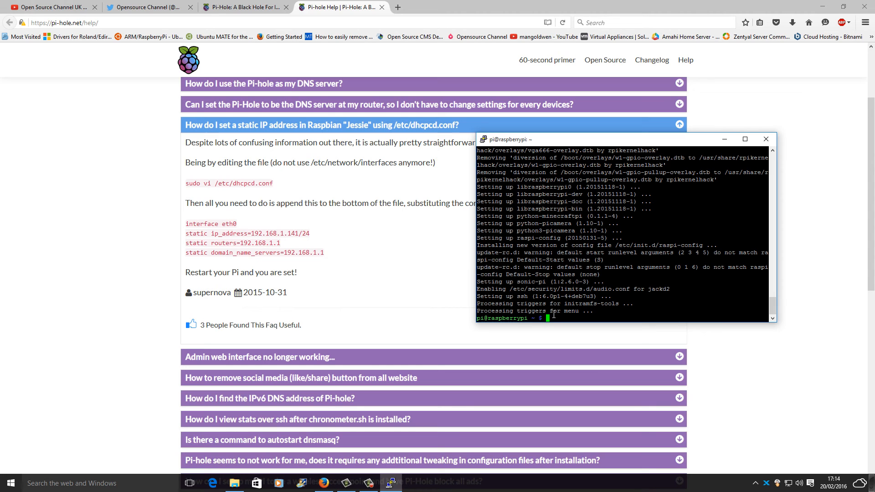
Open /etc/dhcpcd.conf in nano with sudo to check the eth0 static IP settings
type("sudo")
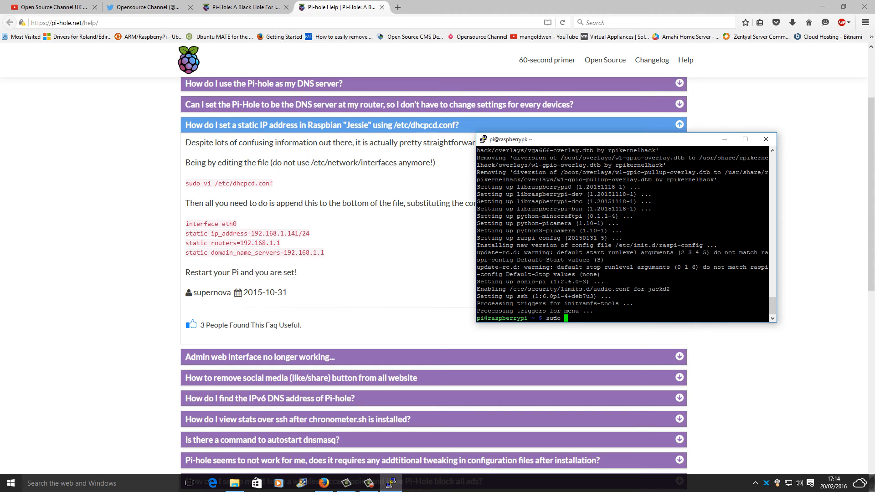
type("nano")
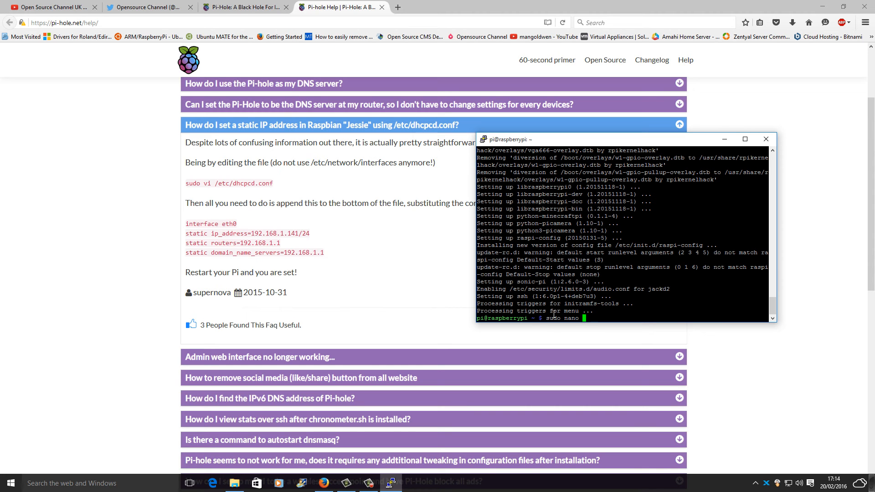
type("/et")
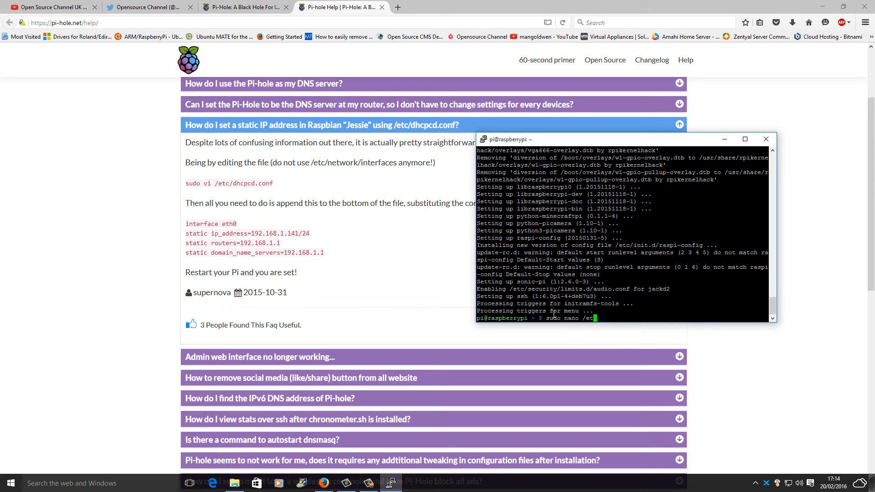
type("c/dhcpcd.conf")
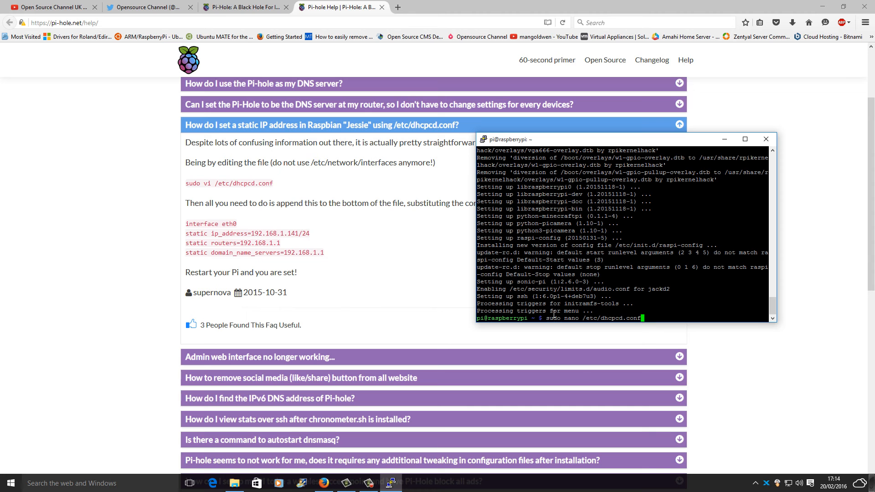
key("enter")
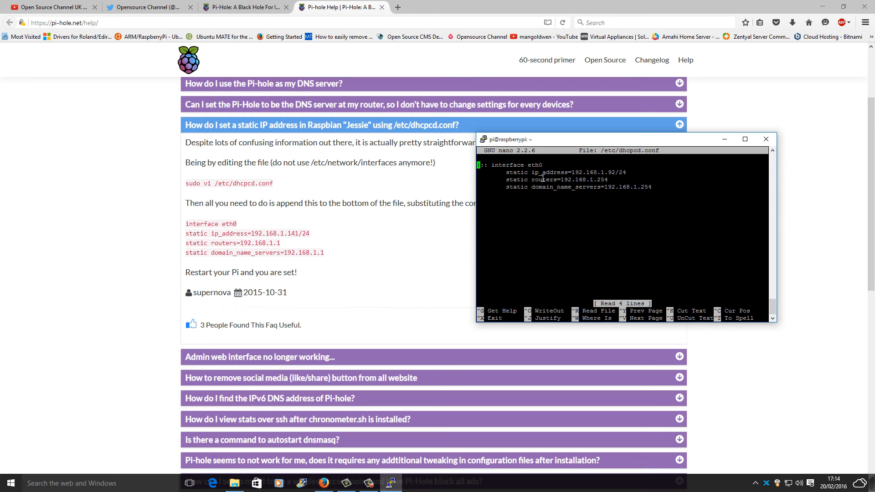
mouse_move(535, 173)
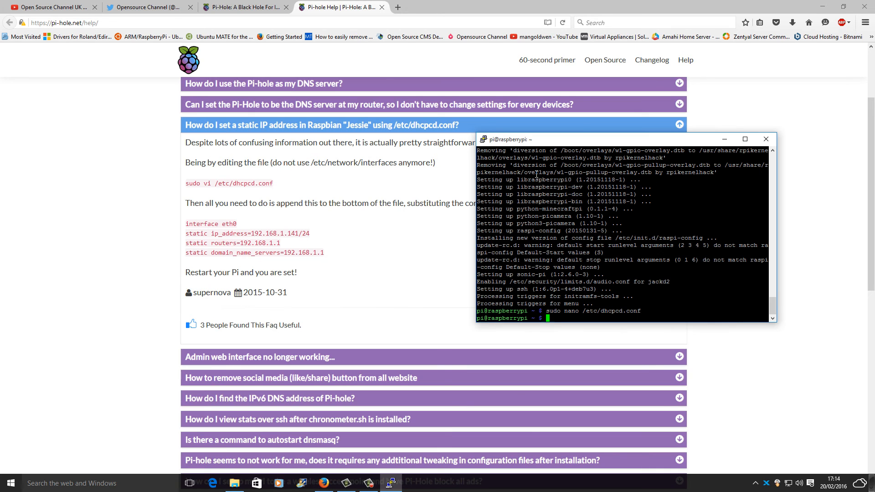
mouse_move(258, 226)
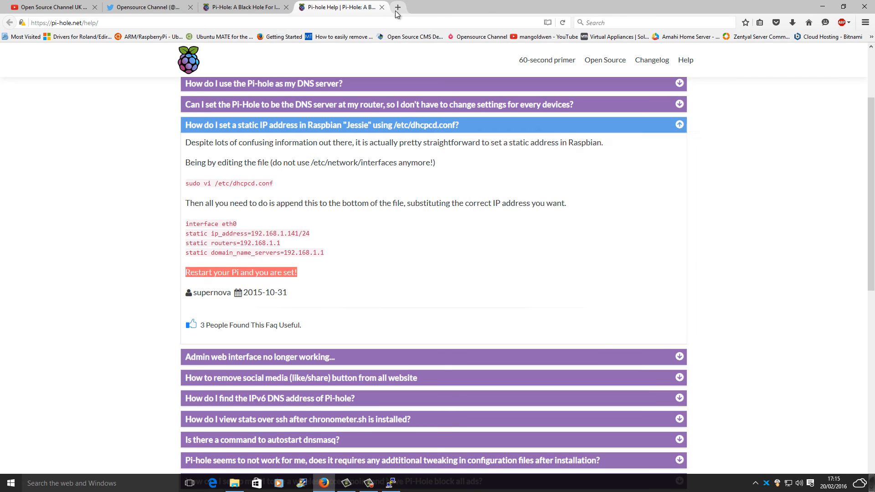
Load the Pi-hole dashboard at 192.168.1.92/admin in a new tab and toggle the sidebar
left_click(397, 7)
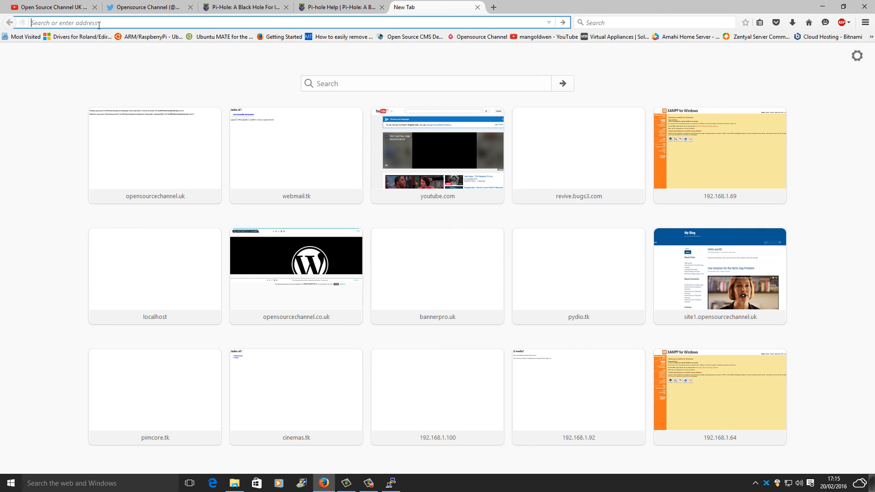
type("192.168.1.69/")
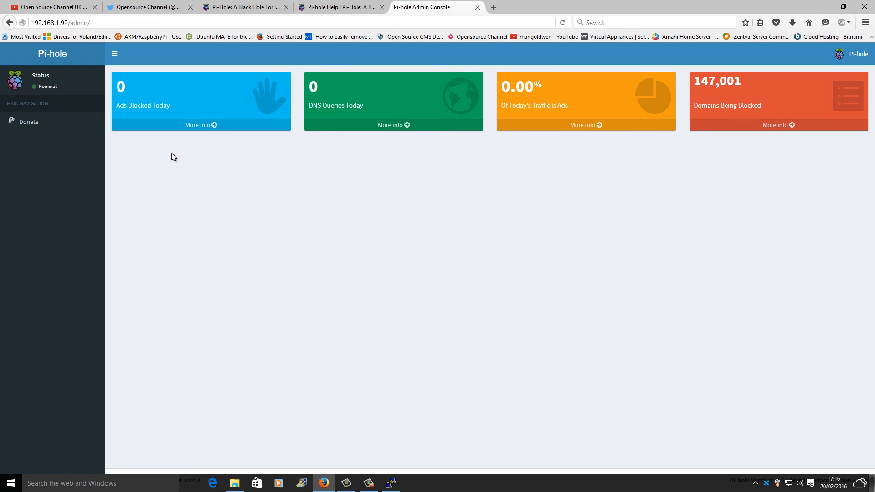
mouse_move(574, 167)
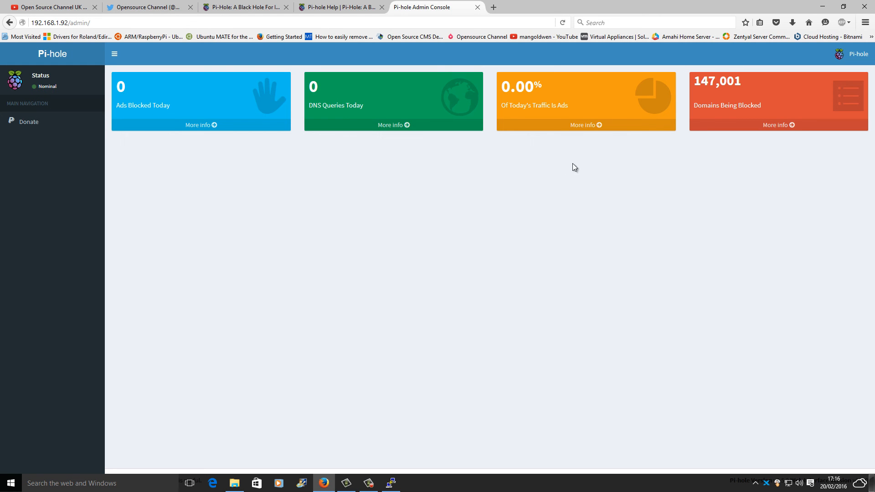
left_click(779, 124)
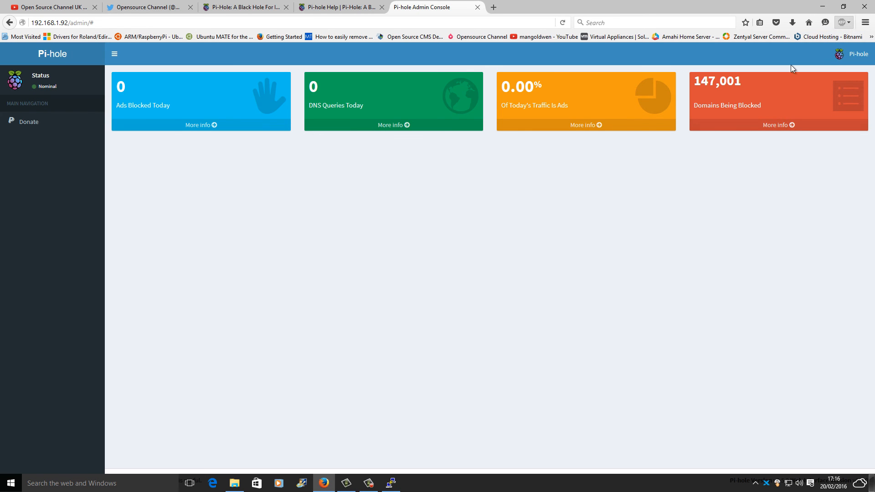
mouse_move(139, 60)
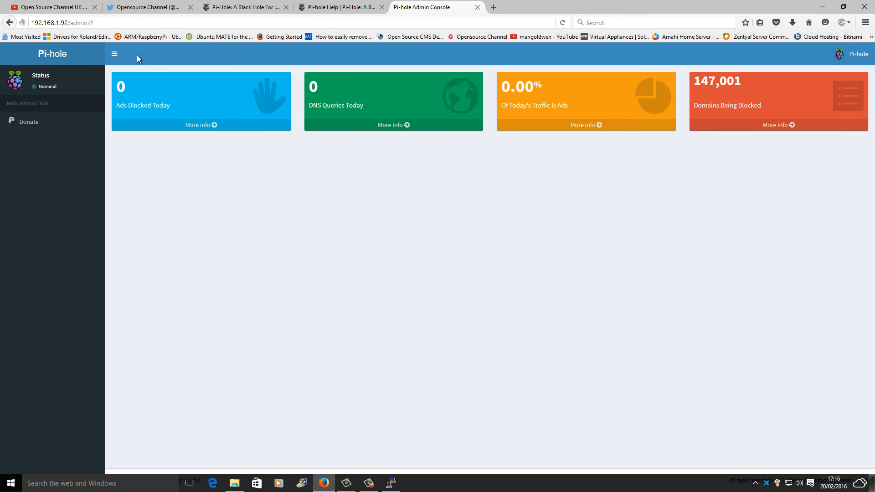
left_click(114, 54)
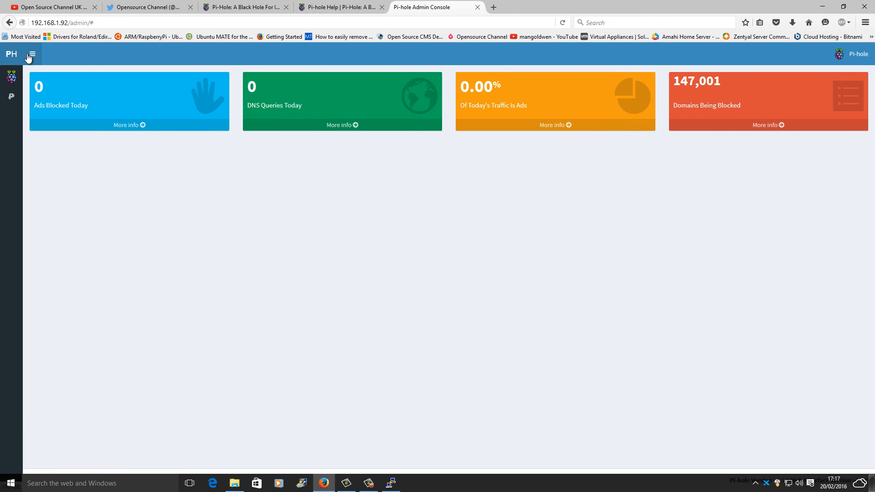
left_click(31, 55)
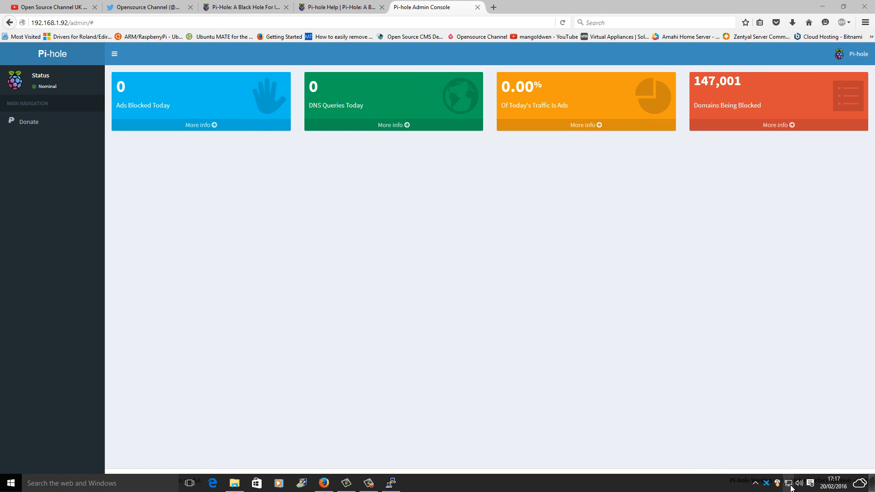
Open the Realtek Ethernet adapter's properties and select Internet Protocol Version 4 (TCP/IPv4)
left_click(788, 483)
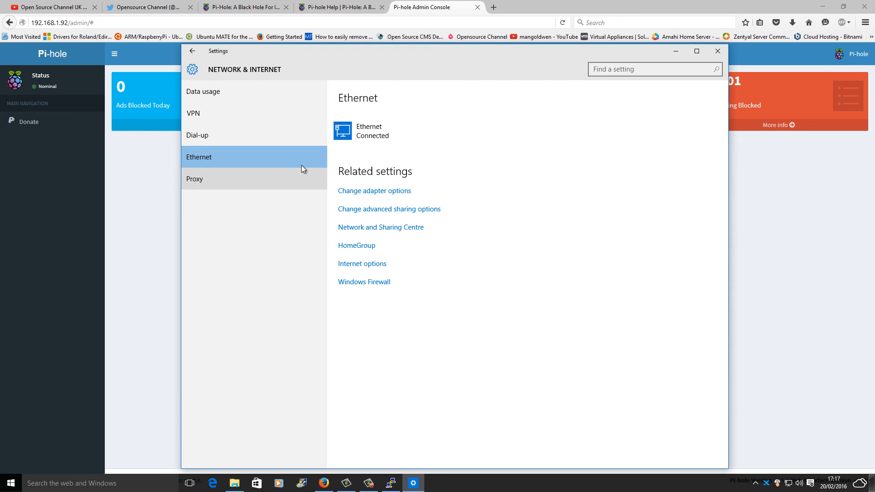
mouse_move(554, 95)
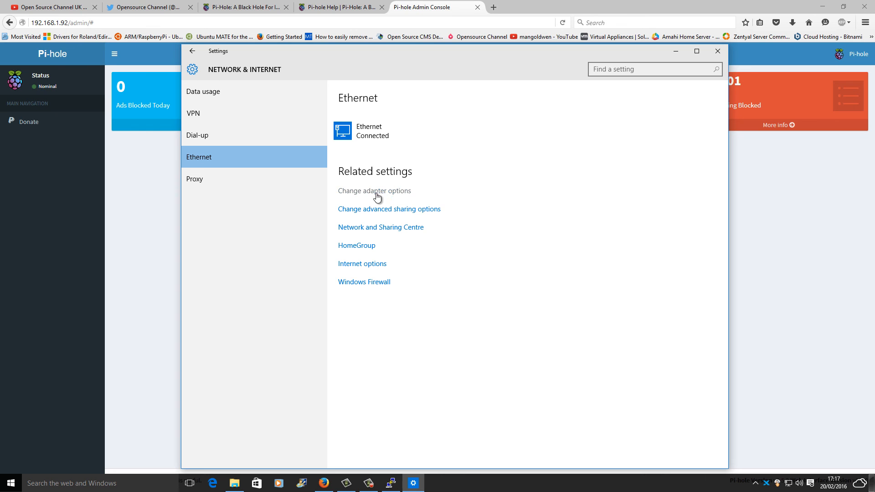
mouse_move(504, 221)
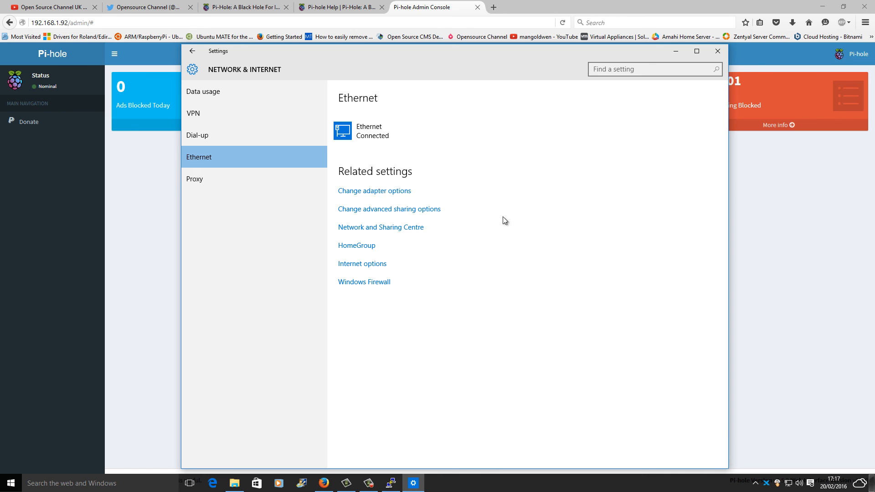
left_click(374, 190)
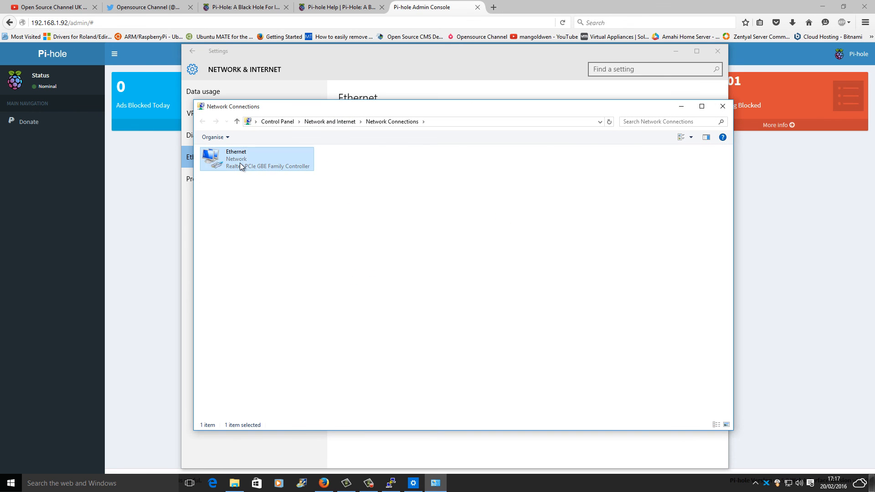
right_click(256, 159)
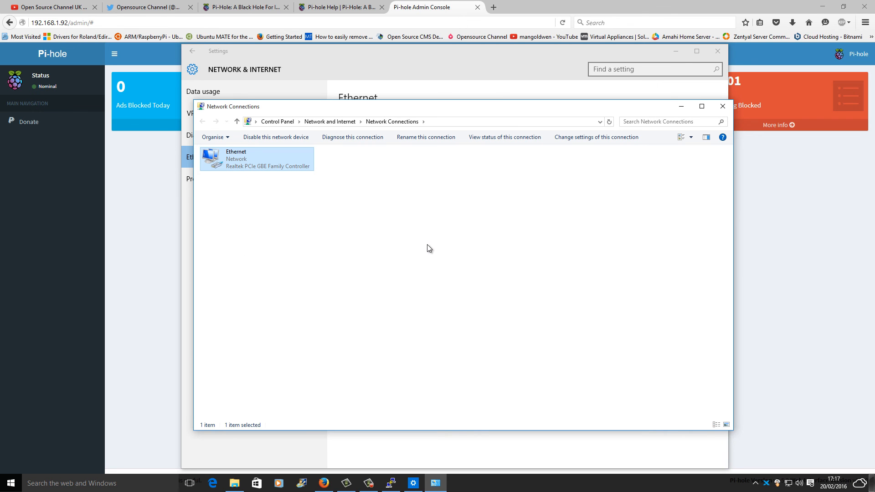
double_click(256, 159)
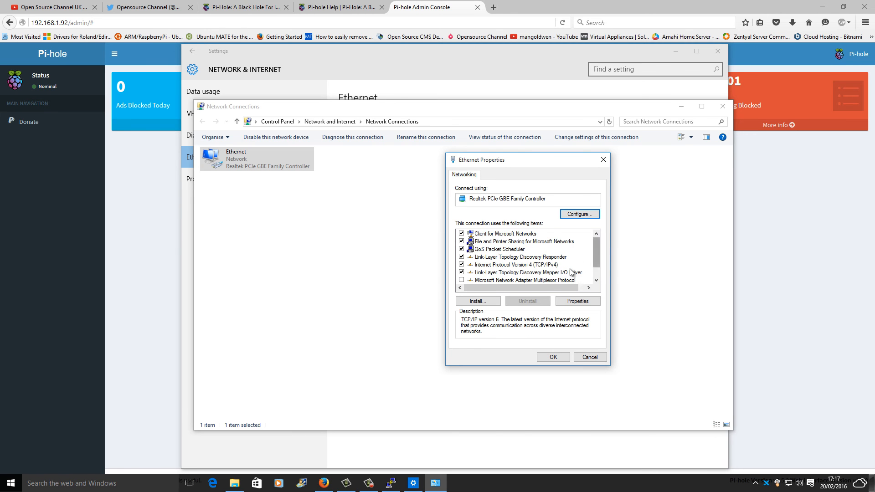
left_click(515, 264)
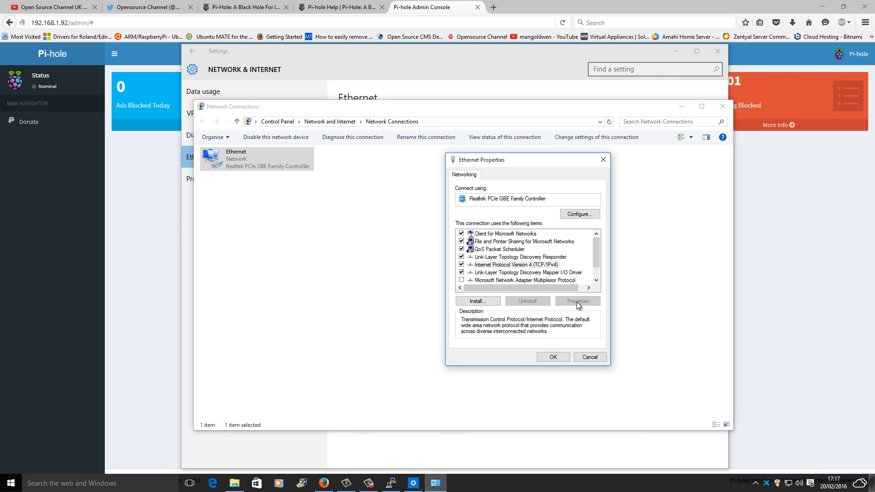
Set the IPv4 preferred DNS server manually to 192.168.1.92
left_click(578, 301)
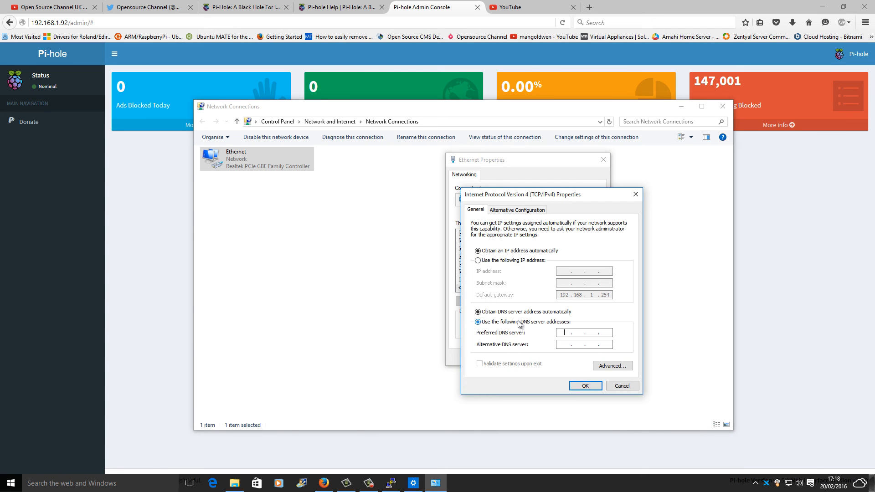
left_click(478, 321)
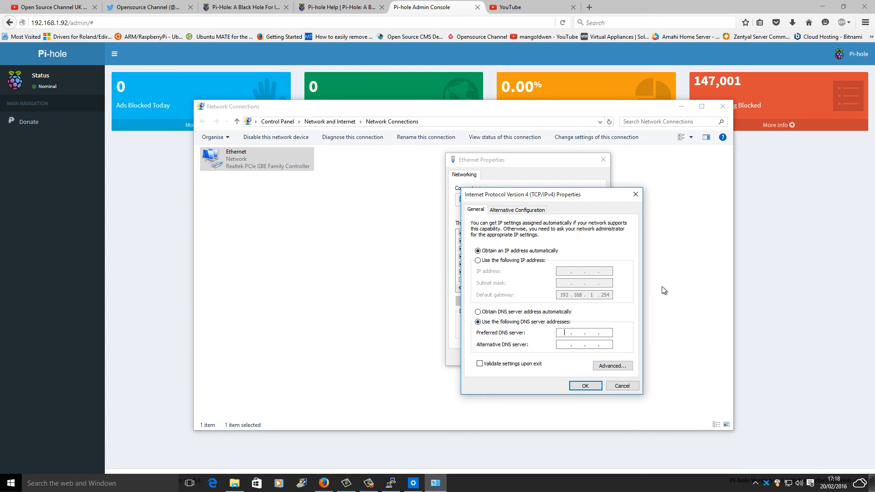
type("192.1")
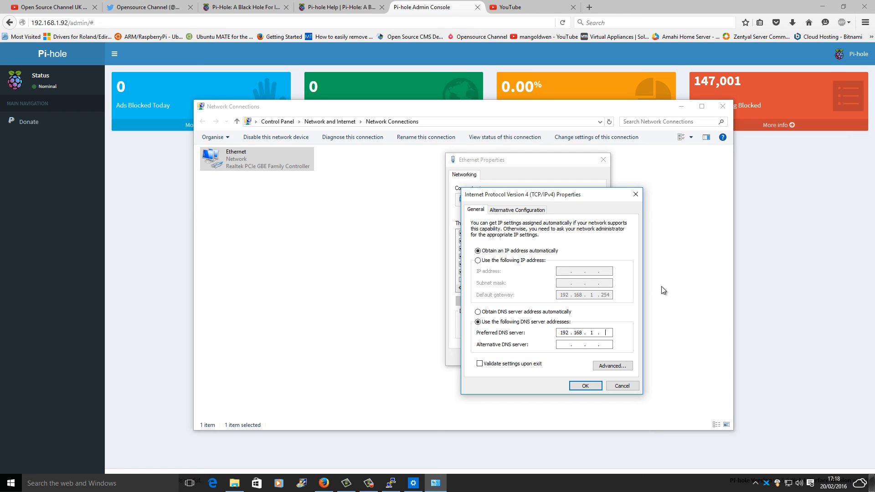
type("92")
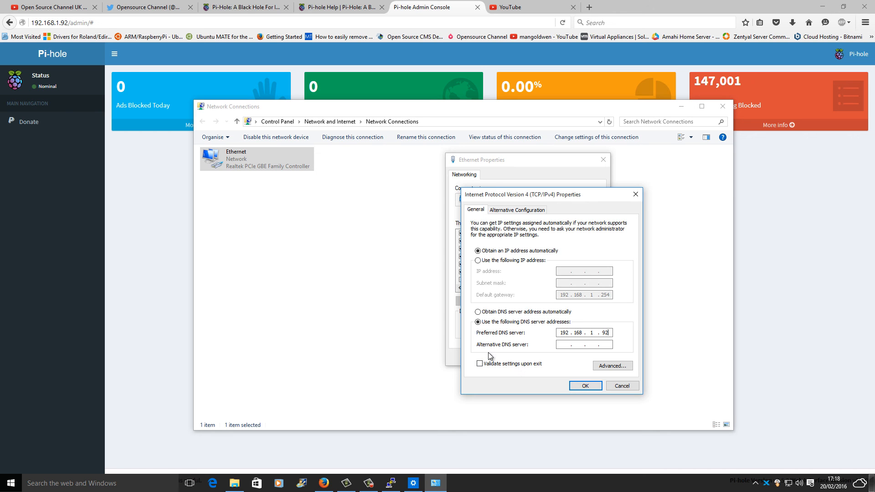
Enable Validate settings upon exit, confirm the DNS change and close Ethernet Properties
left_click(479, 363)
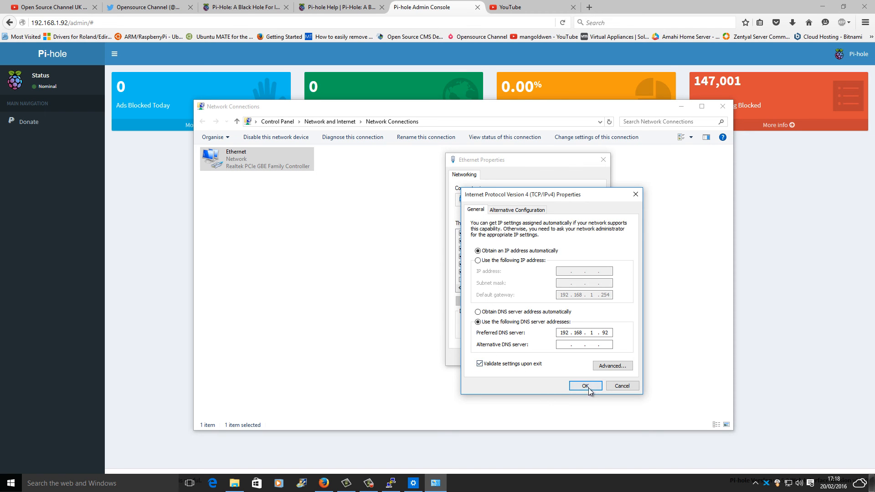
left_click(584, 386)
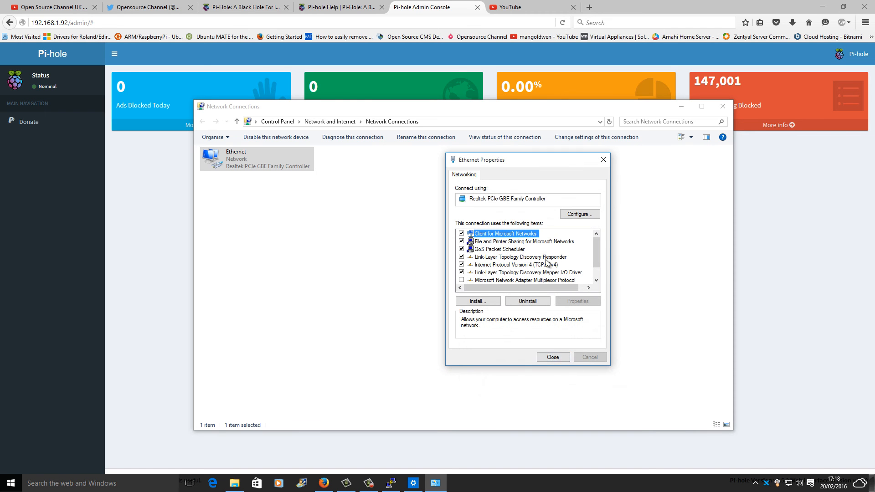
left_click(553, 357)
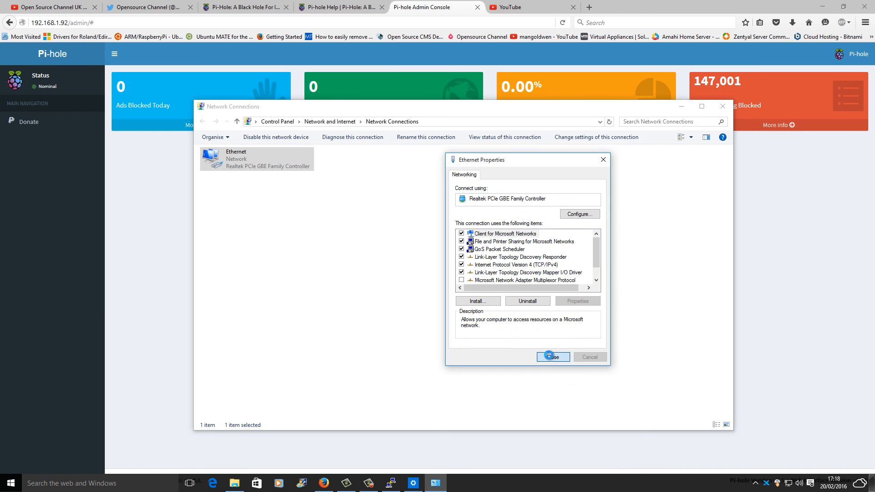
left_click(552, 356)
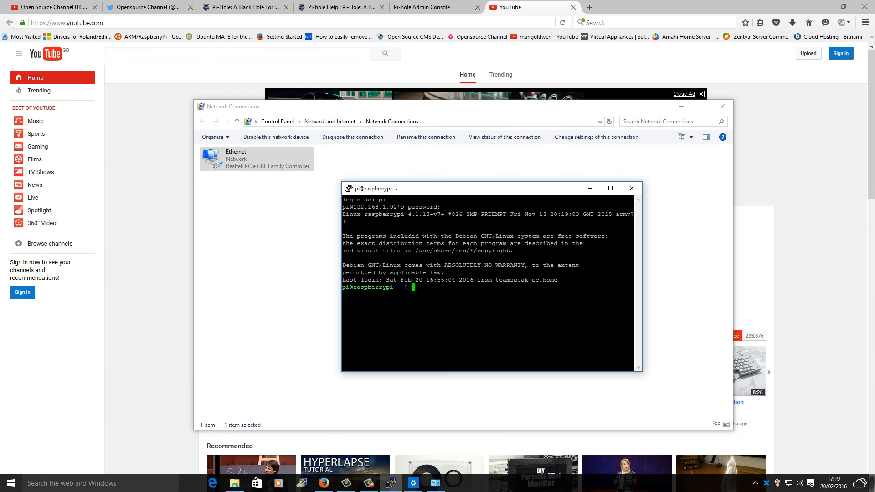
Browse /etc and /etc/pihole, then run gravity.sh, gathering 147,000 unique blocked domains
type("c")
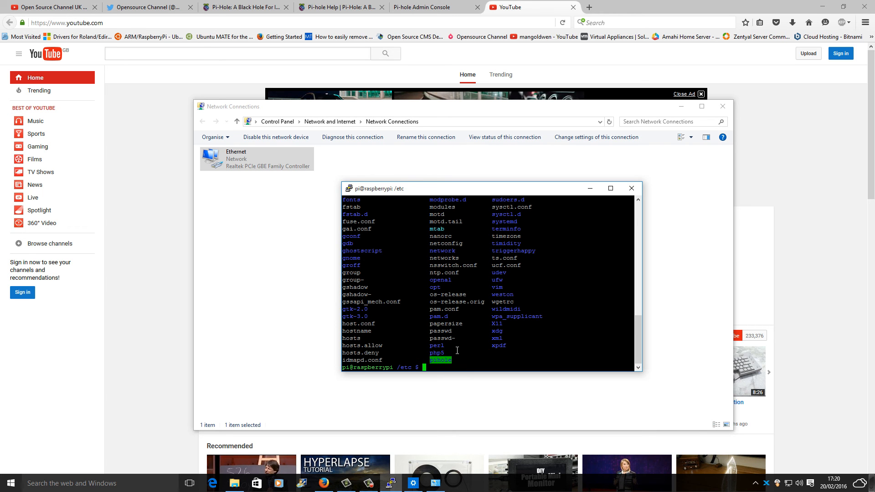
type("cd pihole")
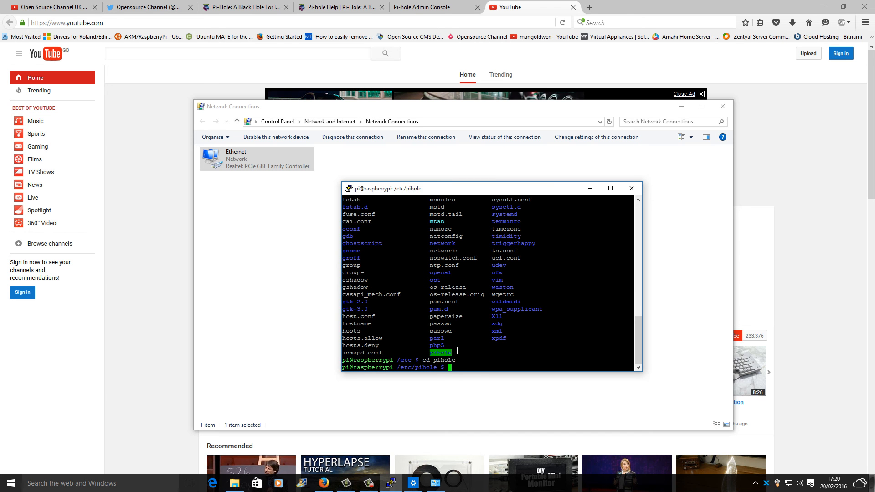
type("ls")
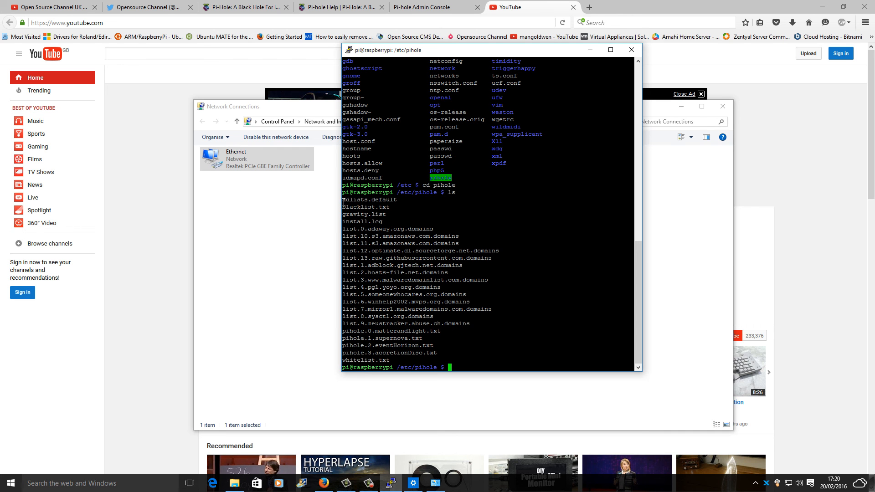
left_click_drag(343, 200, 390, 215)
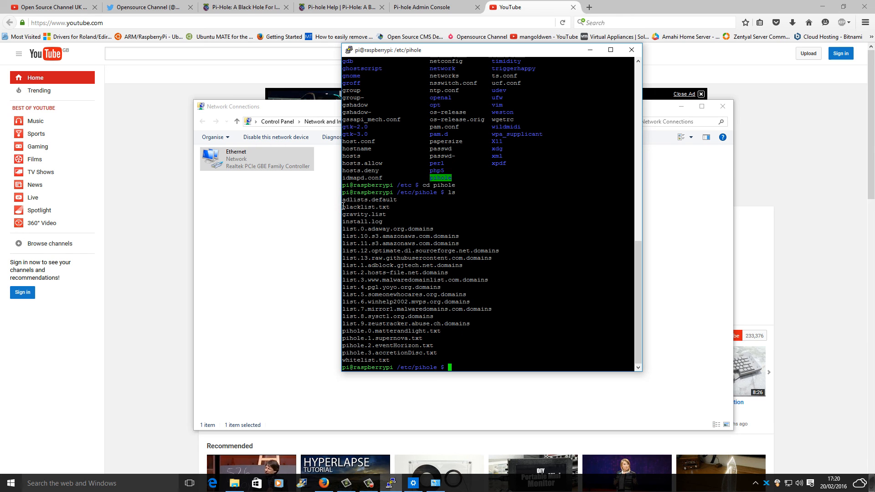
double_click(366, 206)
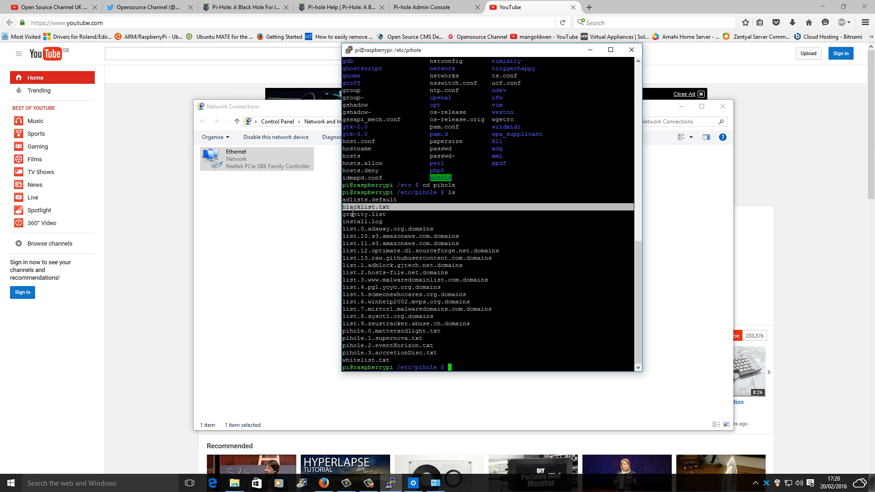
left_click(366, 214)
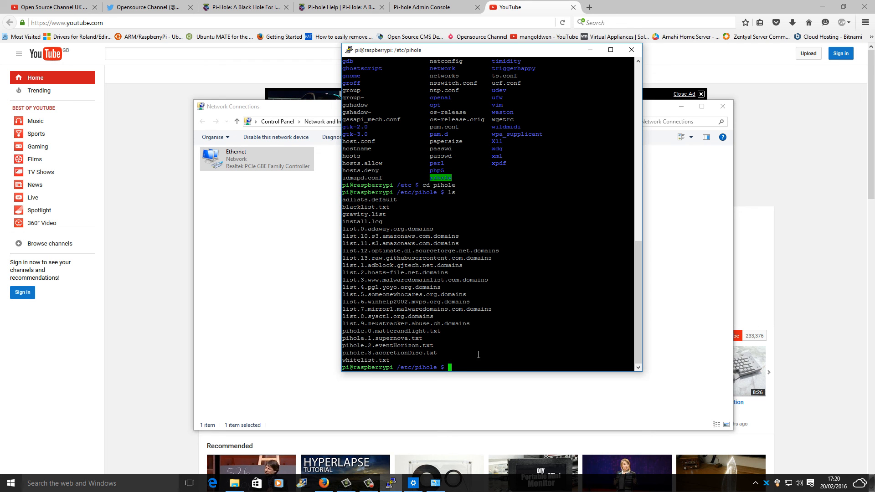
type("gravity.sh")
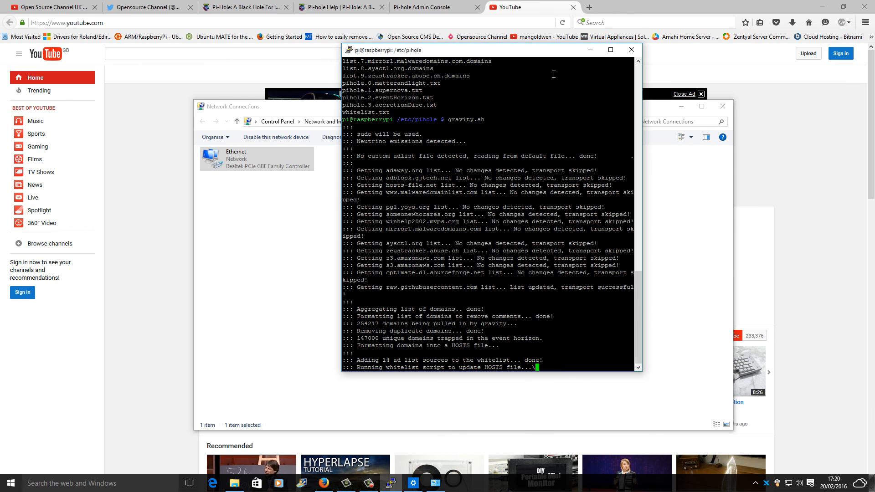
Load aol.co.uk in a new Firefox tab and scroll down the homepage
left_click(684, 7)
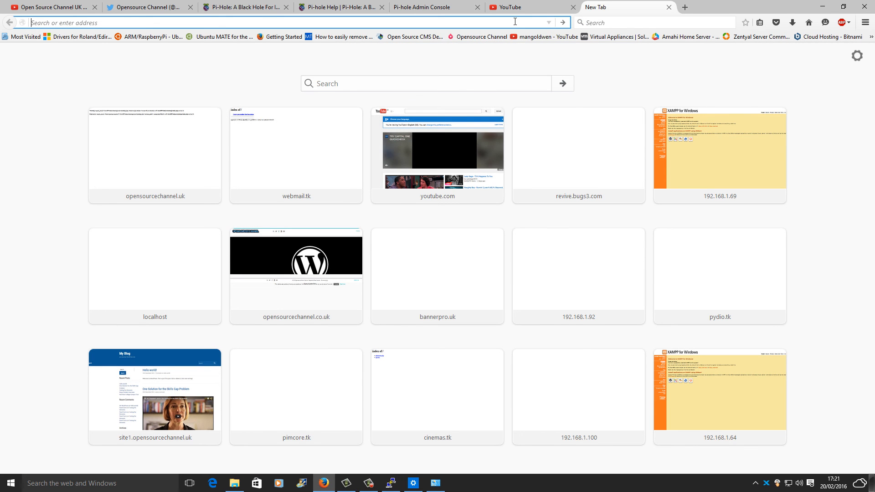
type("aol.co.uk/?r=www.aol.com")
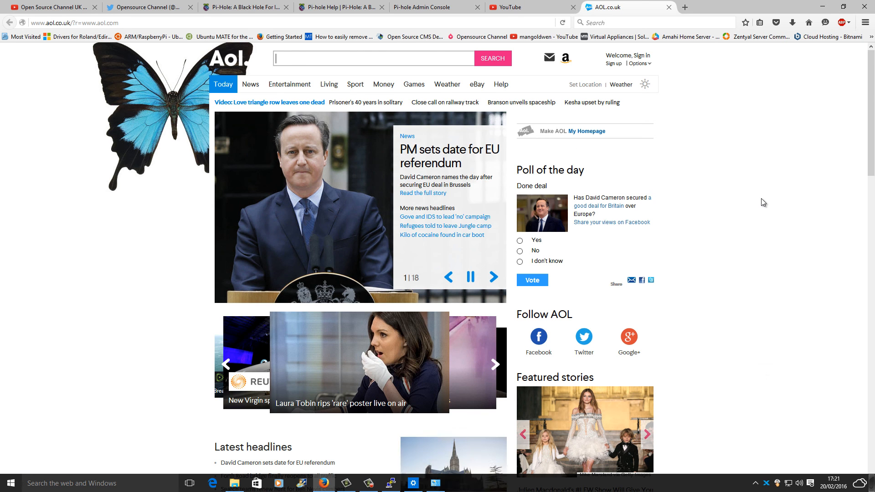
mouse_move(554, 117)
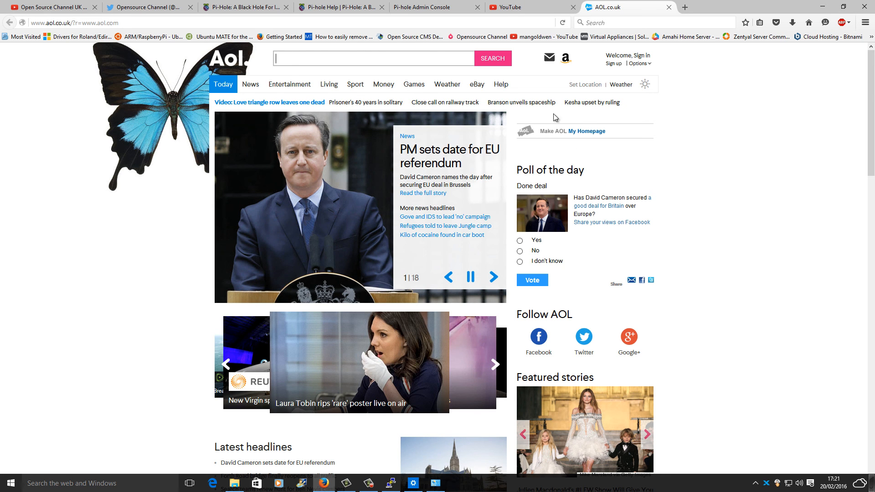
left_click(383, 84)
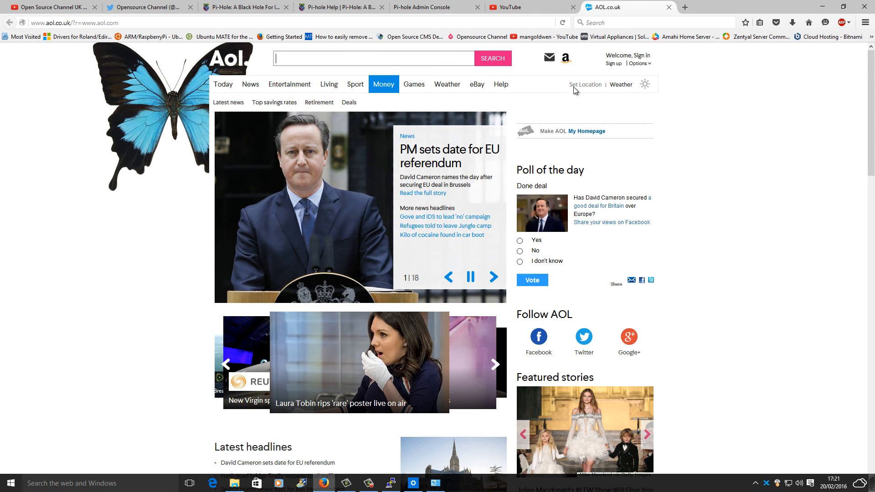
scroll("down", 3)
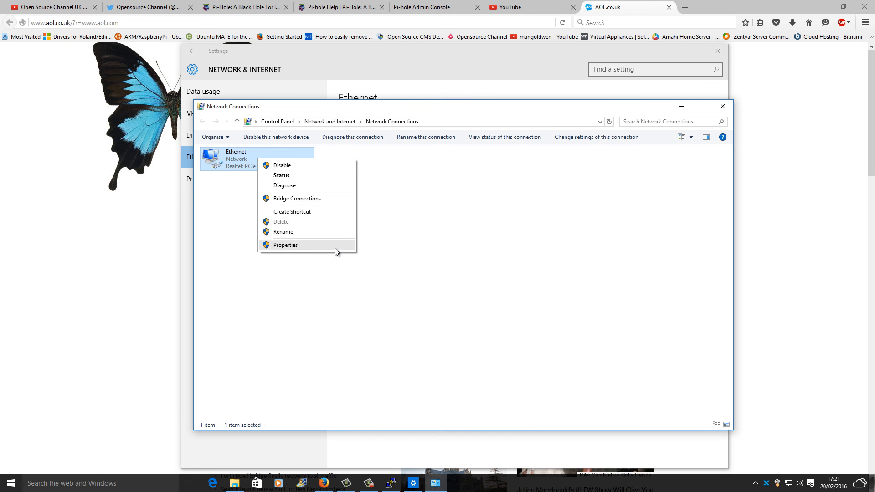
Switch the Ethernet IPv4 settings back to Obtain DNS server address automatically
left_click(285, 246)
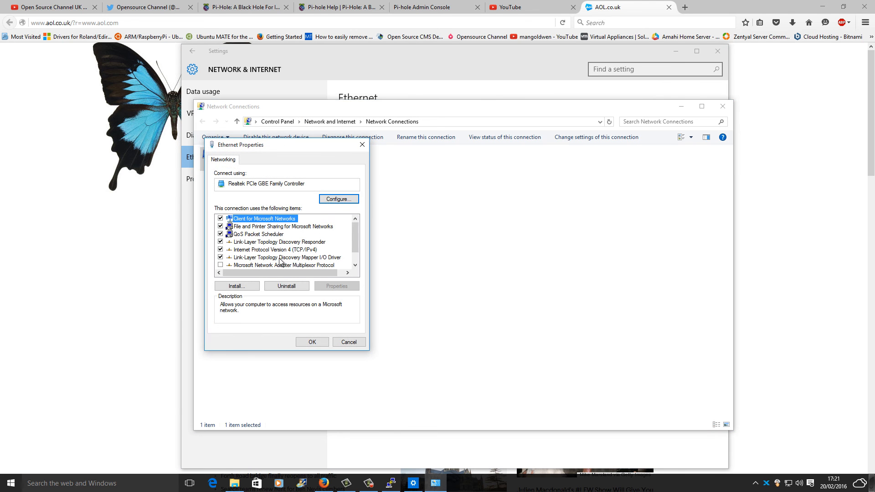
left_click(273, 249)
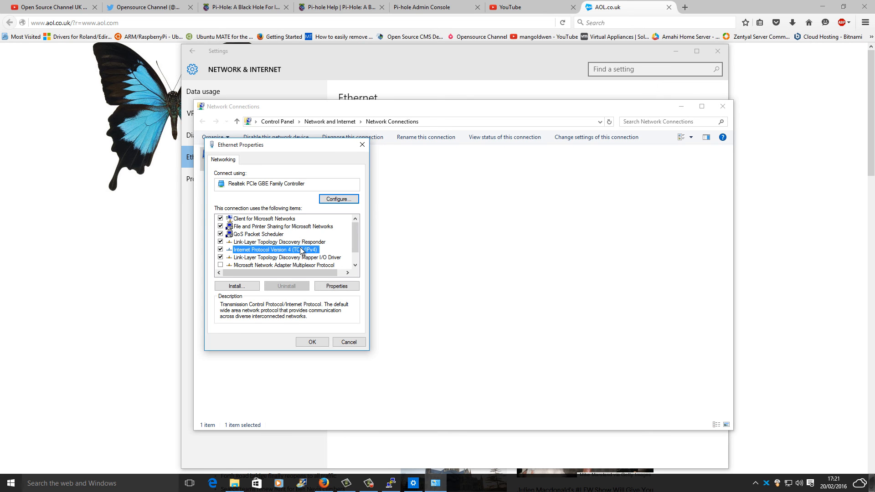
left_click(336, 286)
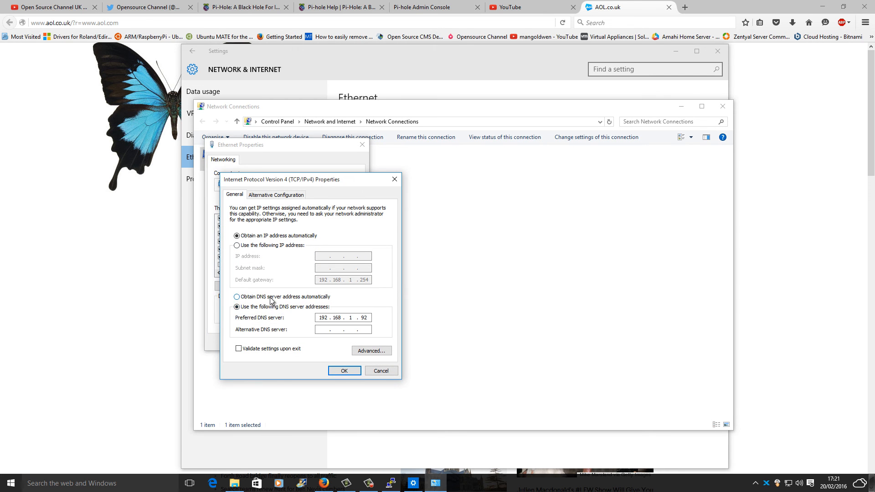
left_click(237, 297)
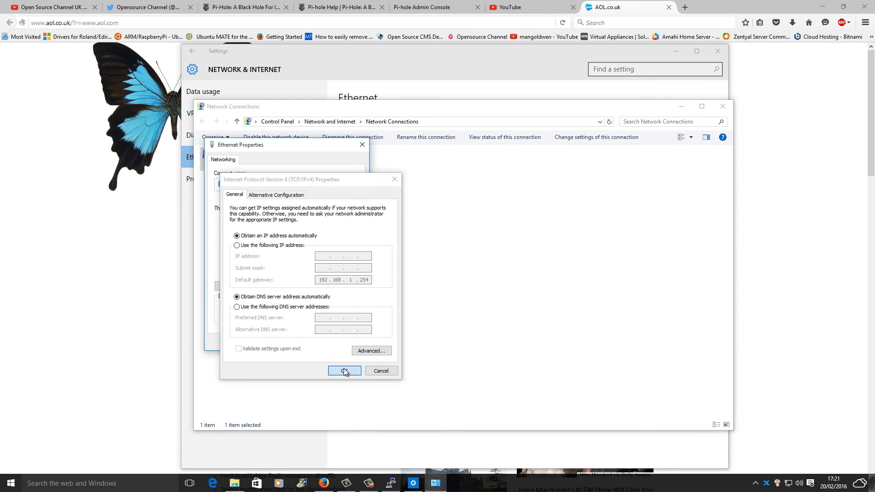
left_click(343, 370)
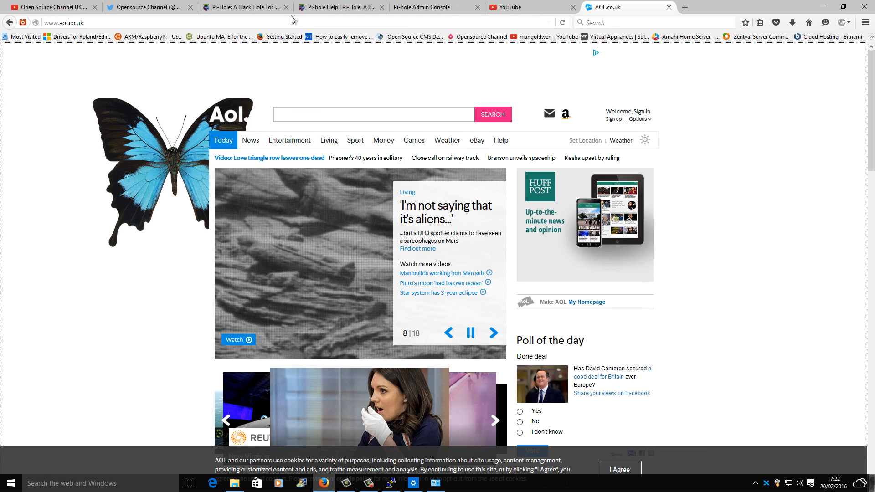
Reload the Pi-hole dashboard twice to show 95 ads blocked and 842 queries today
left_click(427, 7)
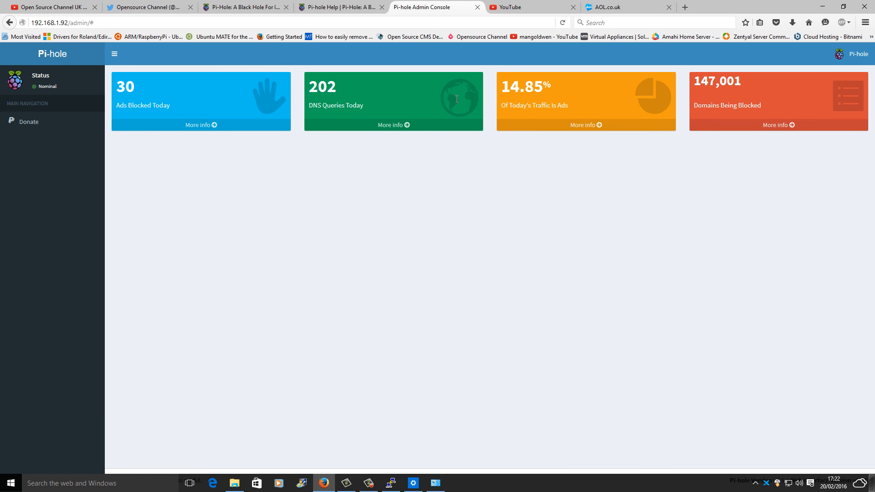
mouse_move(639, 13)
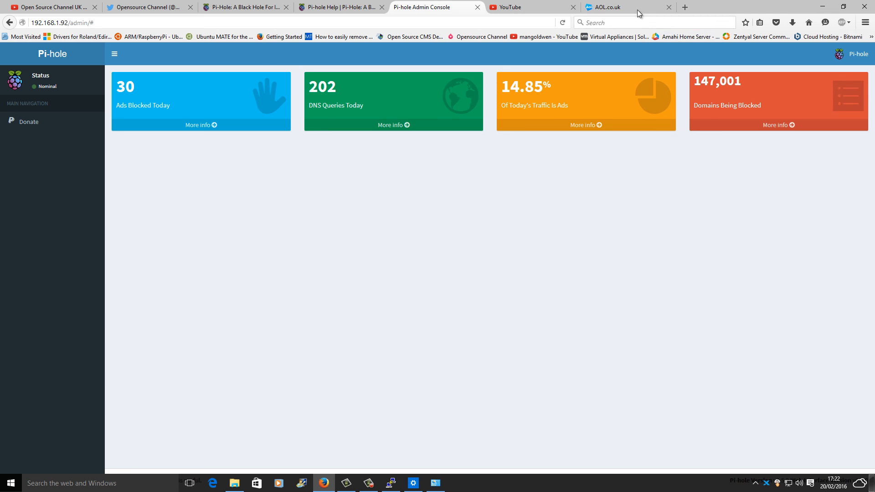
left_click(562, 23)
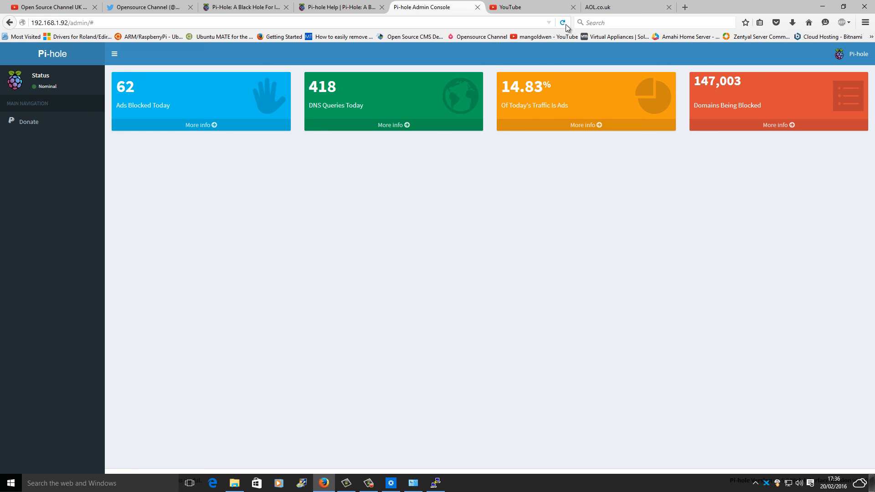
left_click(562, 22)
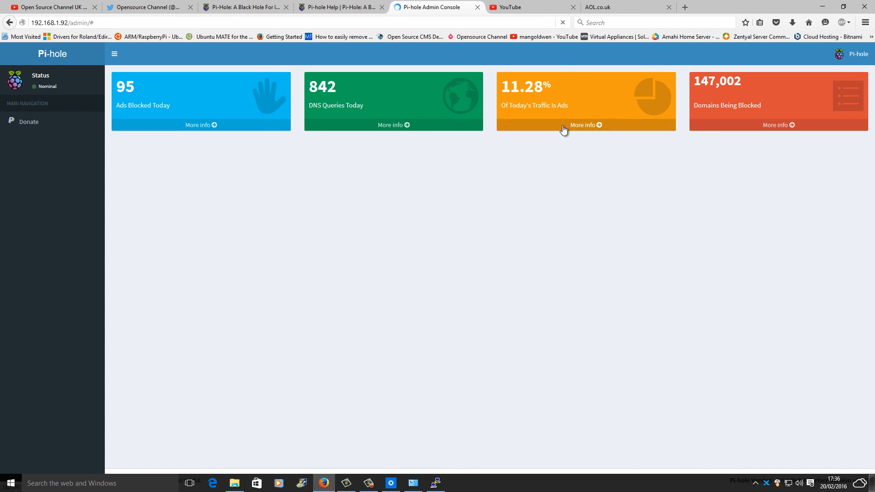
mouse_move(596, 109)
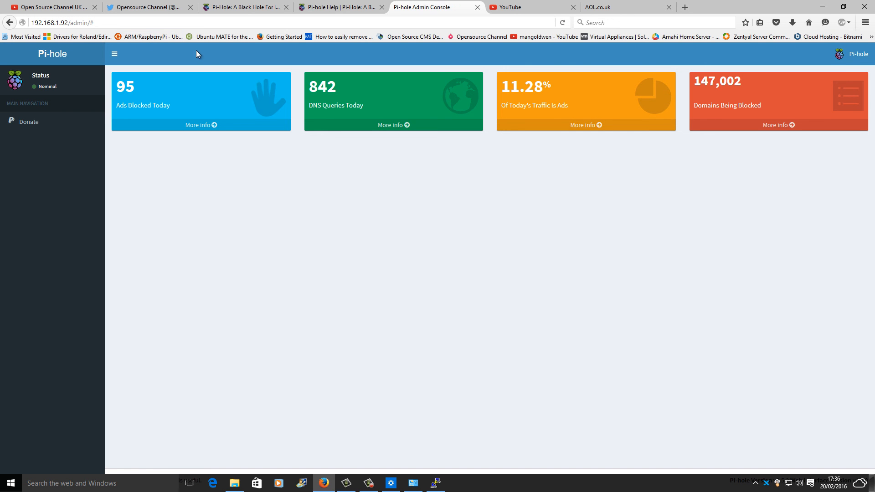
mouse_move(53, 6)
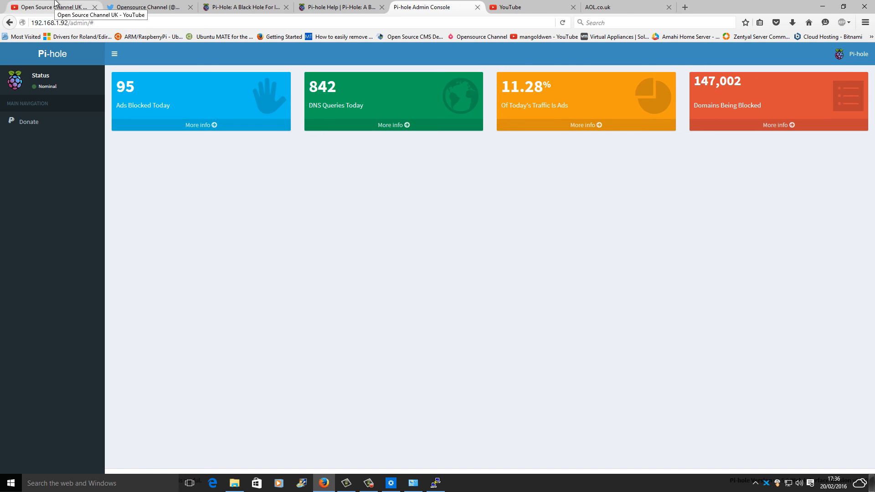
Switch to the Open Source Channel UK YouTube uploads tab
left_click(50, 6)
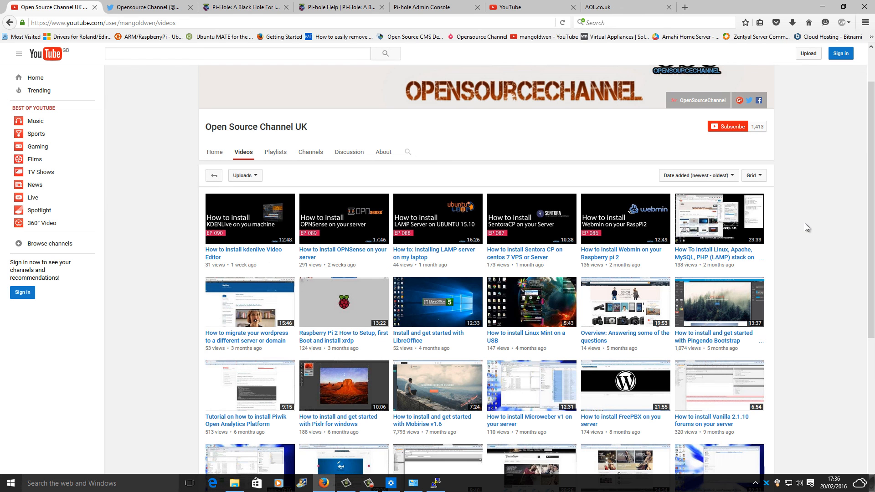
mouse_move(435, 490)
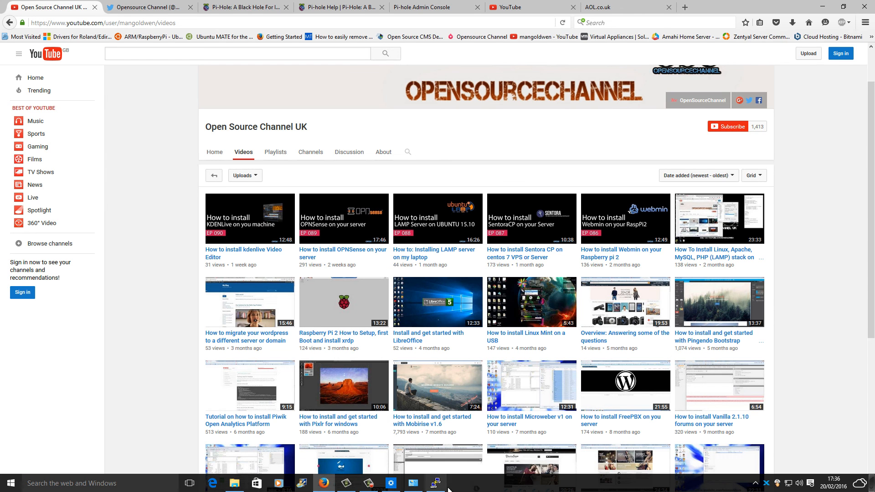